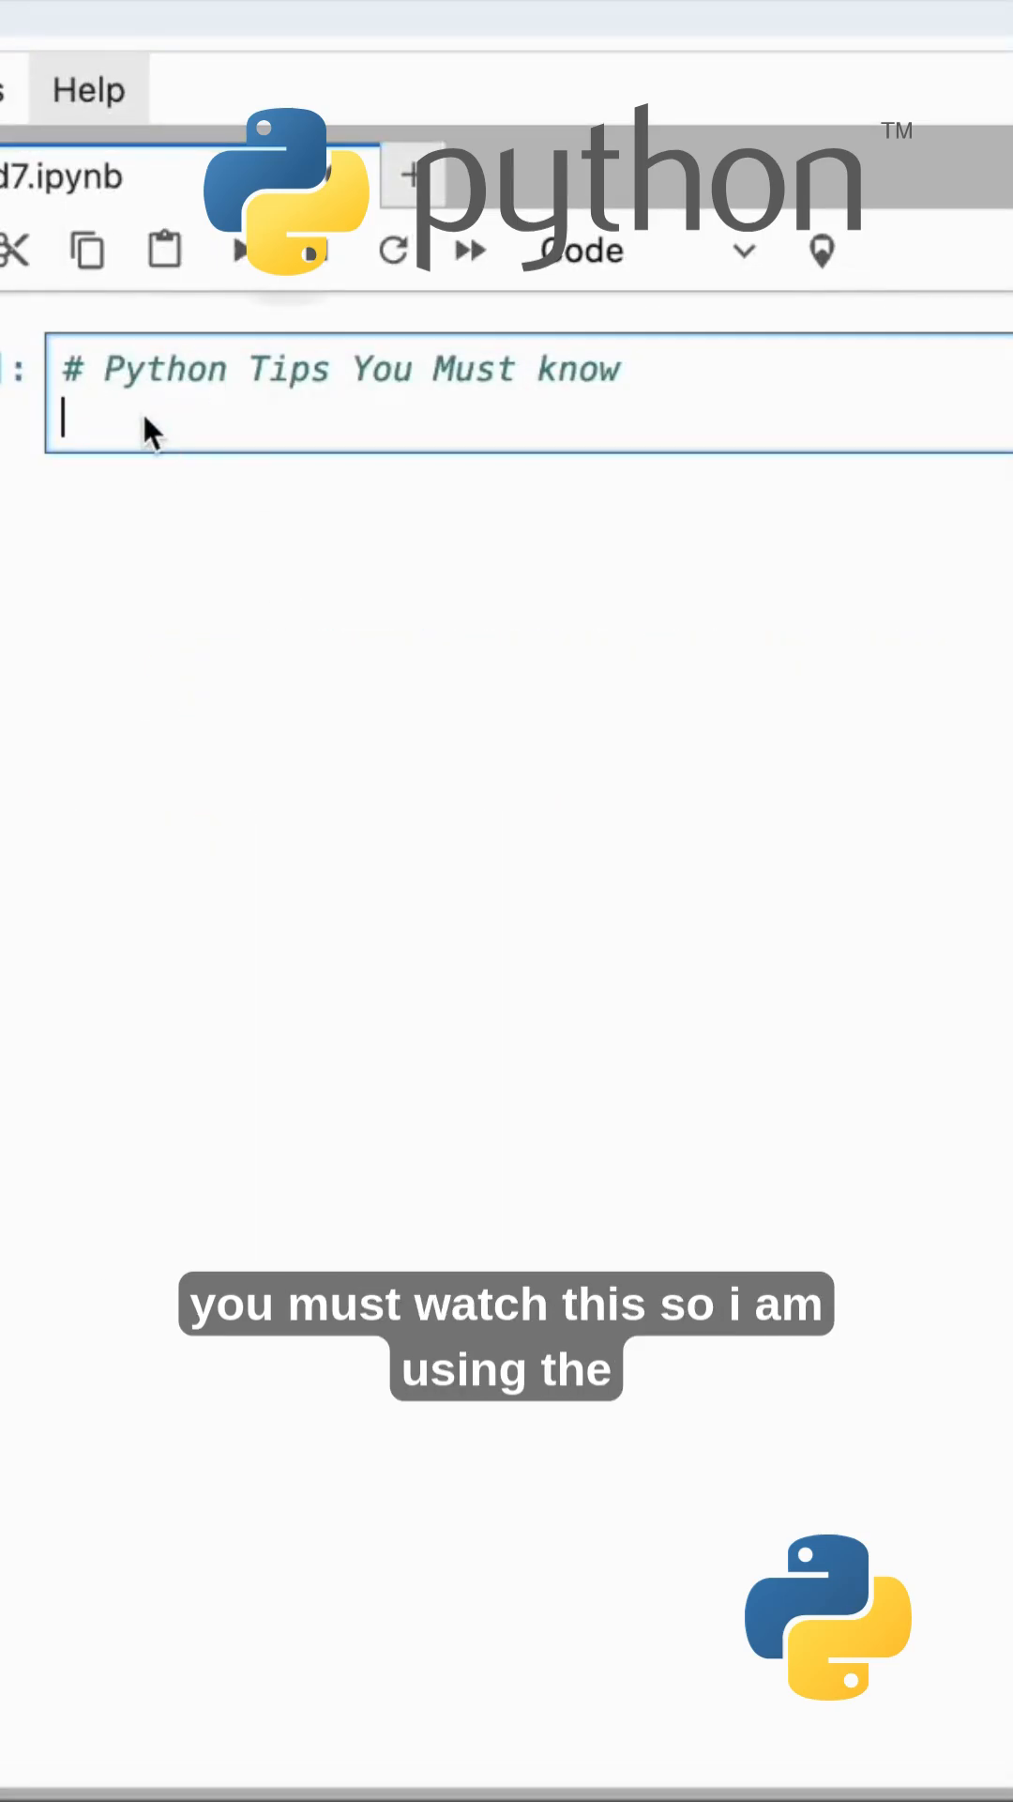
- Write a,b=2,3 and print(a,b) under the Python Tips comment
{"action": "type", "text": "a,"}
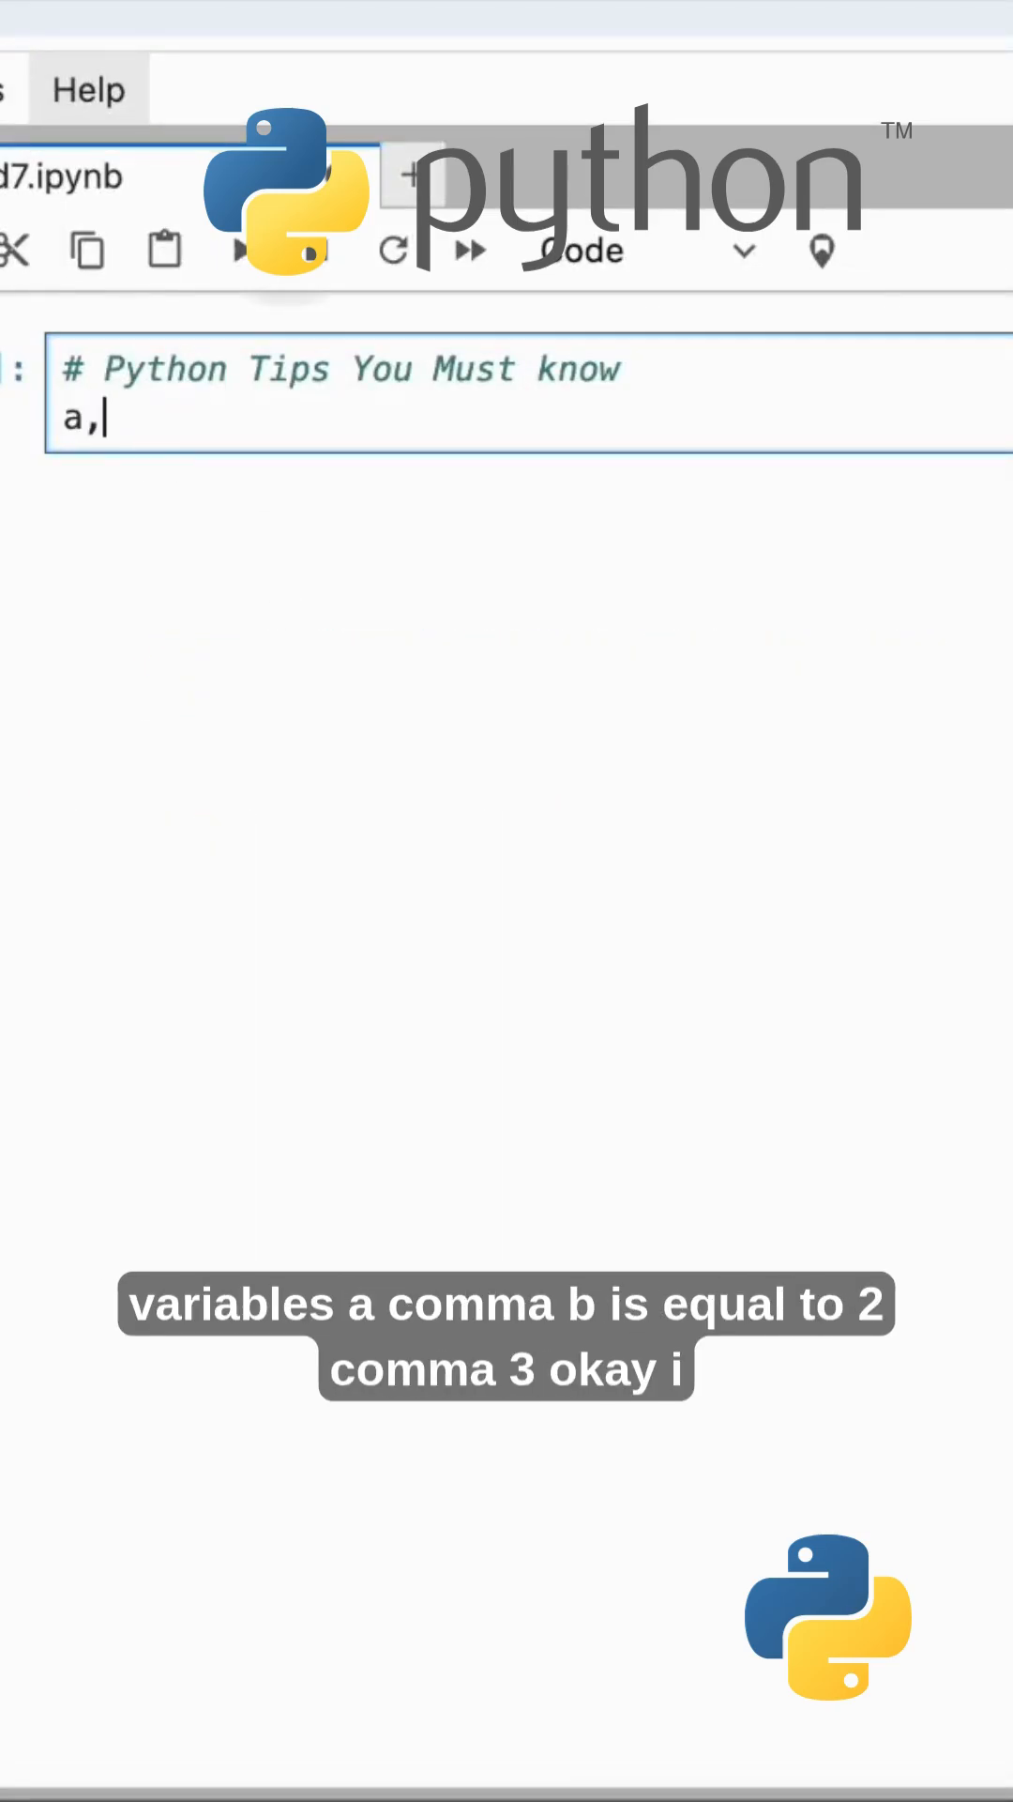
{"action": "type", "text": "b=2,3"}
{"action": "type", "text": "print("}
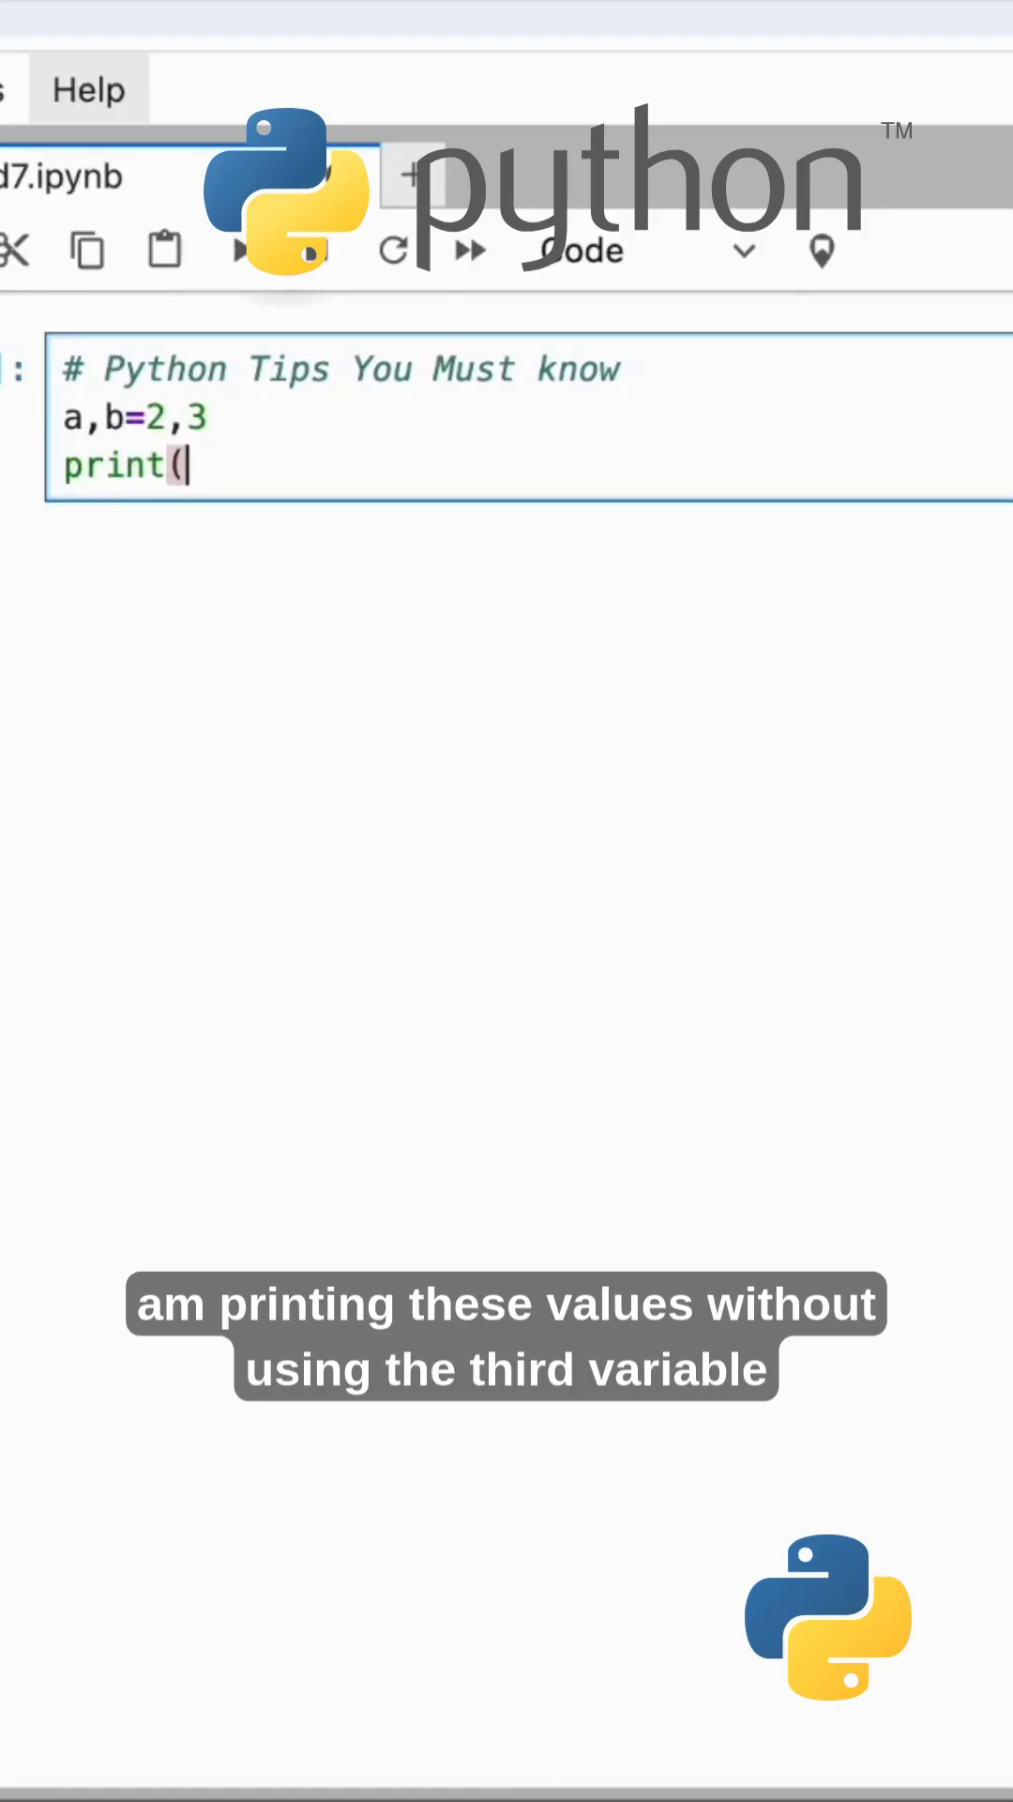
{"action": "type", "text": "a,b)"}
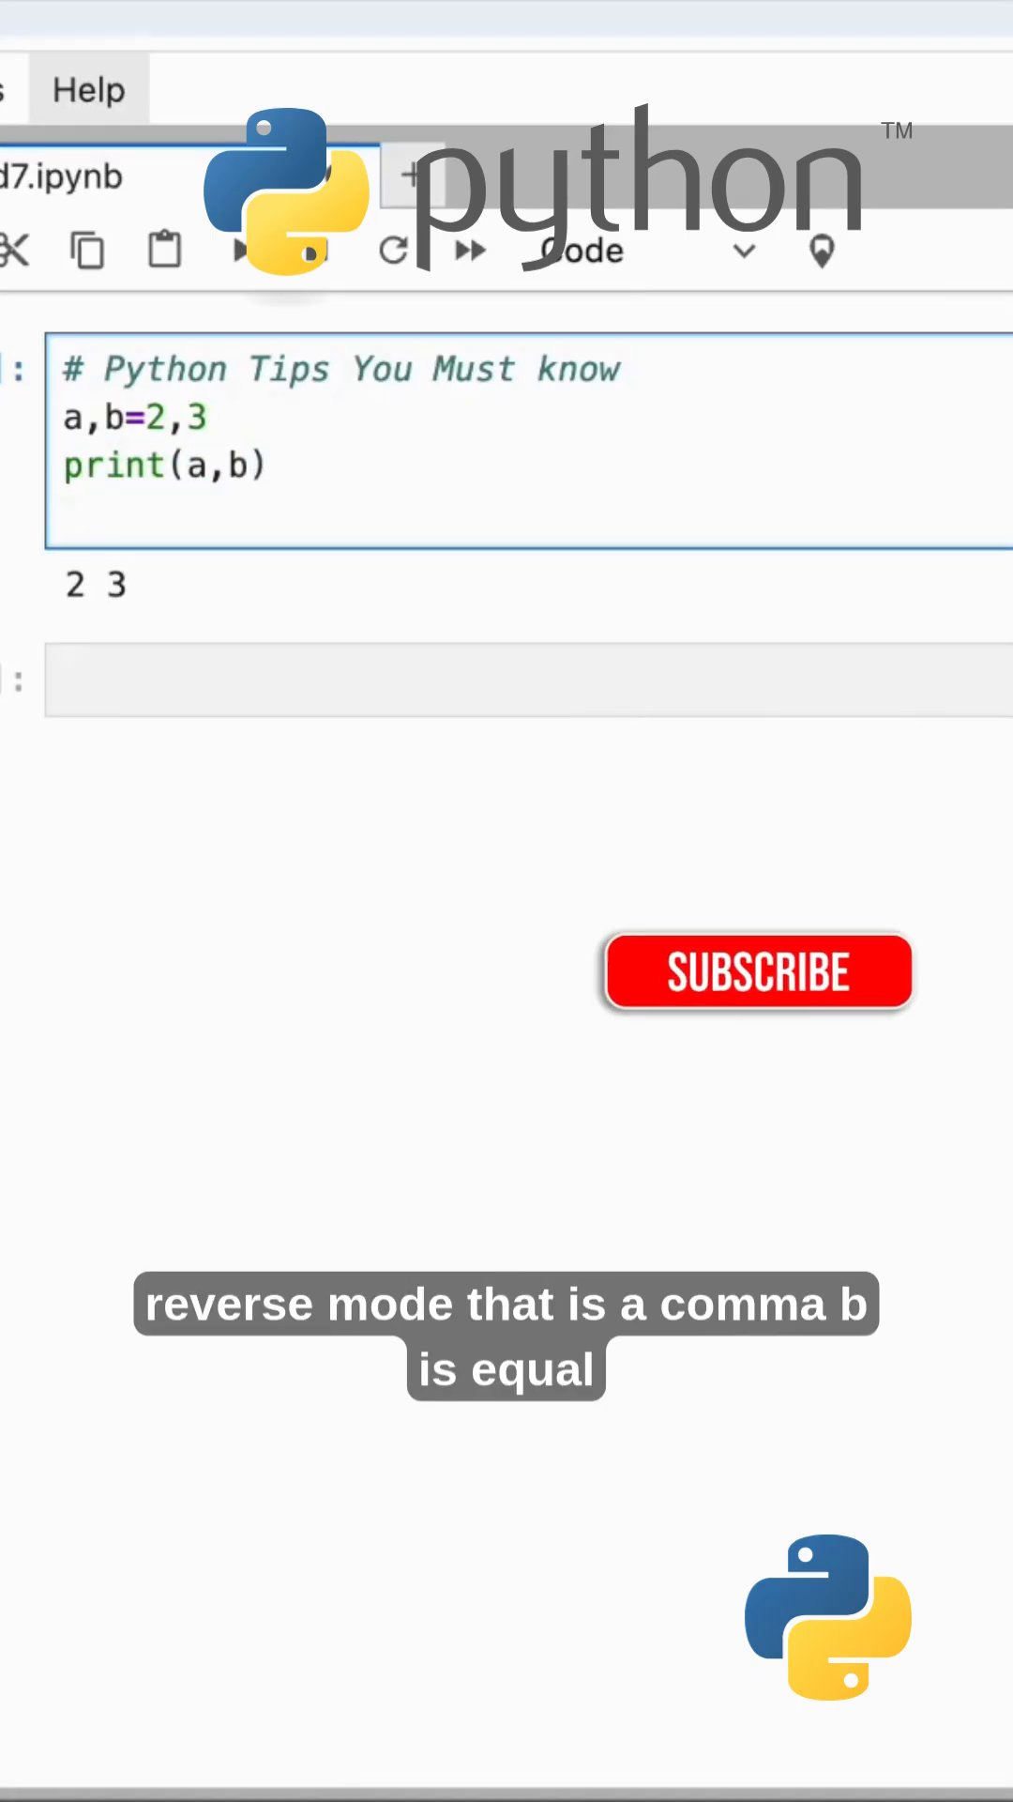
- Add a,b=b,a with another print(a,b) and run the cell, showing 3 2
{"action": "type", "text": "a,b=b"}
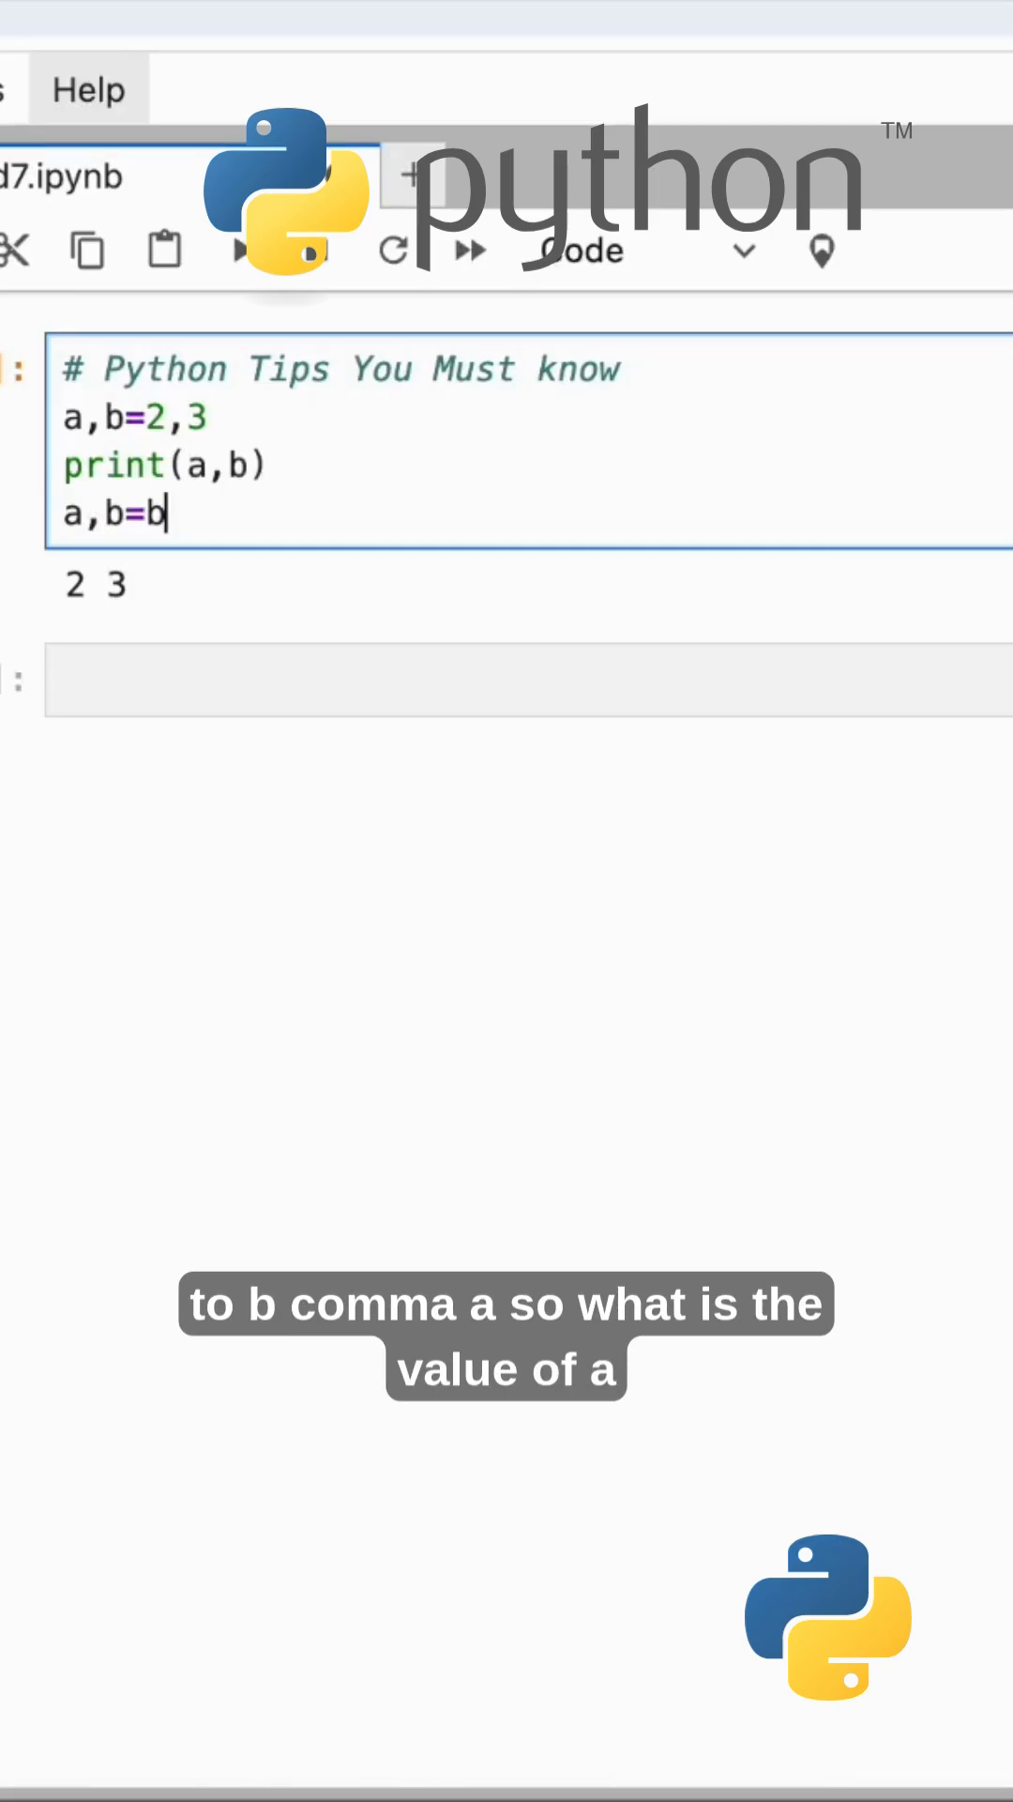
{"action": "type", "text": ",a"}
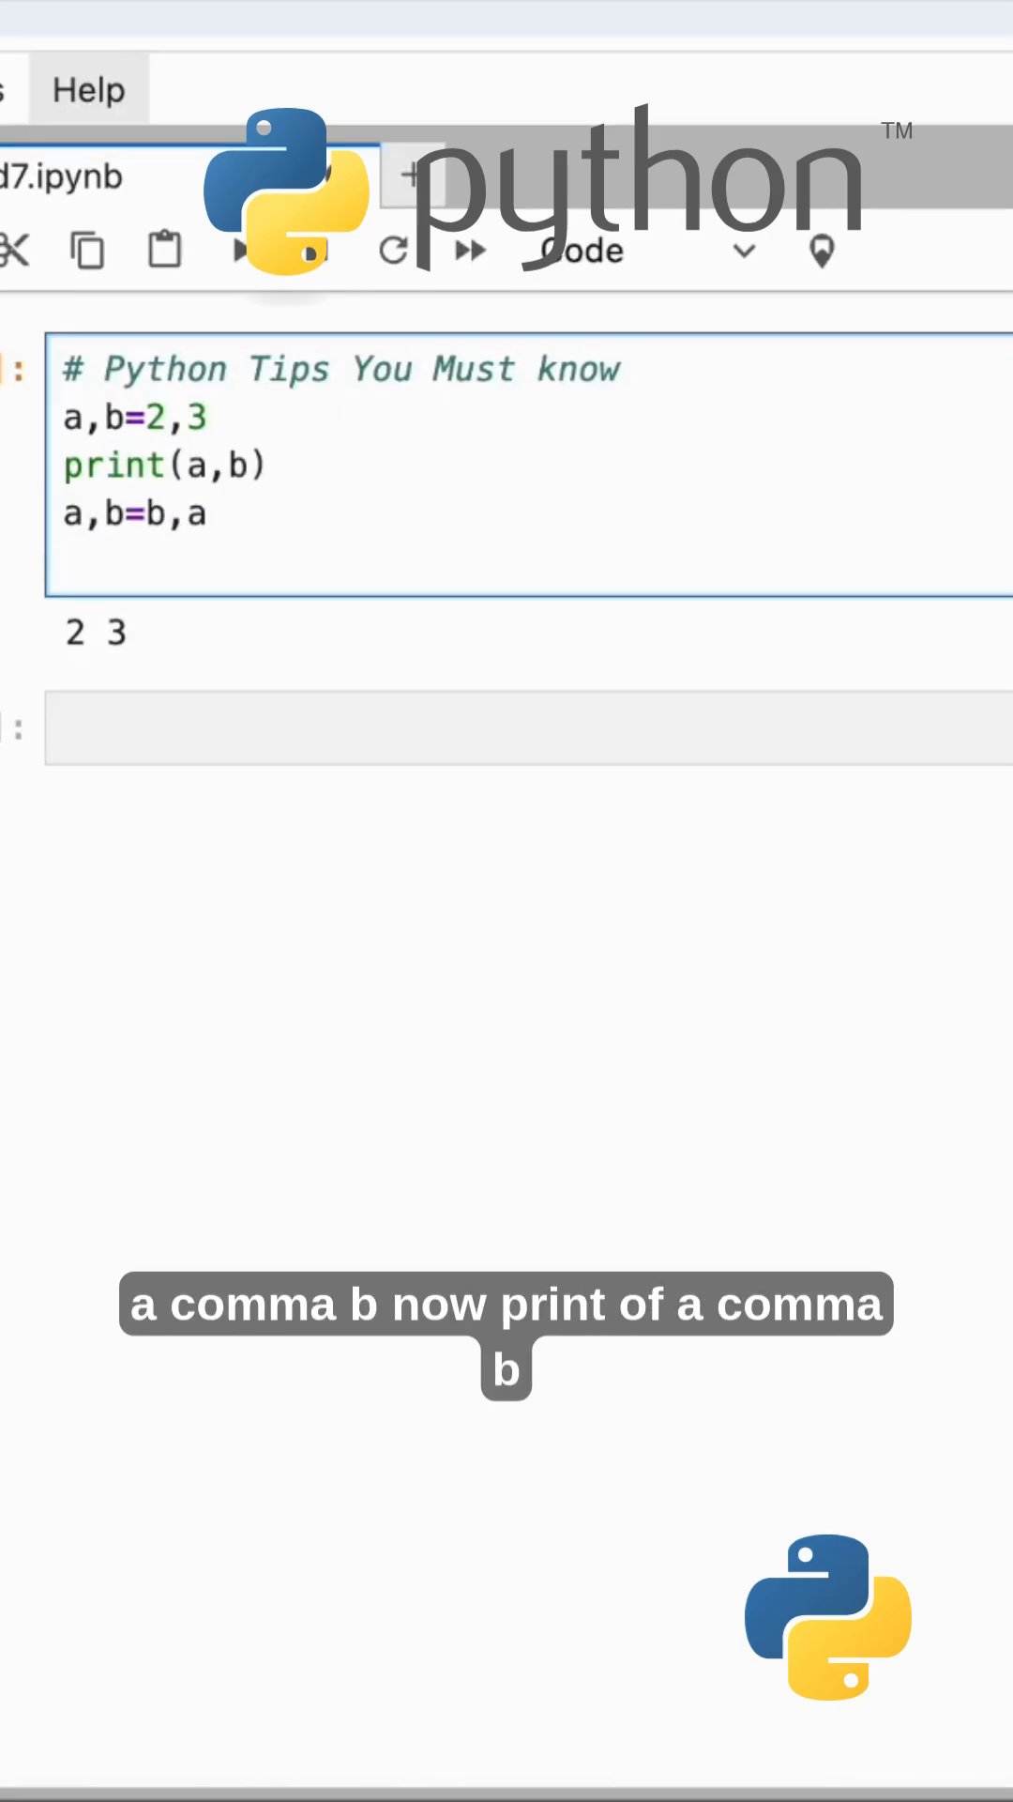
{"action": "type", "text": "print(a"}
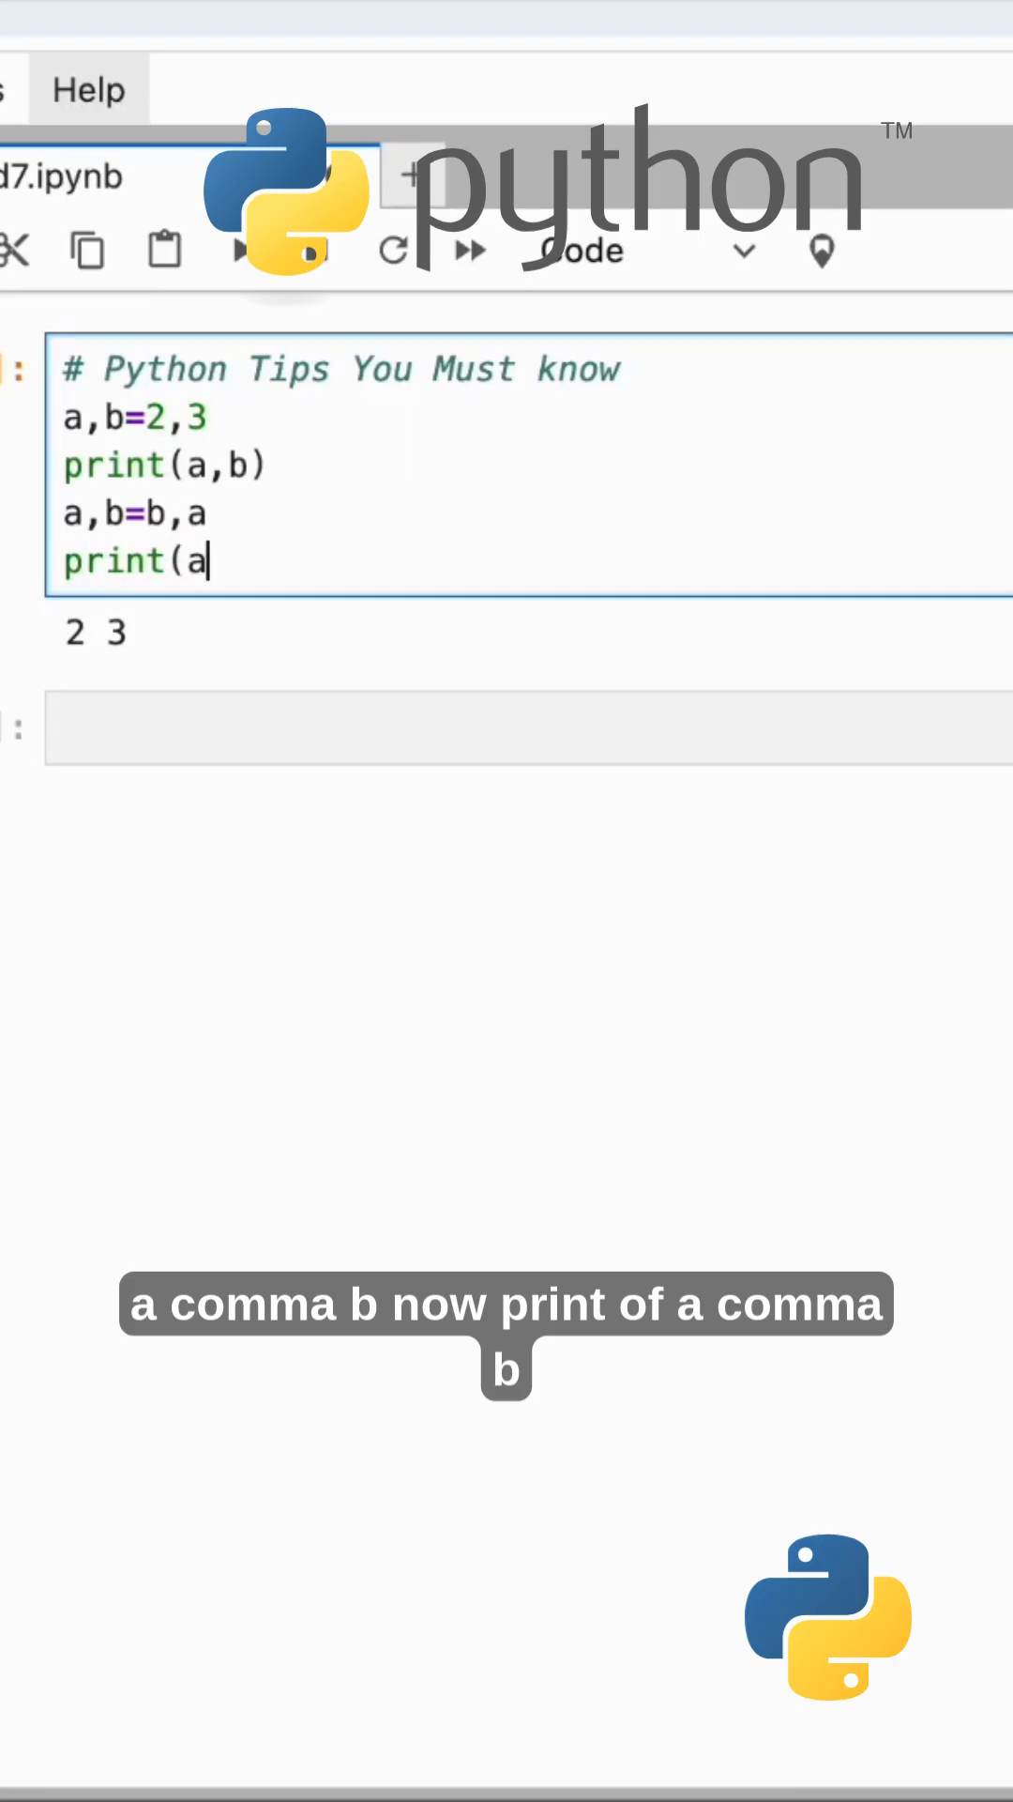
{"action": "type", "text": ",b)"}
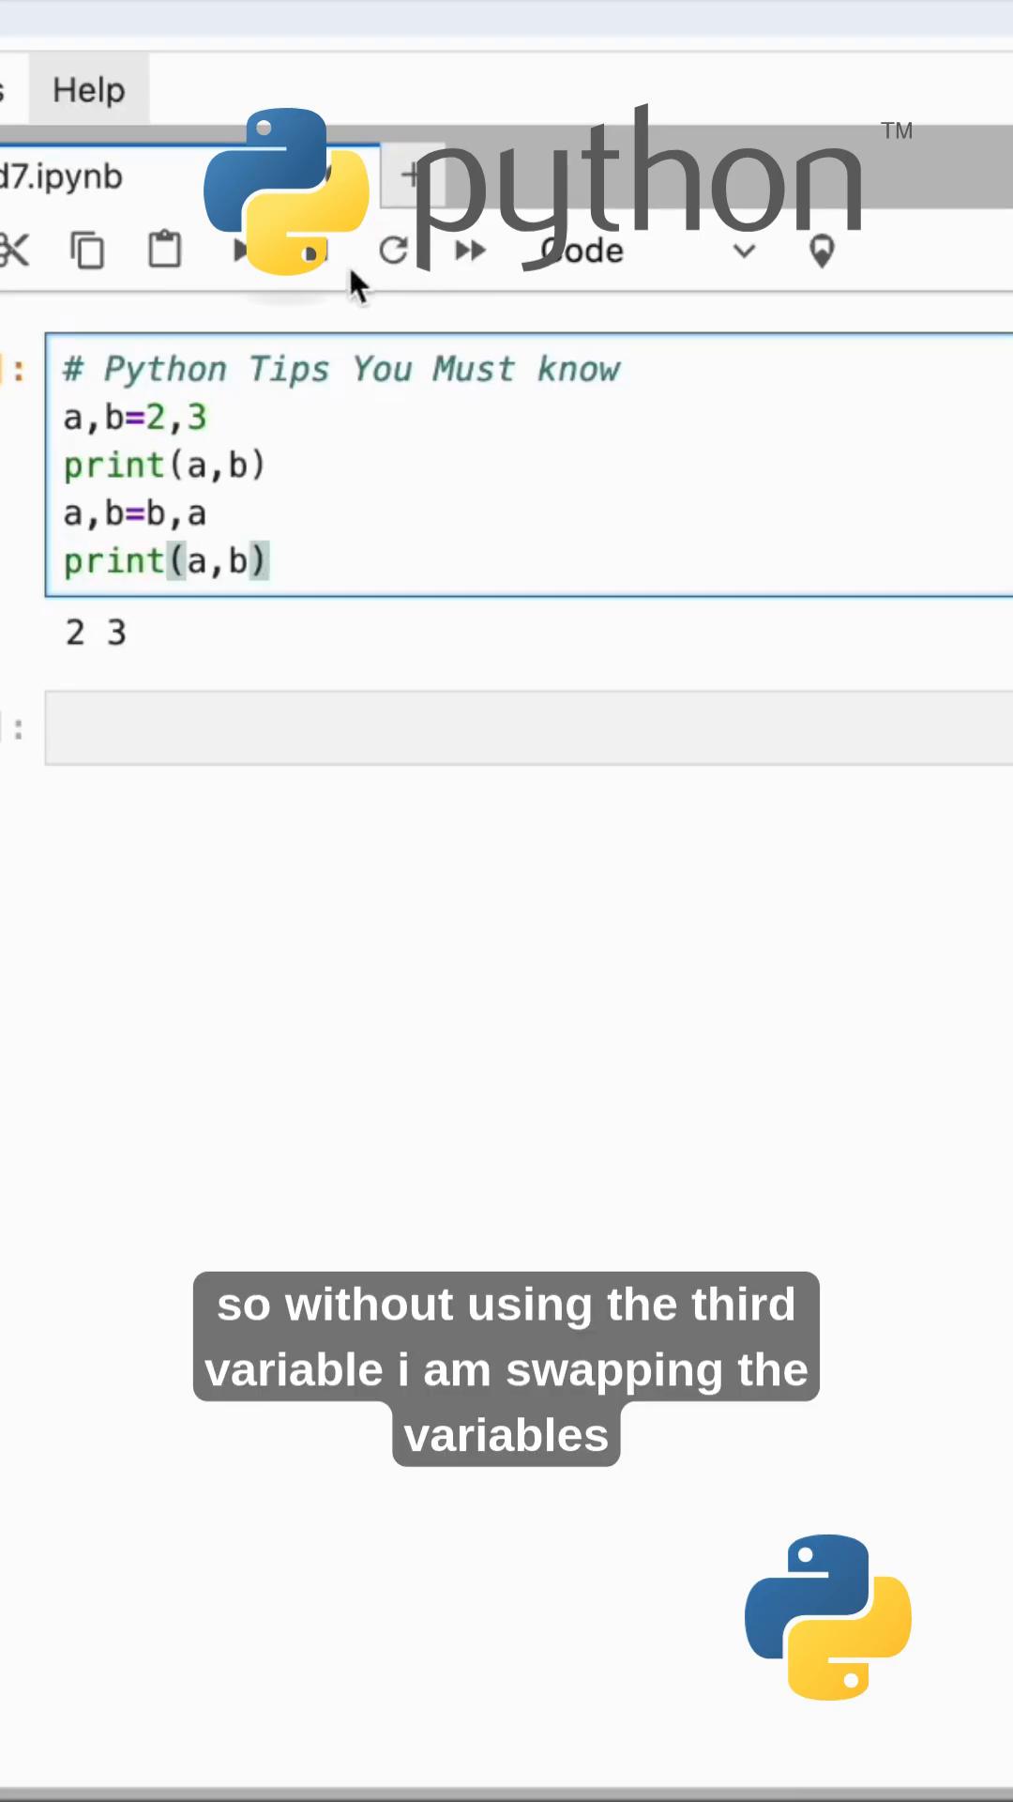
{"action": "left_click", "coordinate": [239, 251]}
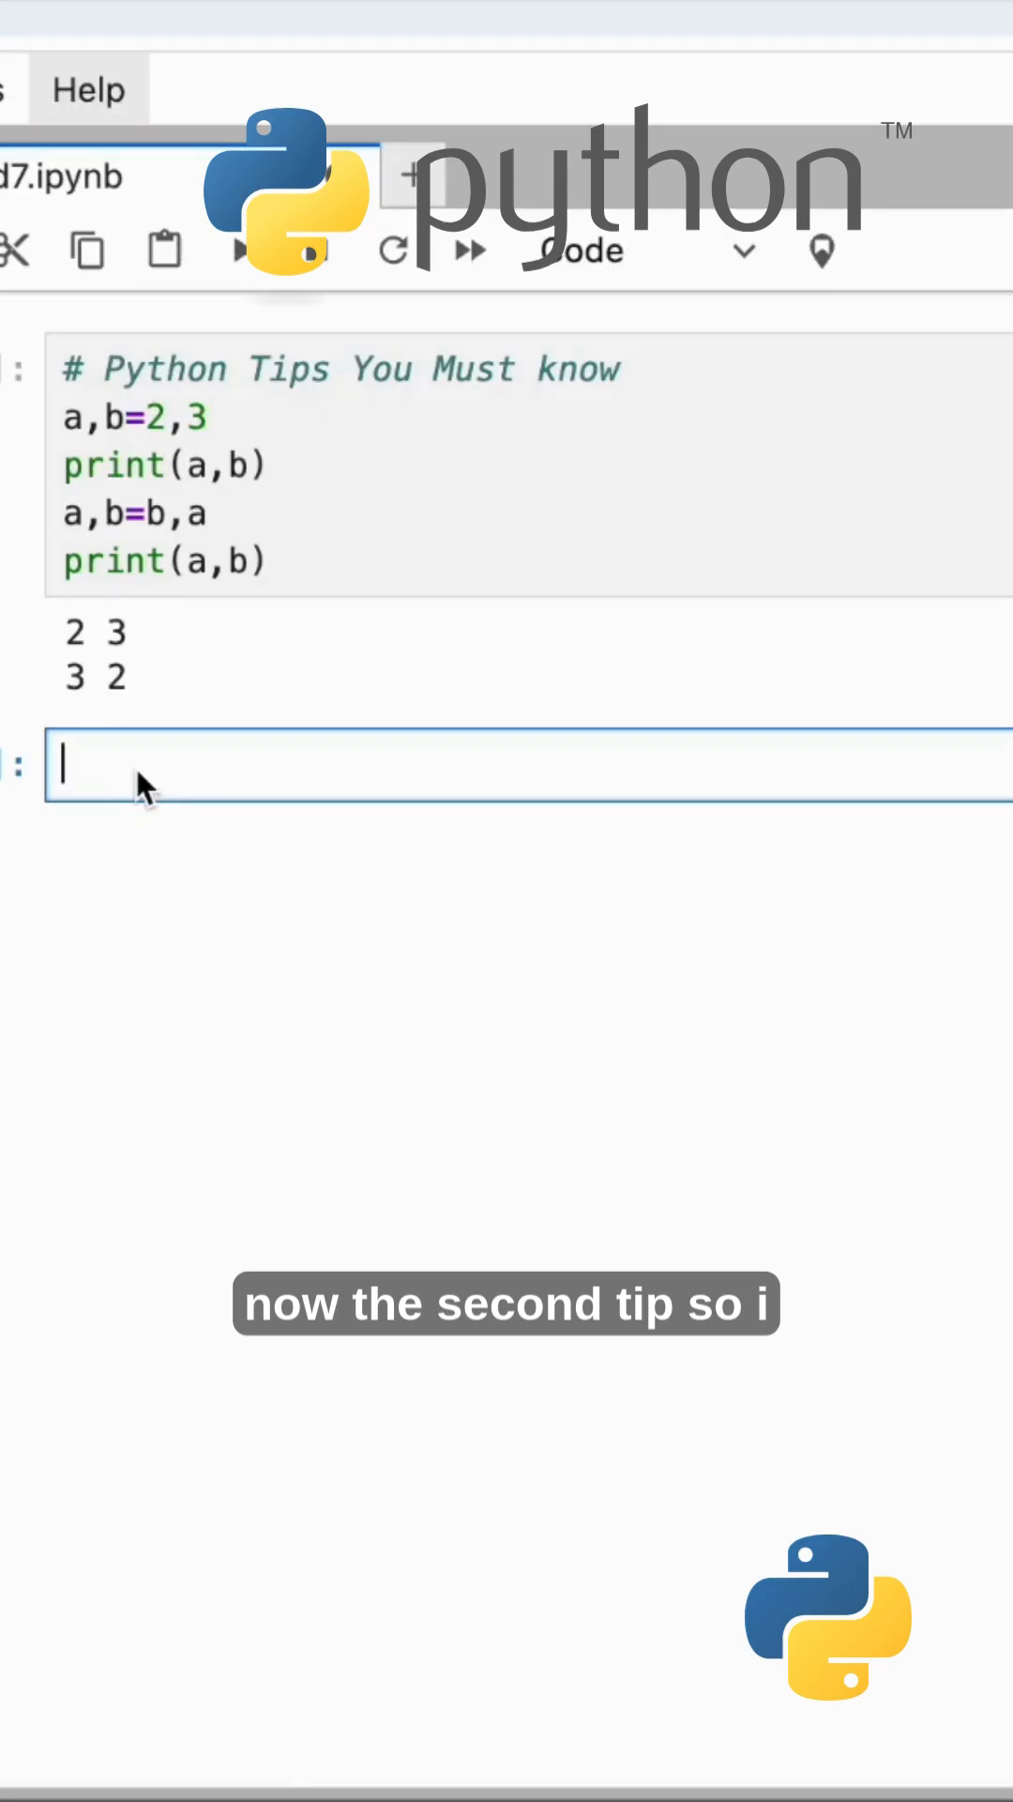
- Type numbers=[2,4,6,8] in the new cell, fixing the 'numbre' typo
{"action": "type", "text": "numbre"}
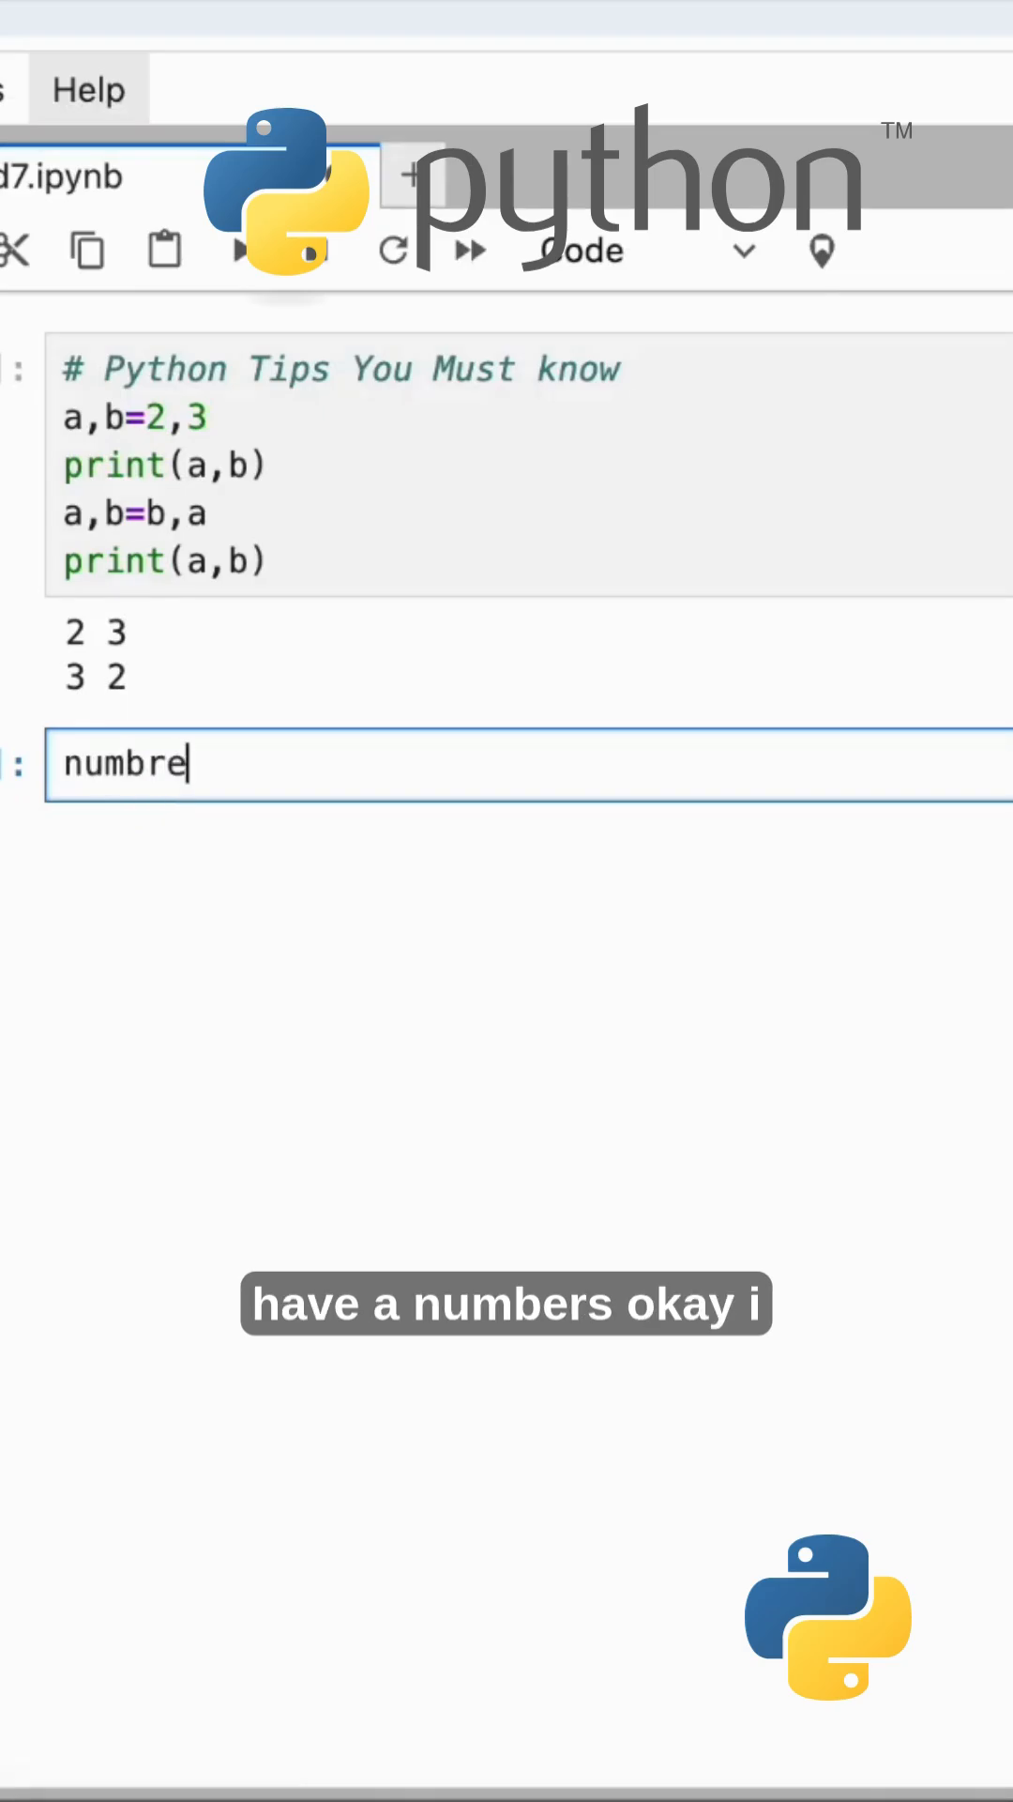
{"action": "type", "text": "numbers"}
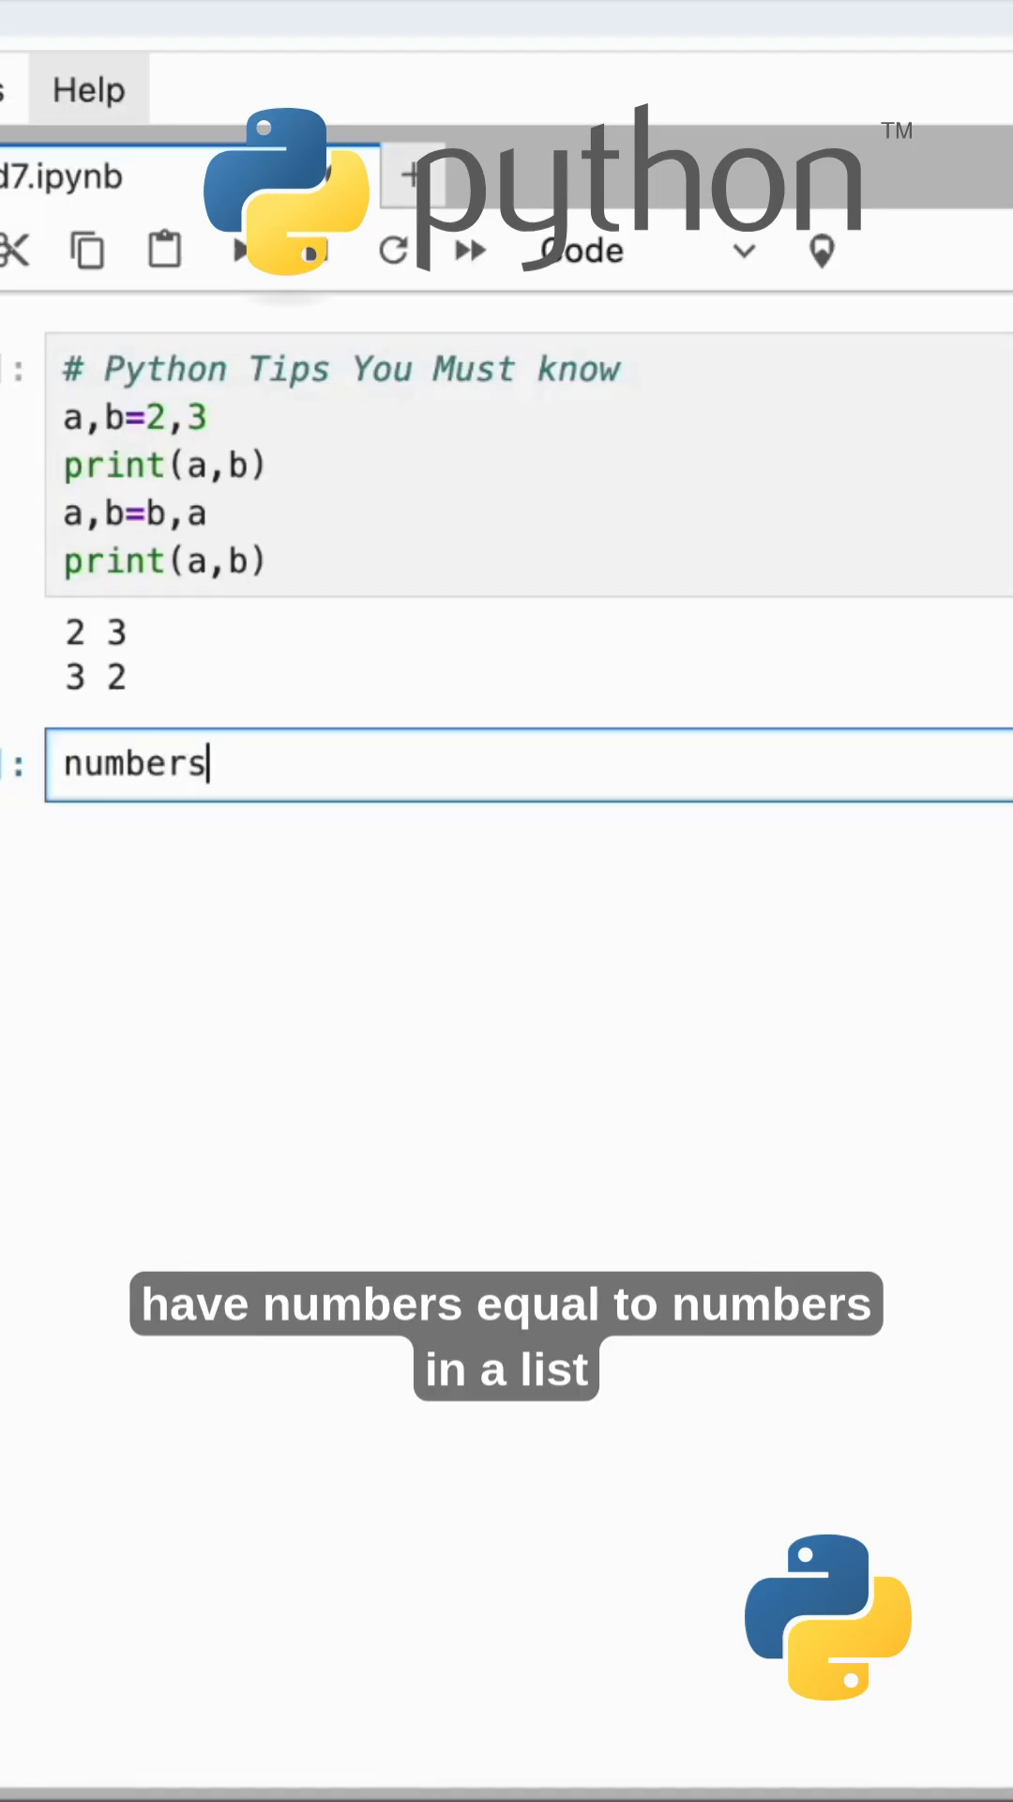
{"action": "type", "text": "=["}
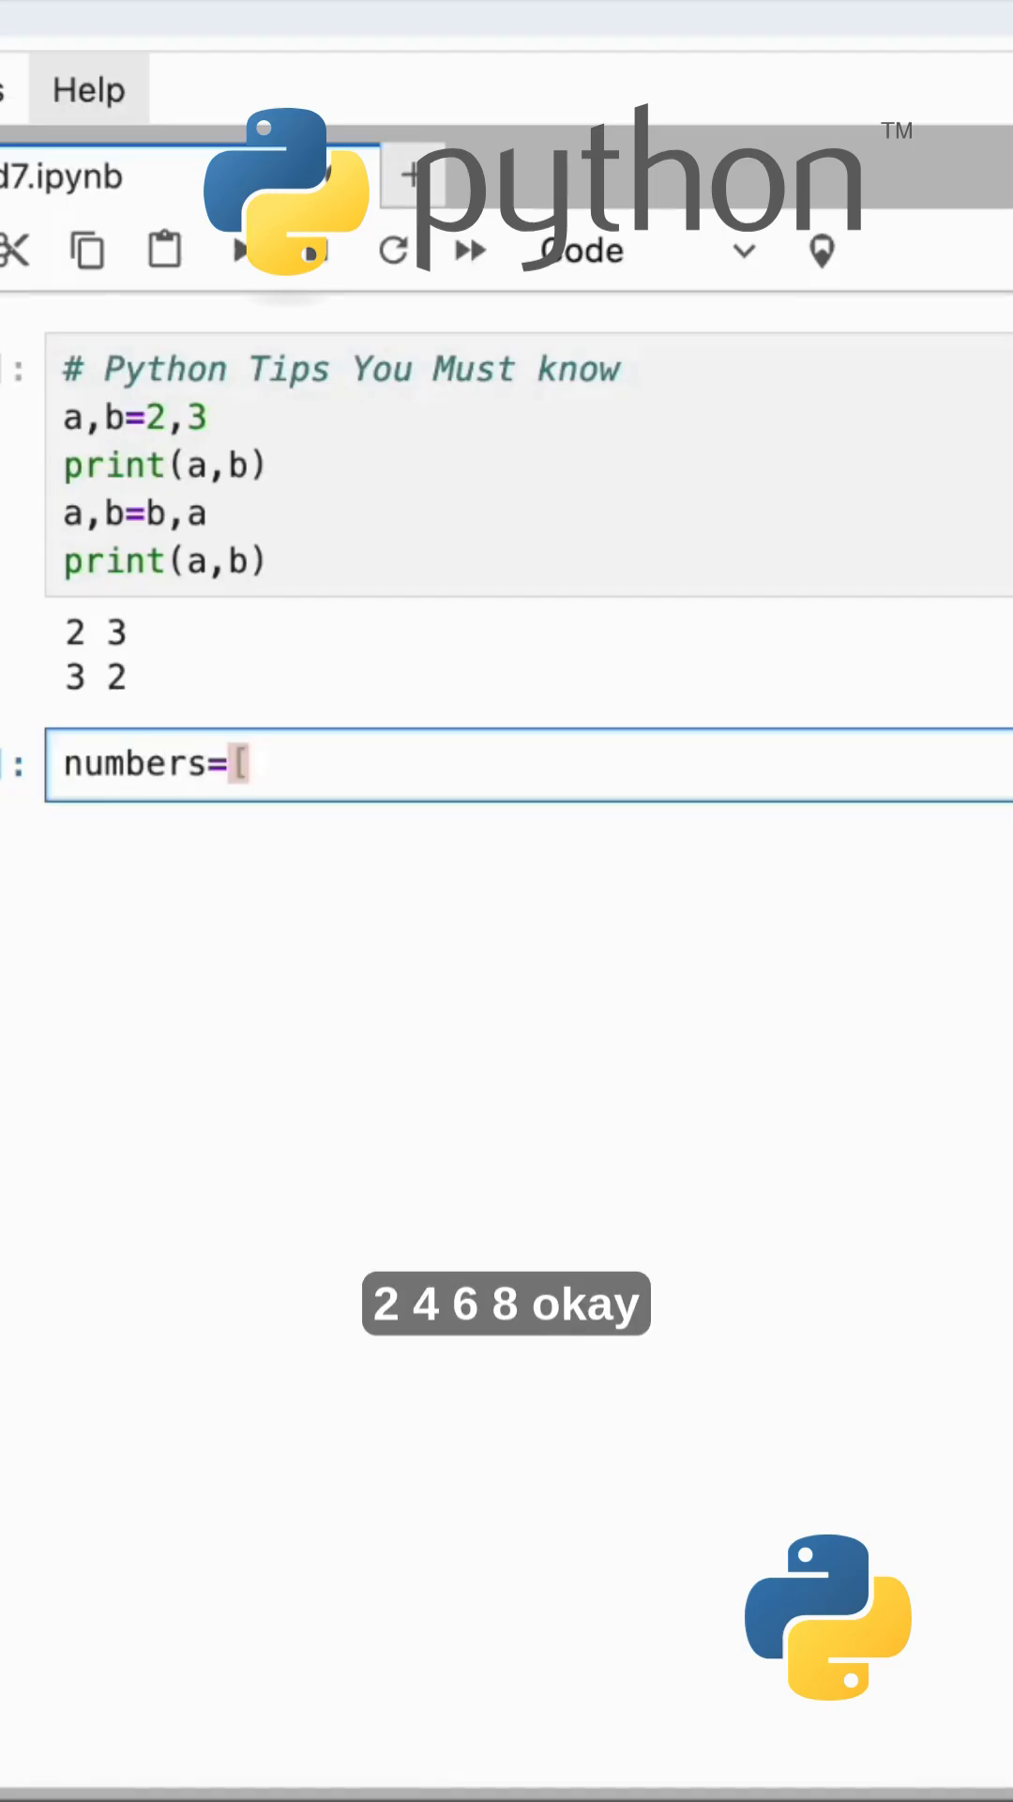
{"action": "type", "text": "[2,4,6,"}
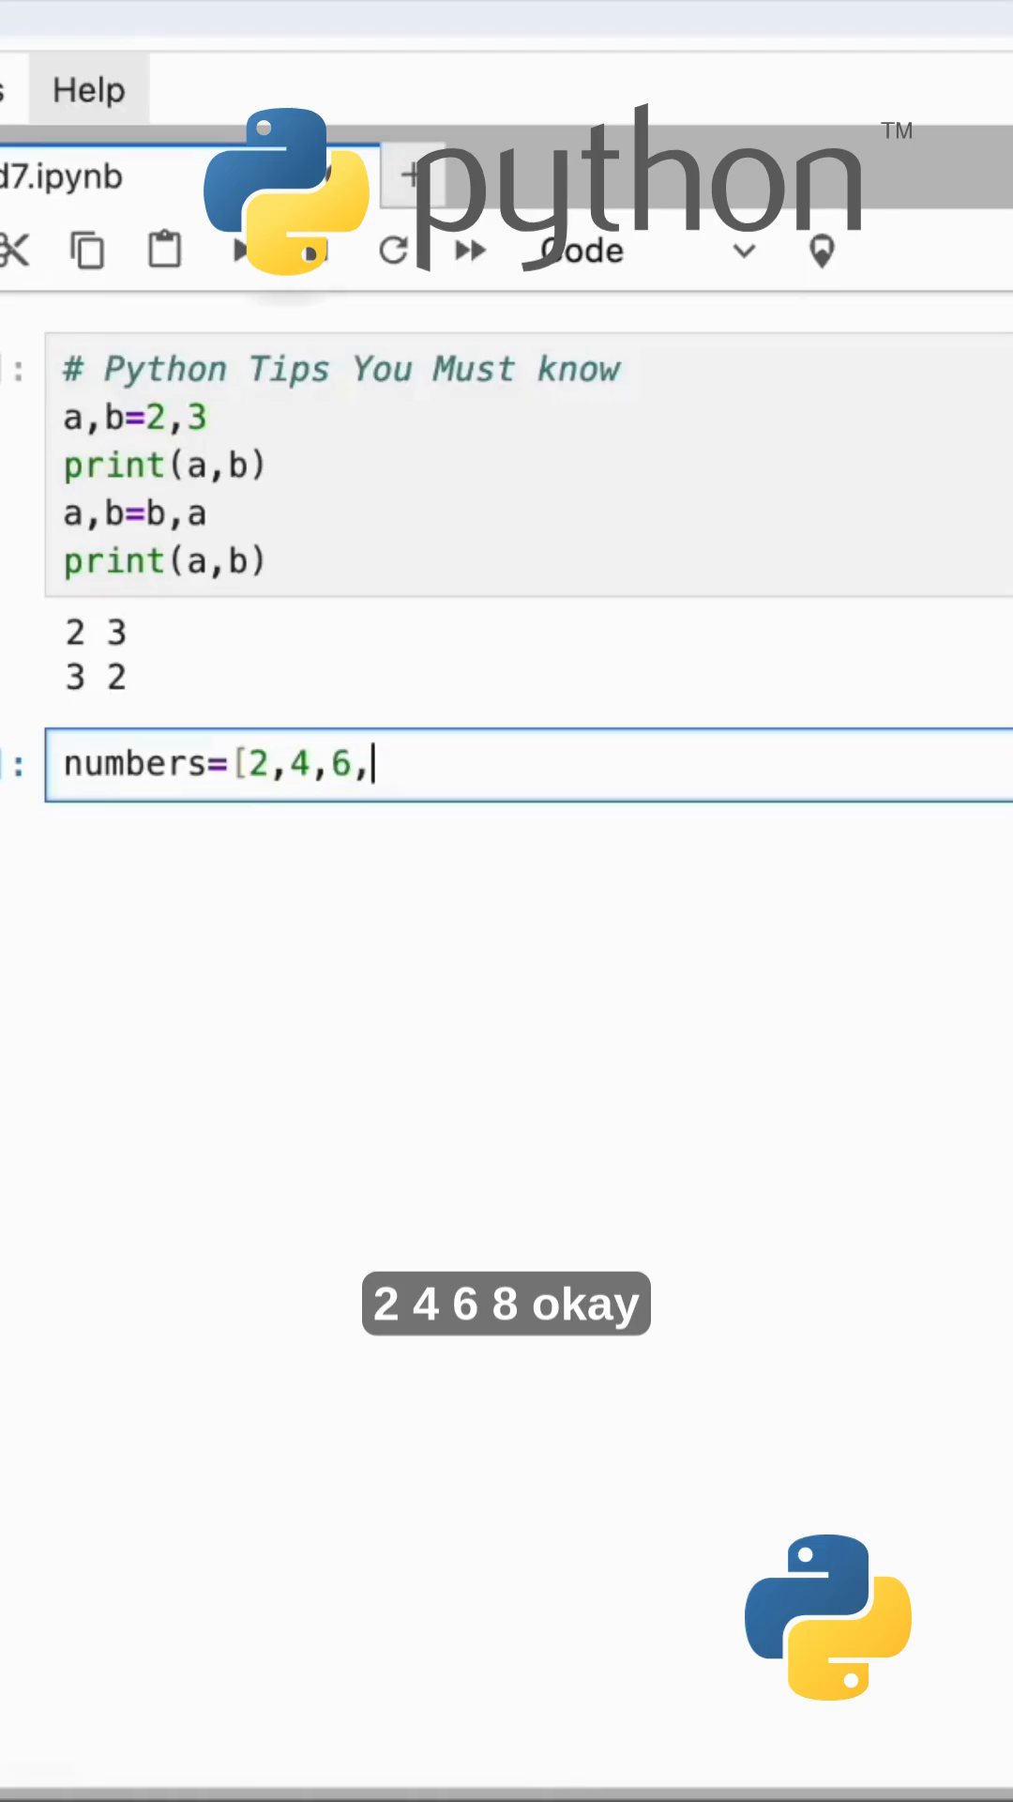
{"action": "type", "text": "8]"}
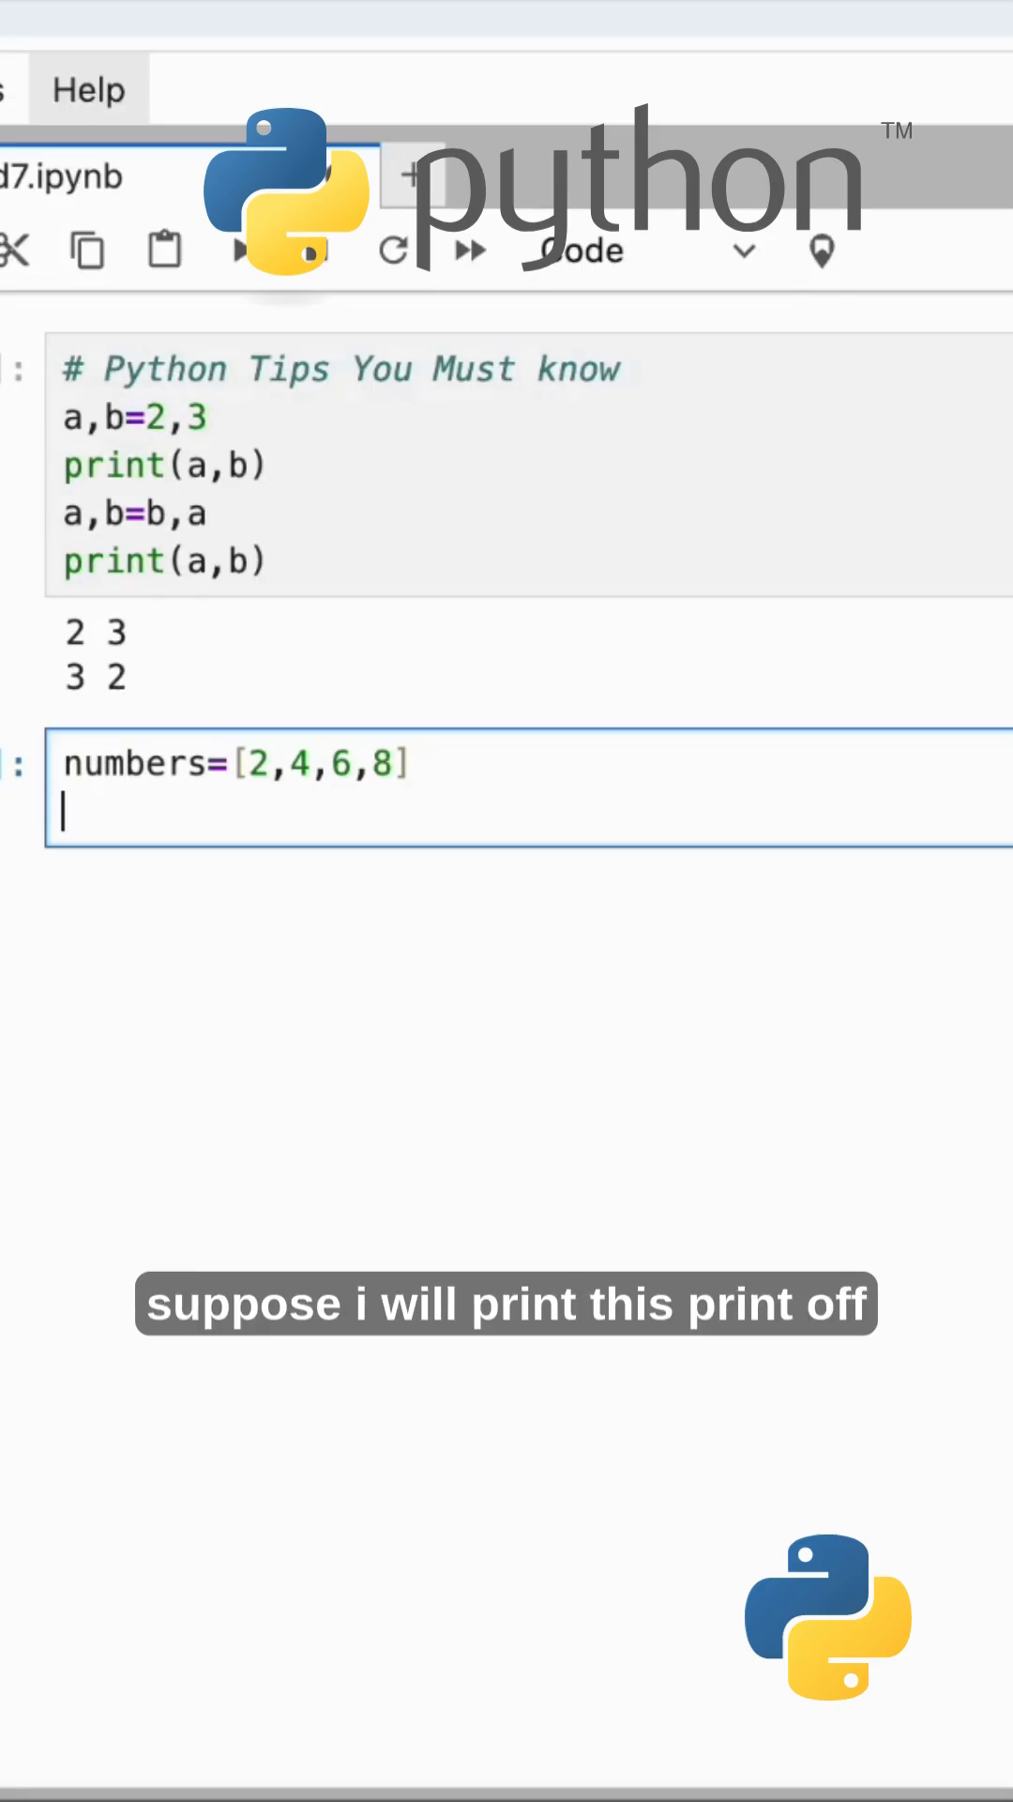
- Add the line print(any(n>5 for n in numbers)) to the numbers cell
{"action": "type", "text": "print"}
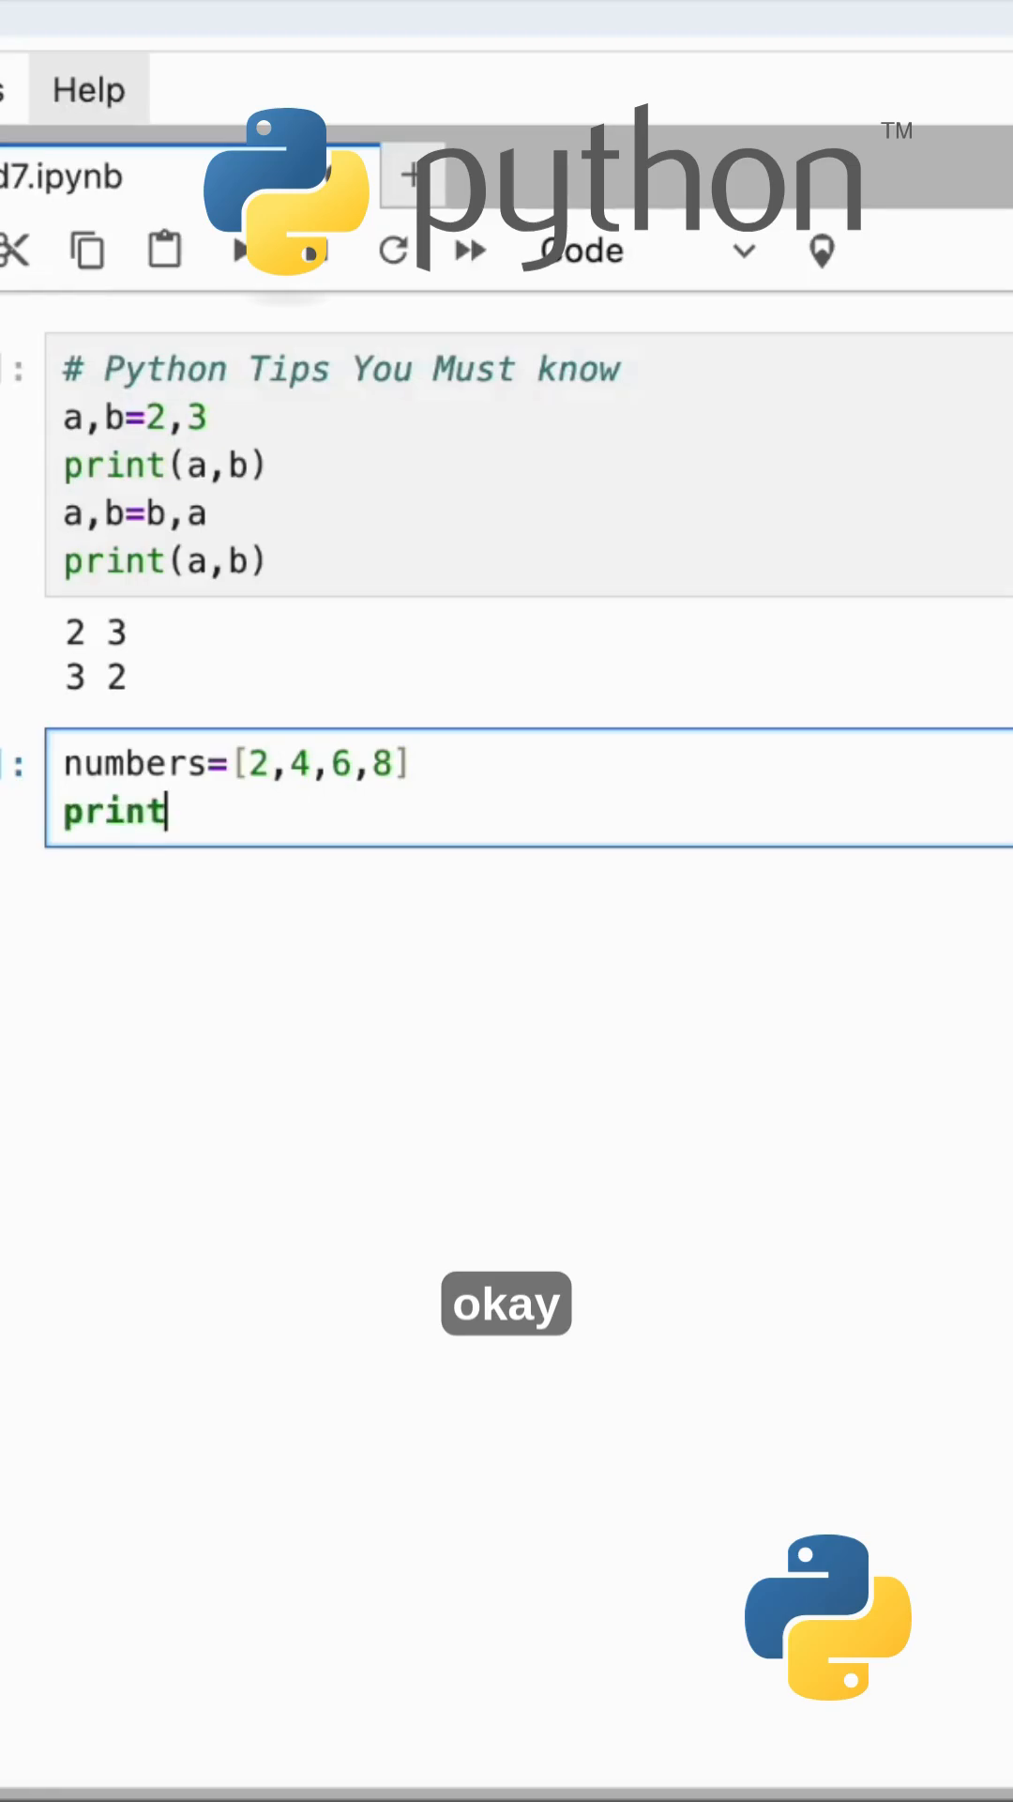
{"action": "type", "text": "(any"}
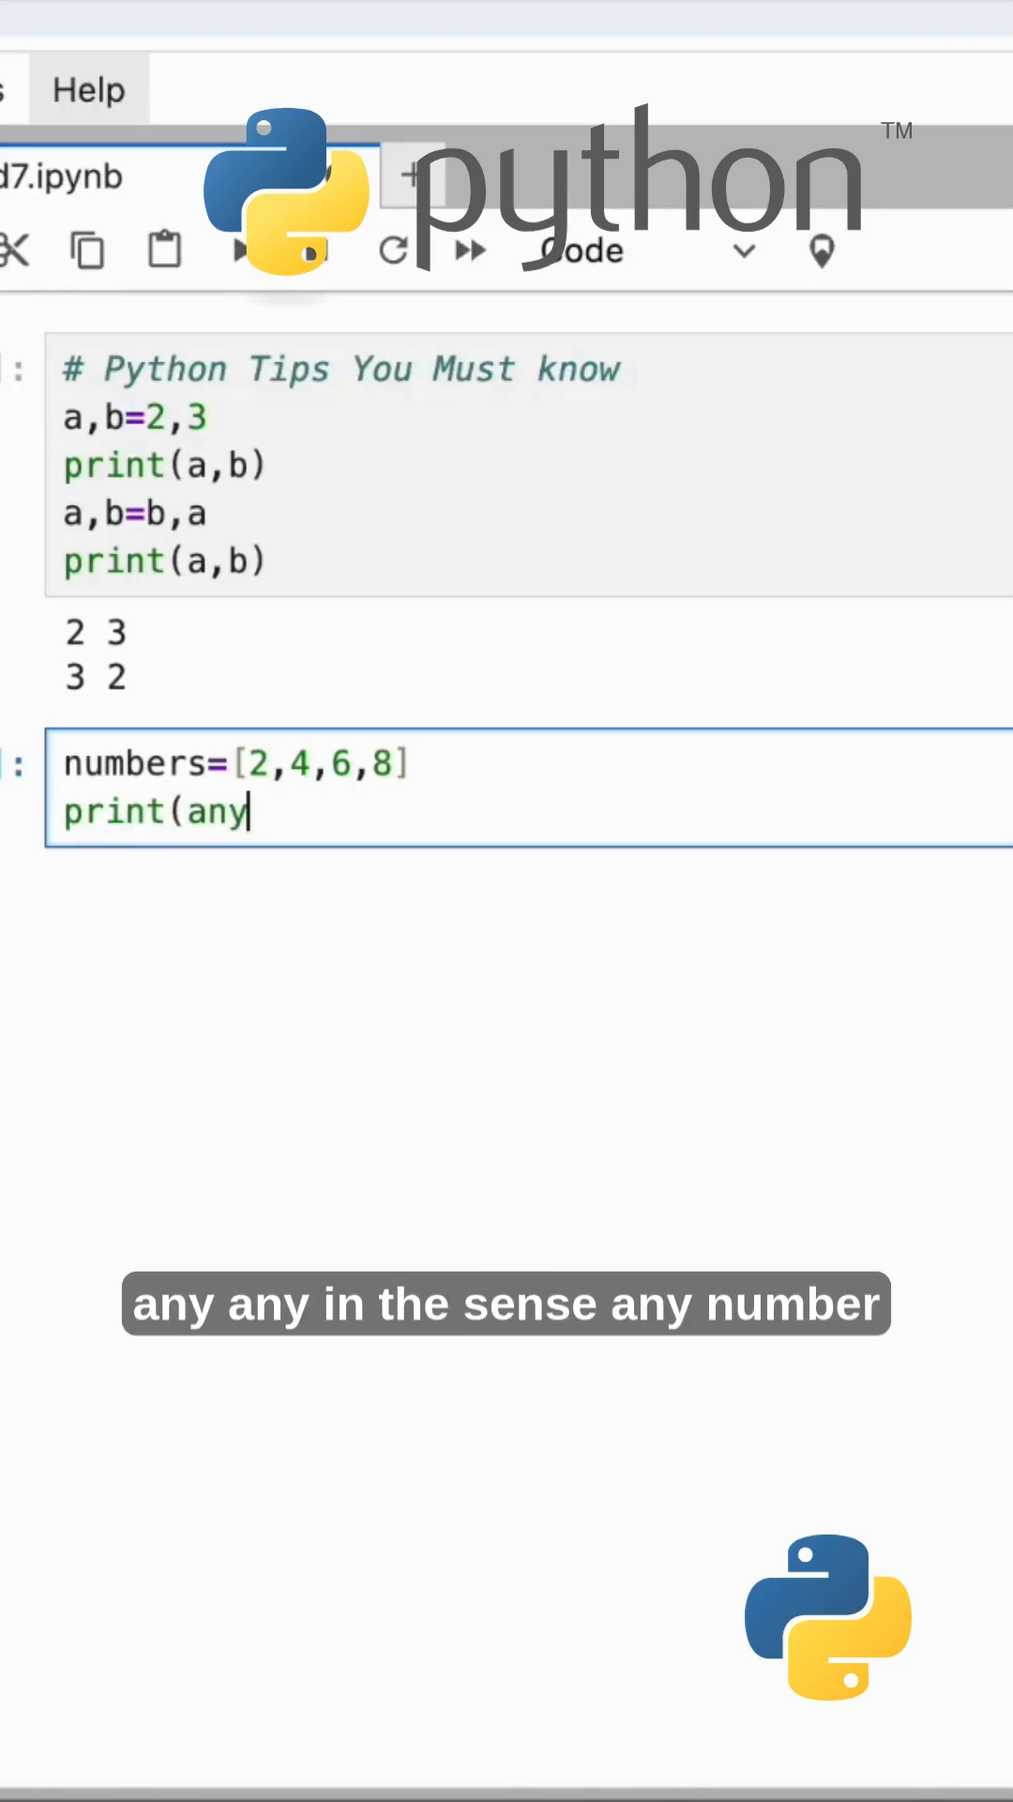
{"action": "type", "text": "("}
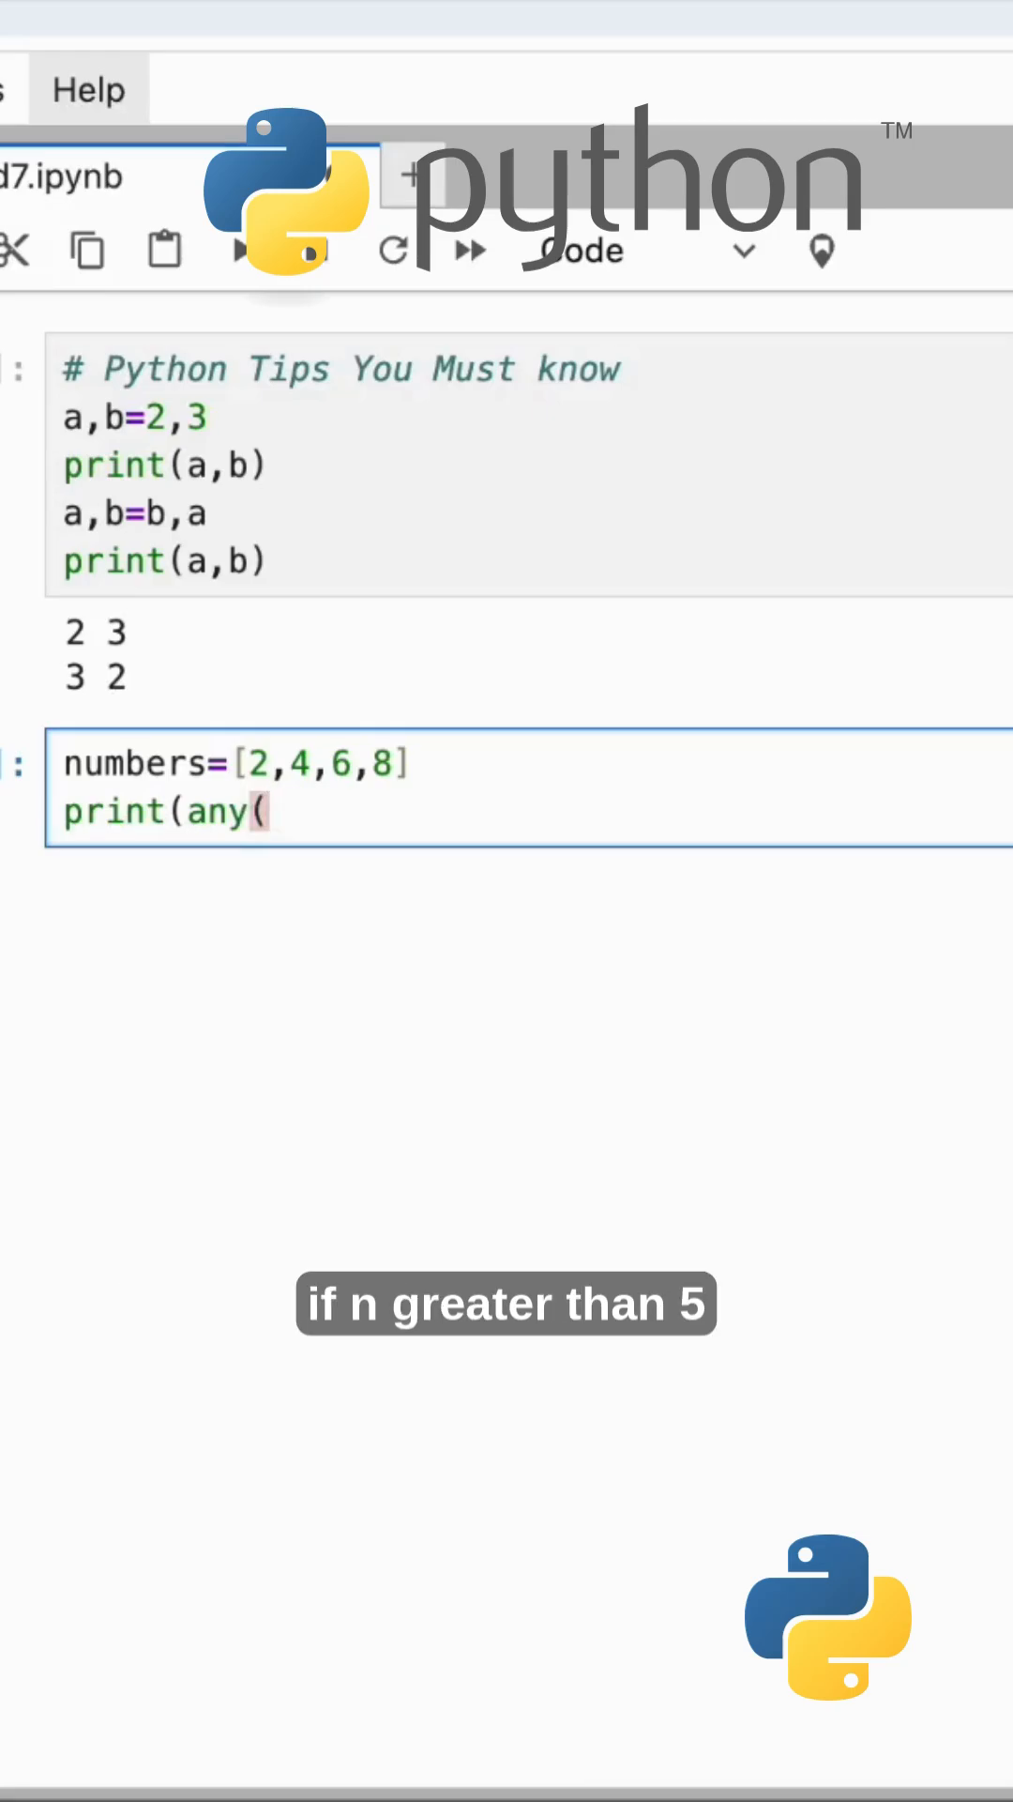
{"action": "type", "text": "n>5"}
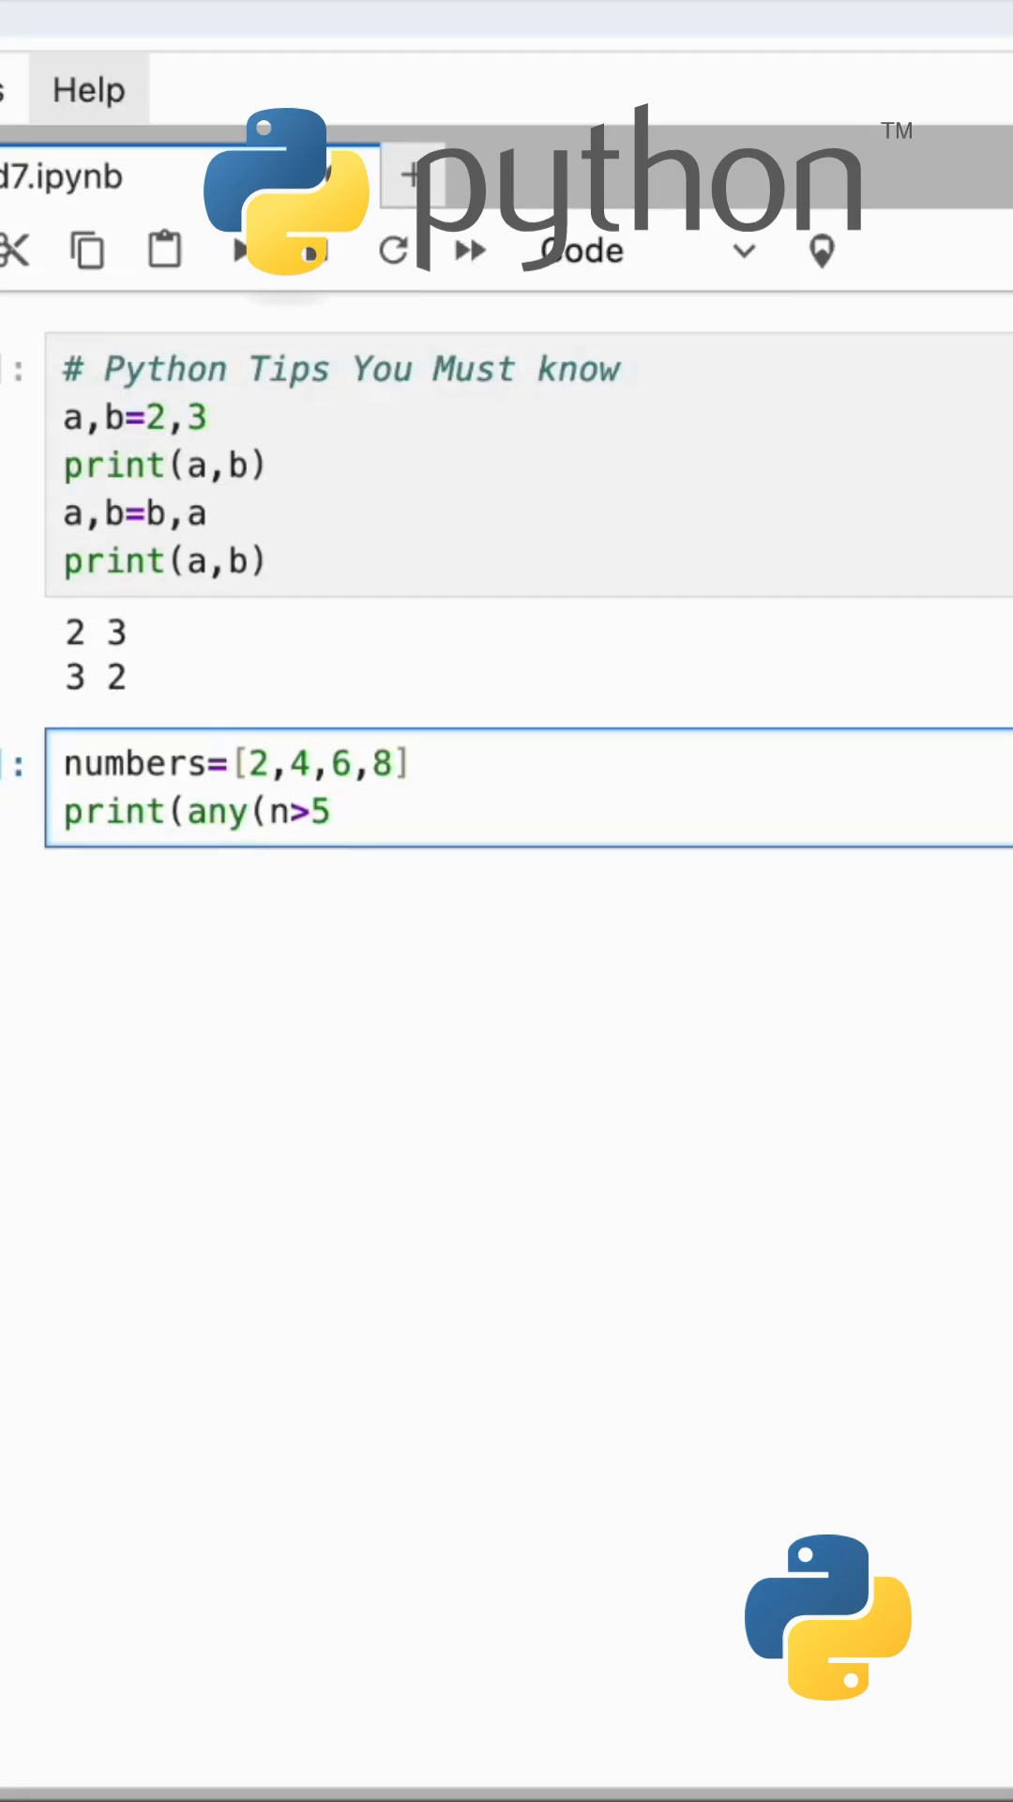
{"action": "type", "text": "for n"}
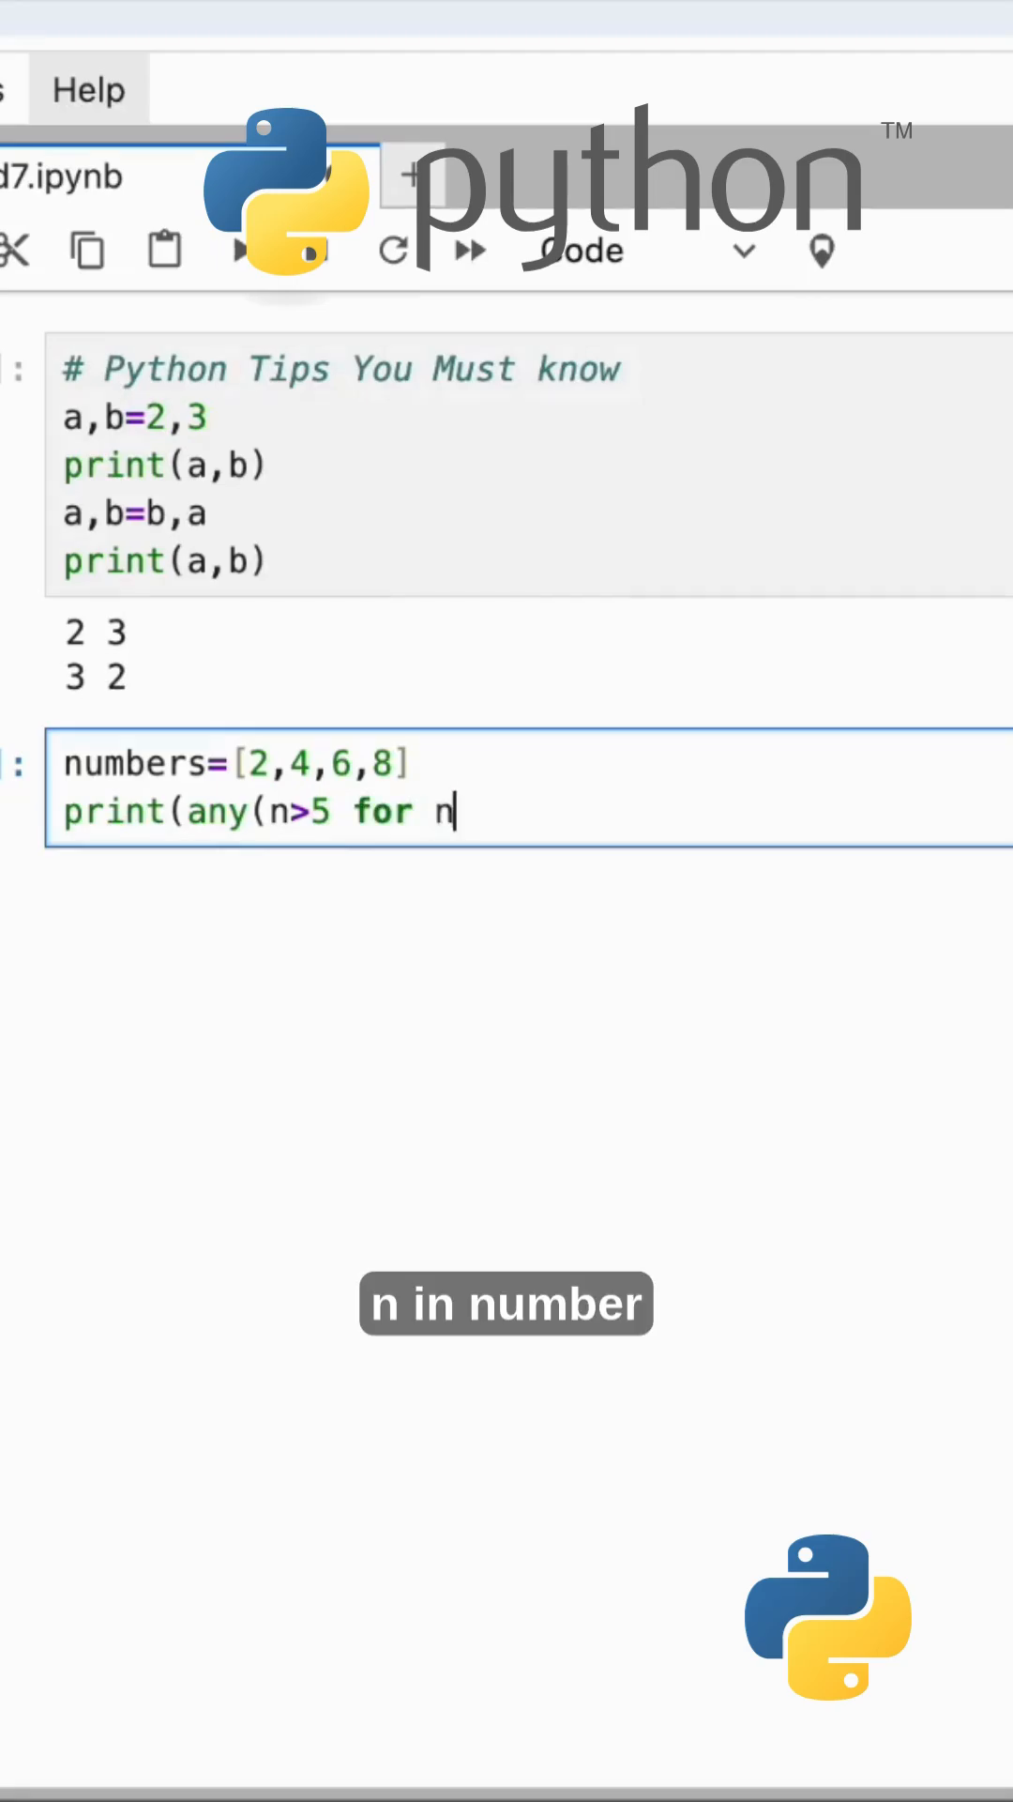
{"action": "type", "text": "in num"}
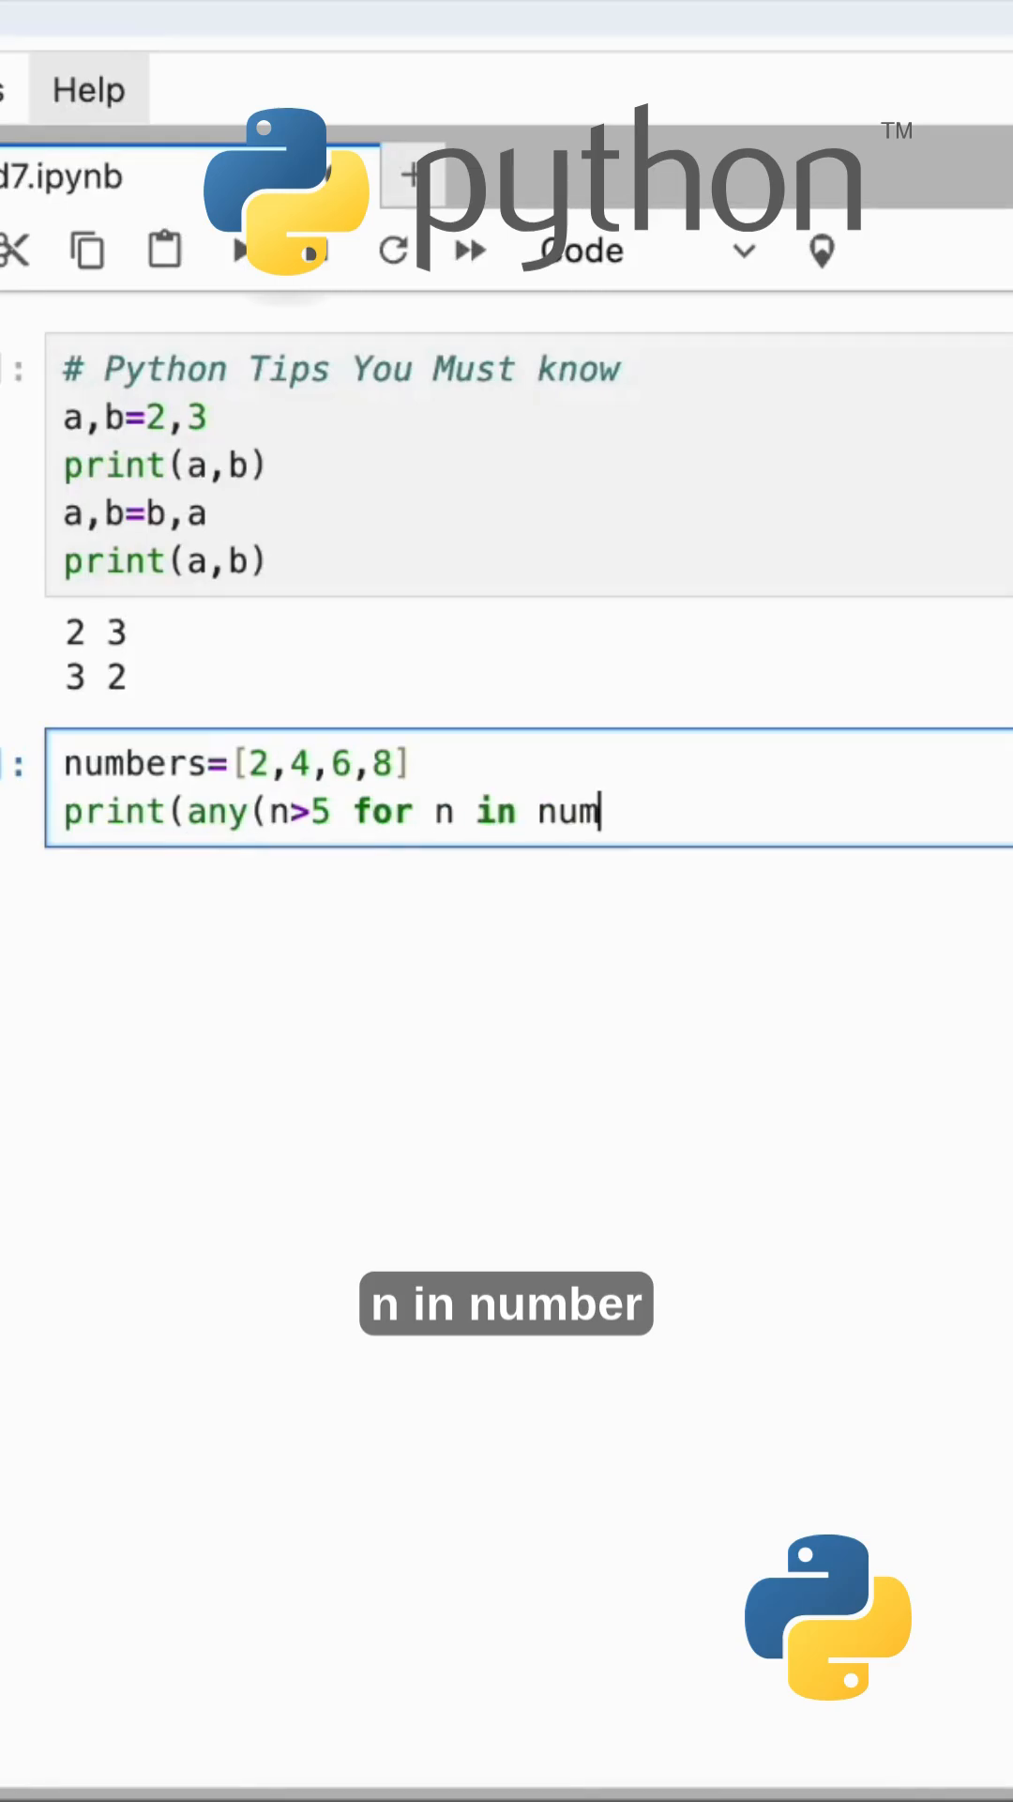
{"action": "type", "text": "bers"}
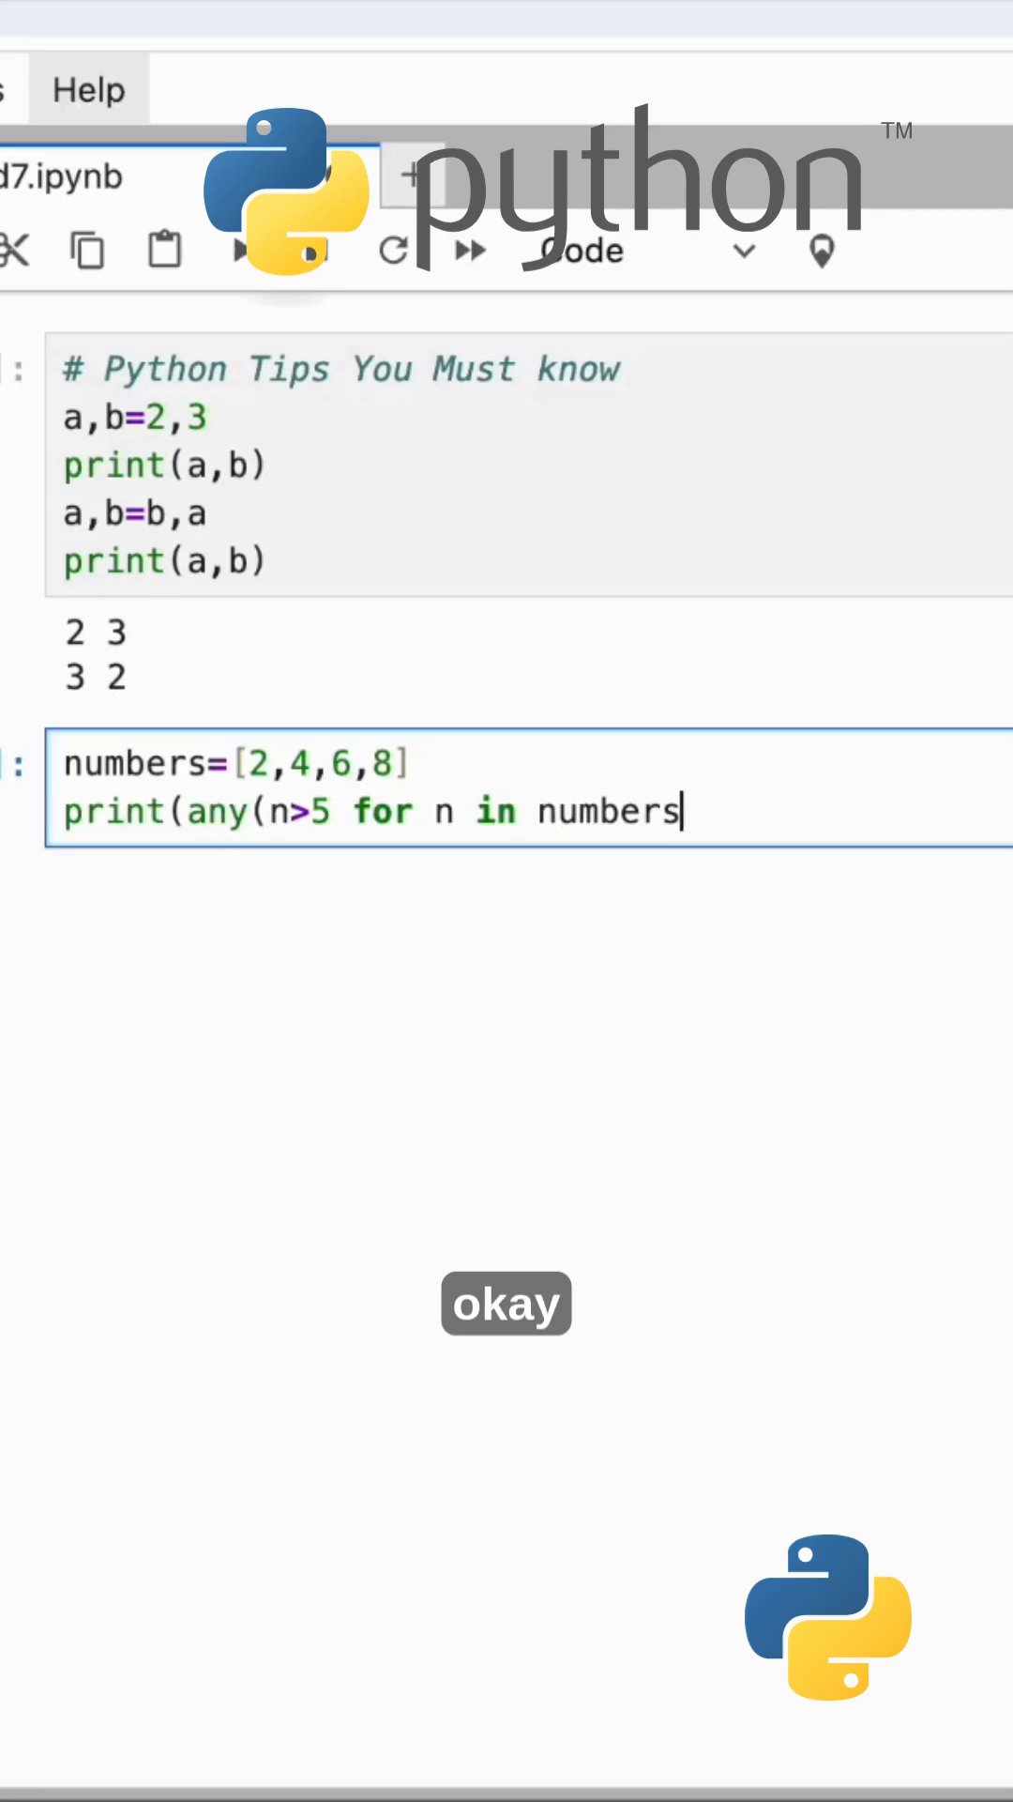
{"action": "type", "text": ")"}
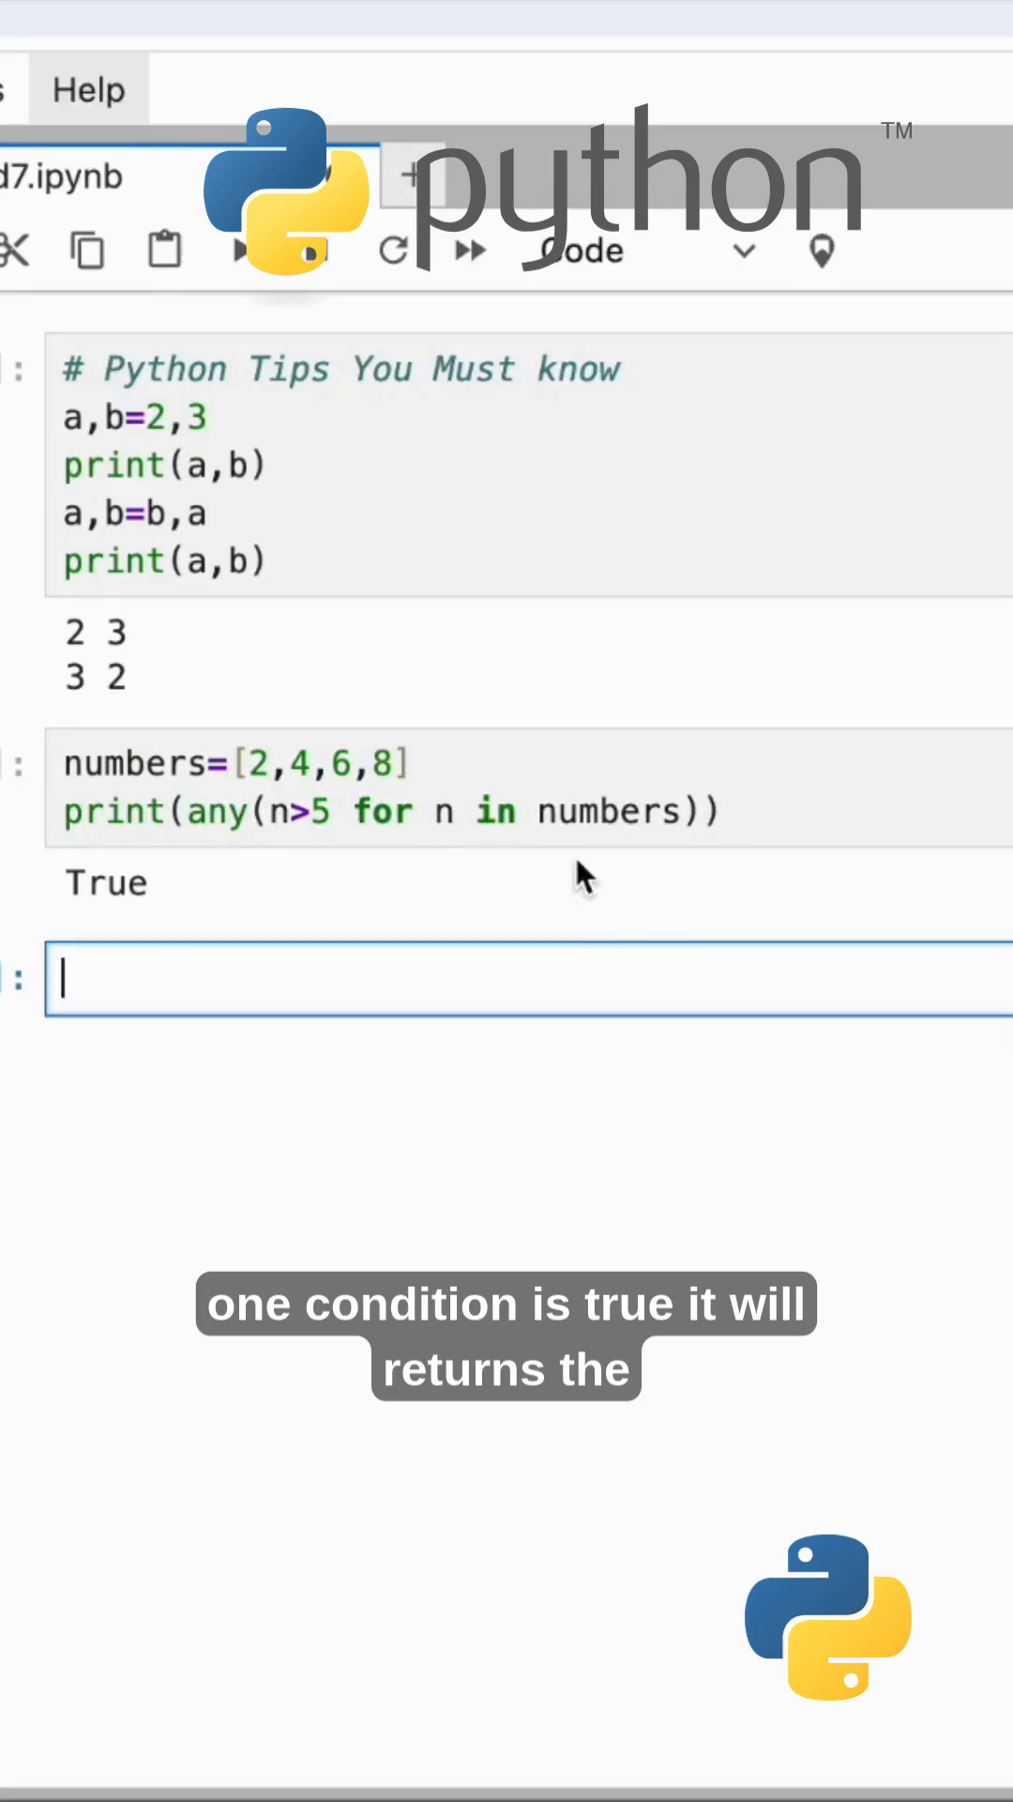
- Add print(all(n>1 for n in numbers)) as the third line of the numbers cell
{"action": "left_click", "coordinate": [460, 788]}
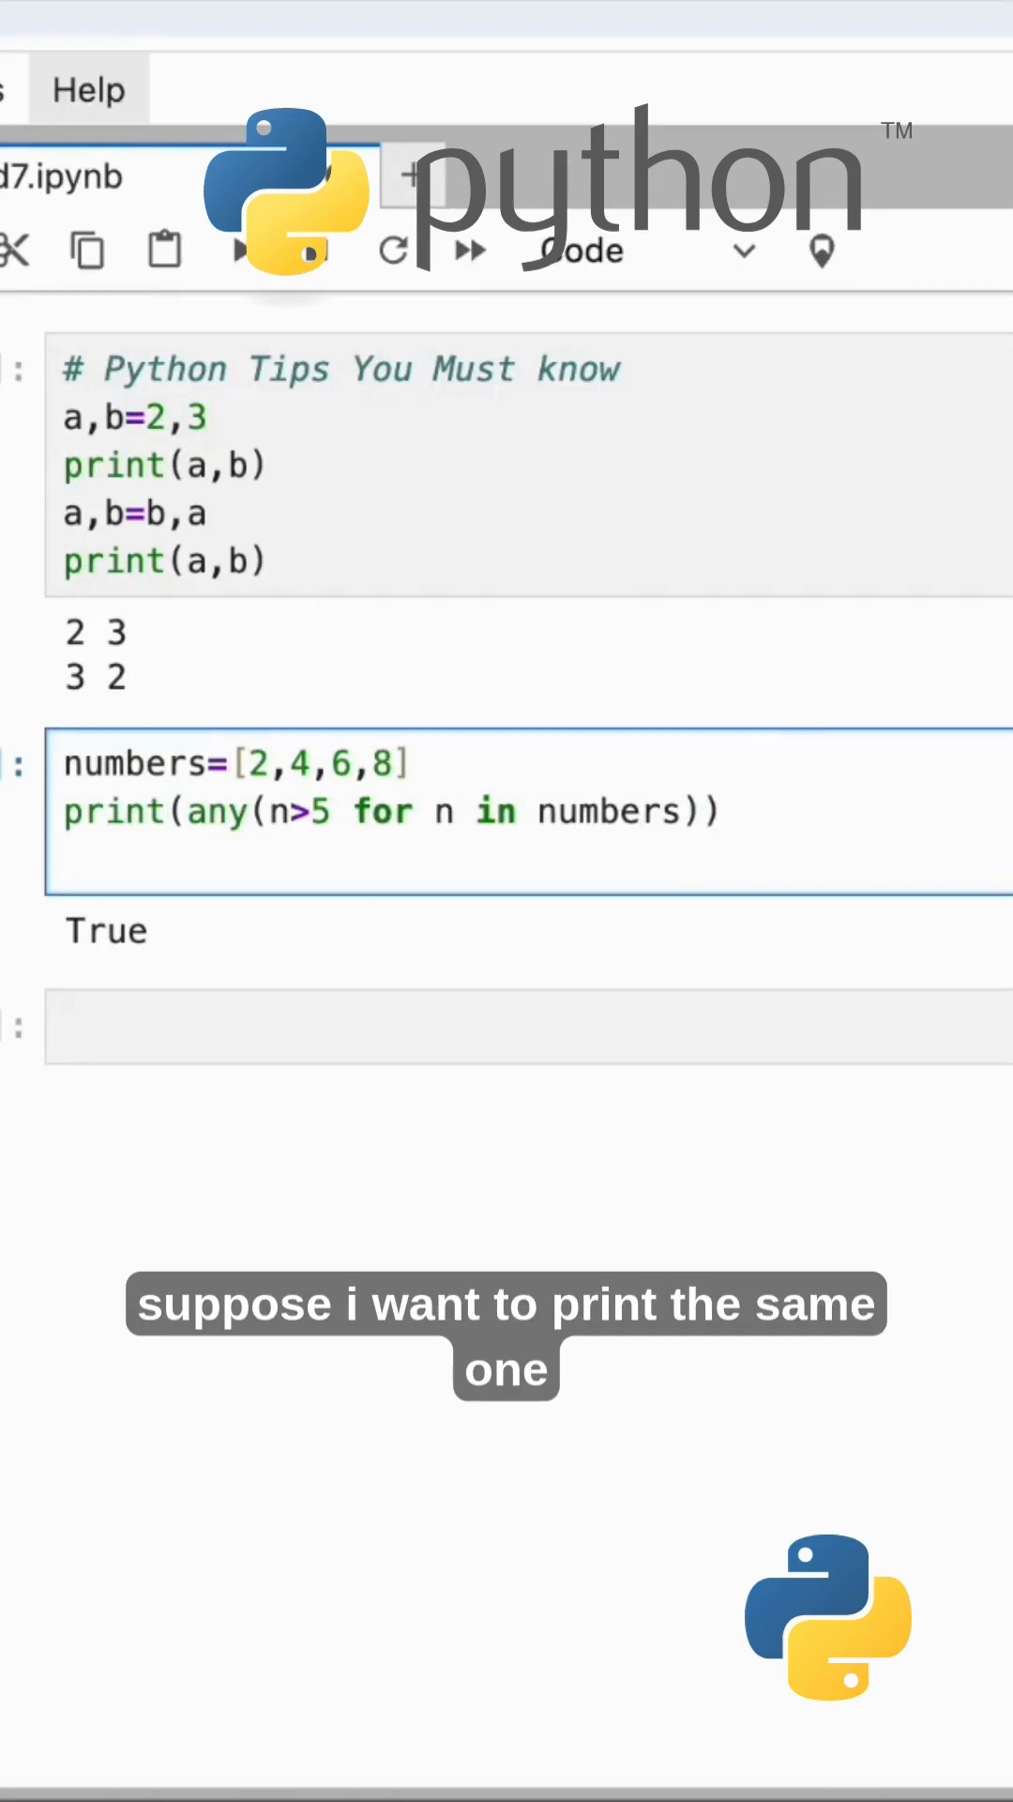
{"action": "type", "text": "print("}
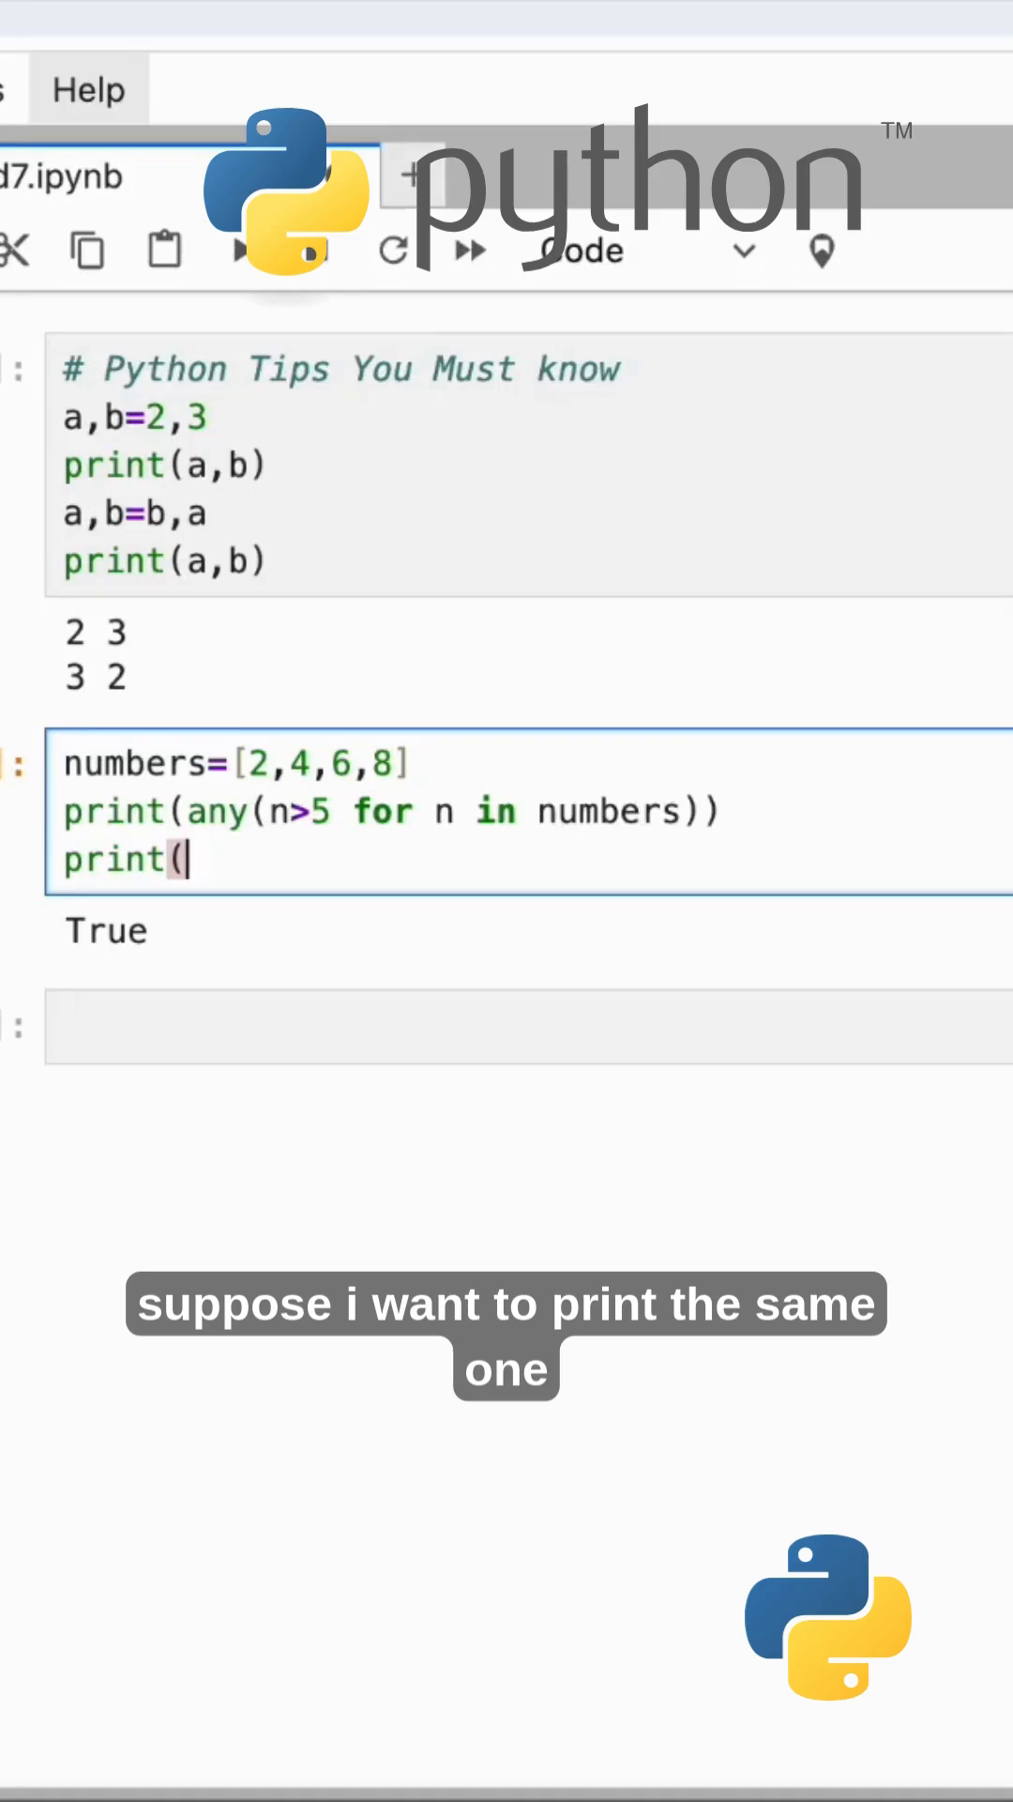
{"action": "type", "text": "all"}
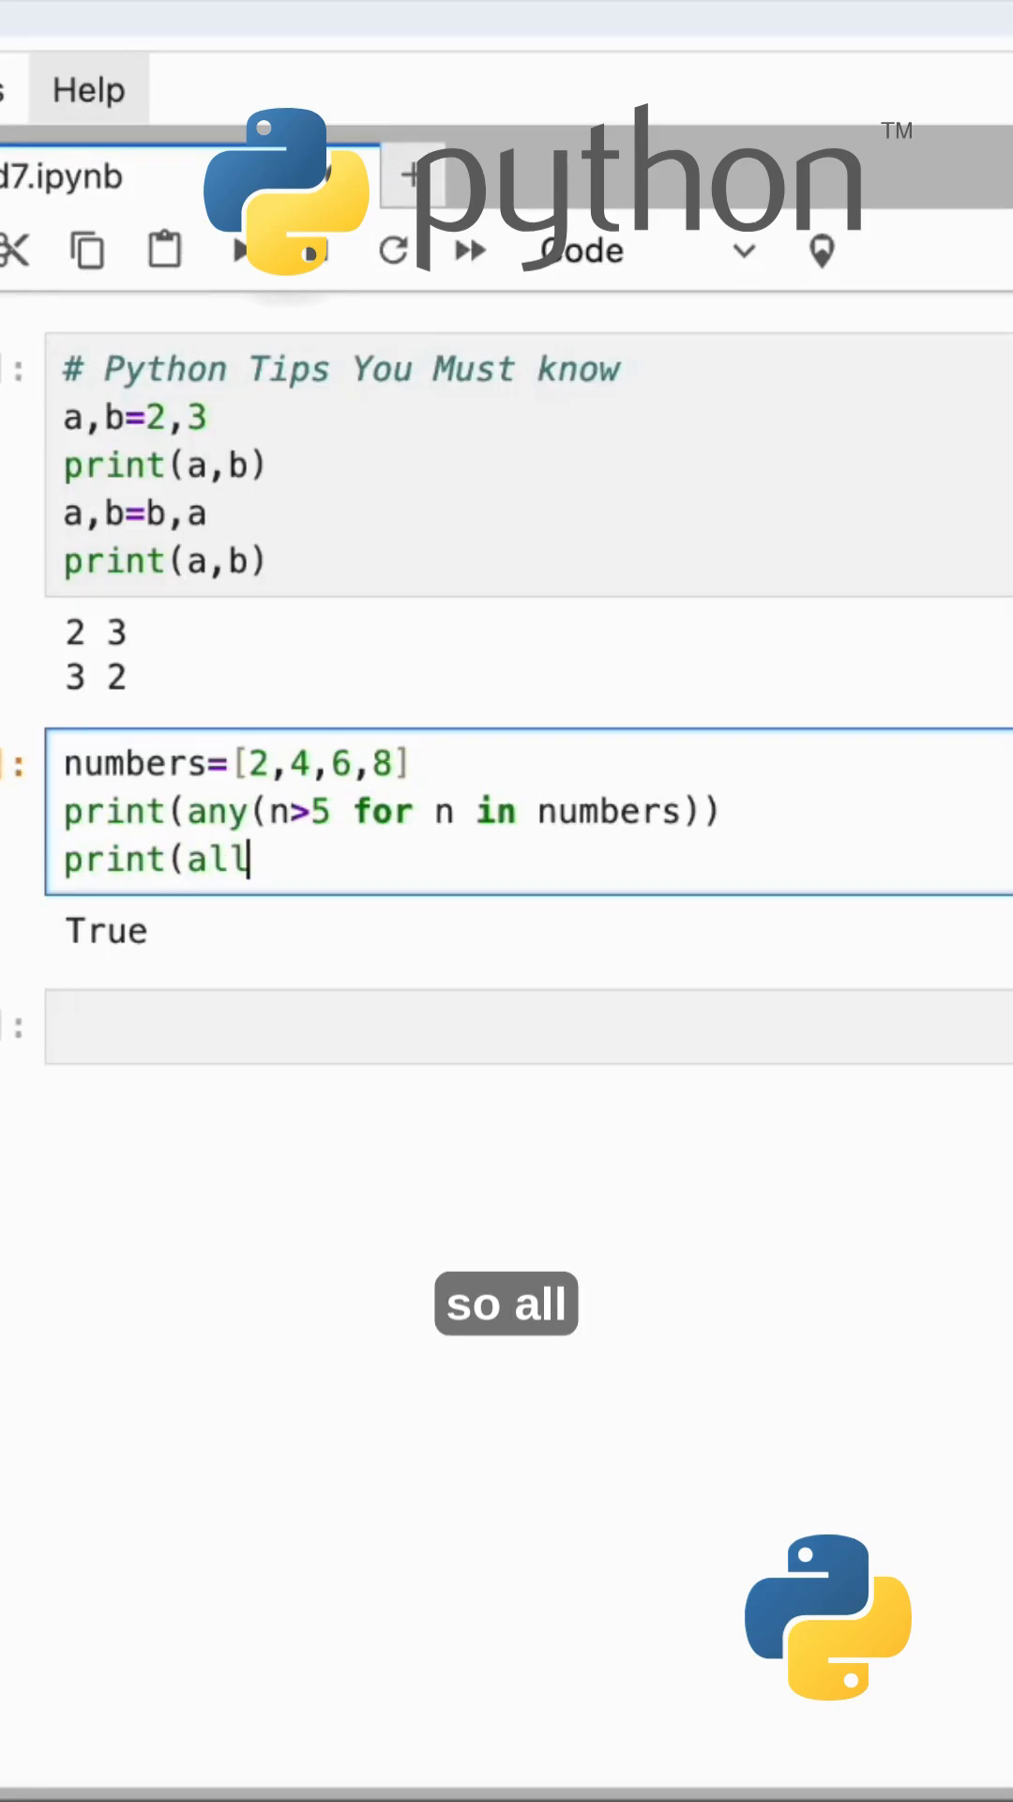
{"action": "type", "text": "("}
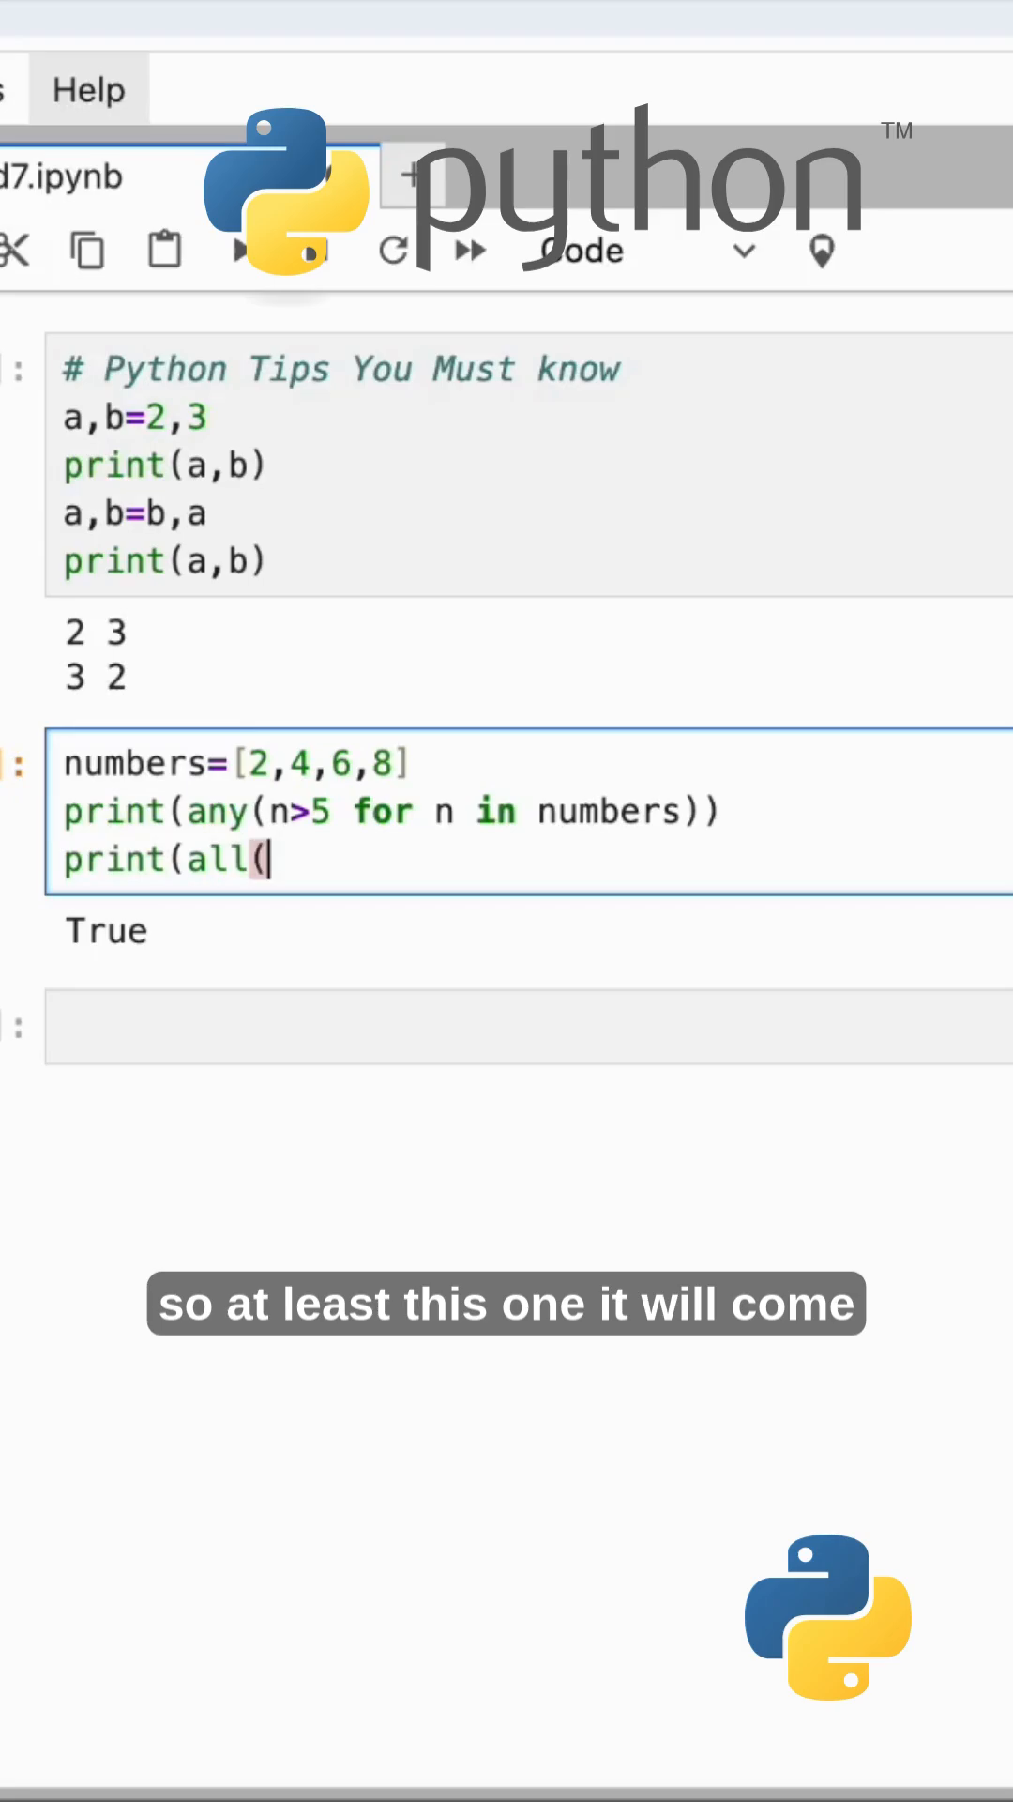
{"action": "type", "text": "n"}
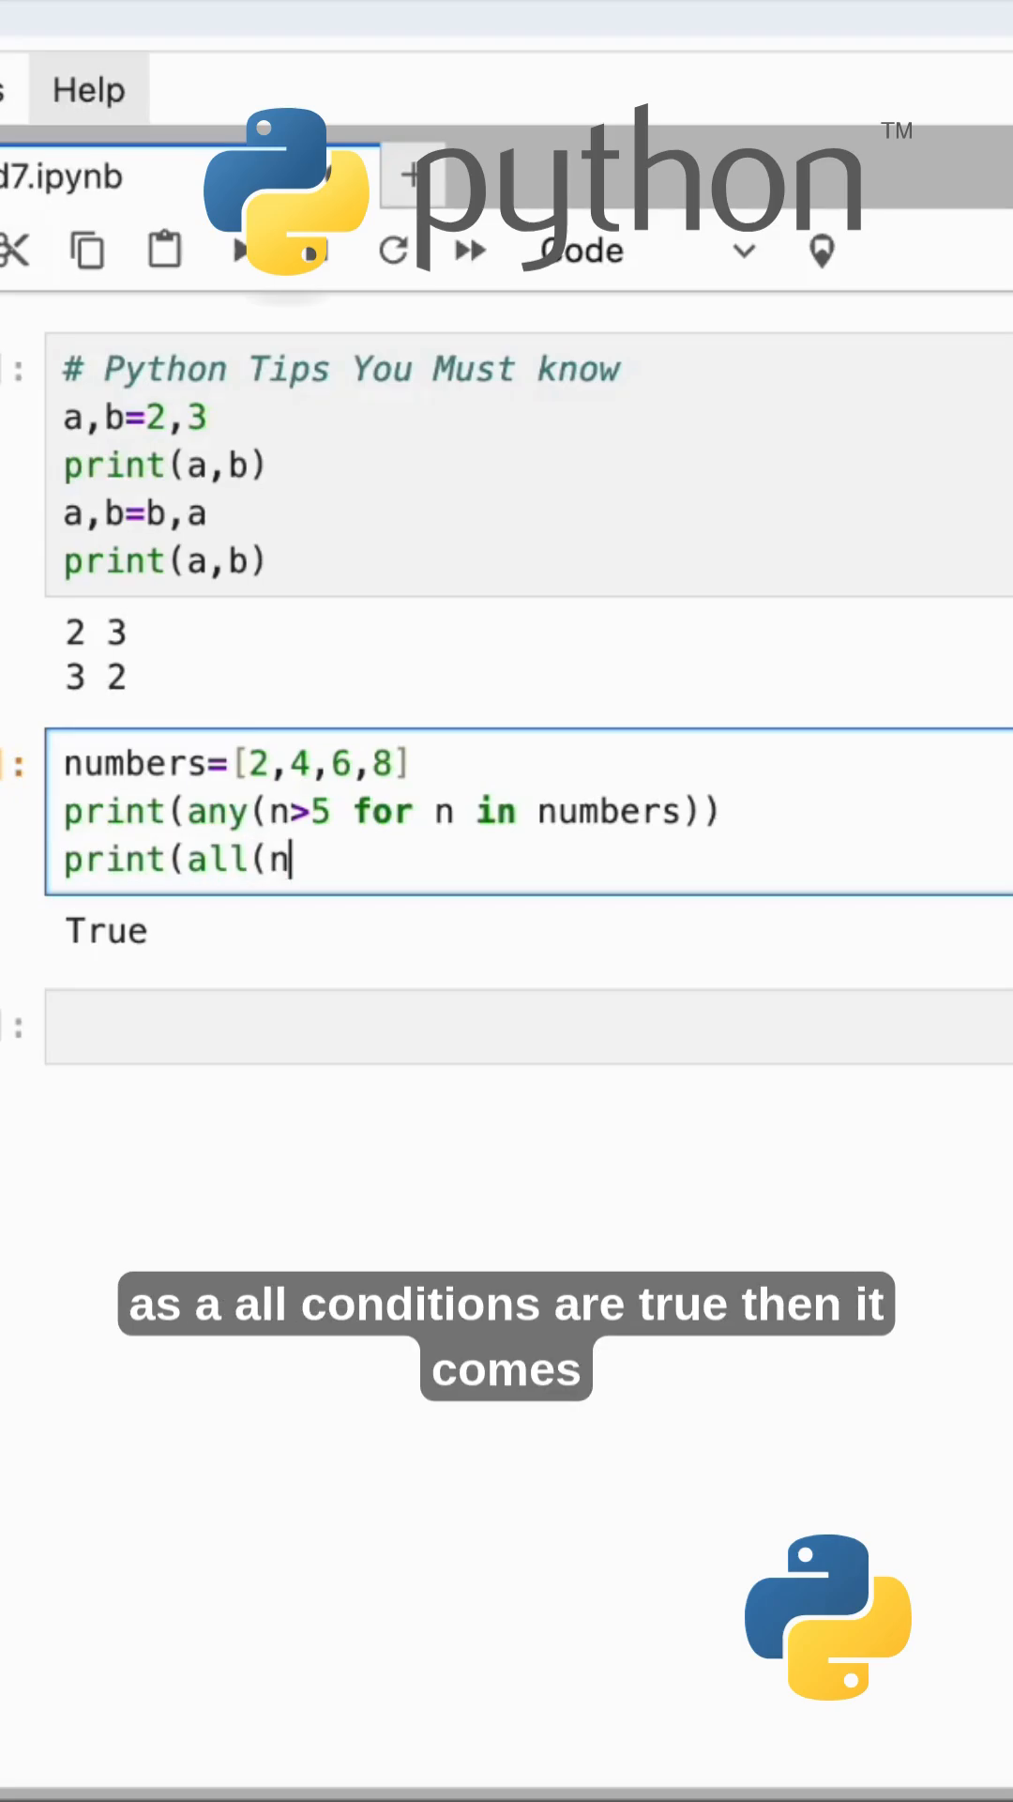
{"action": "type", "text": ">"}
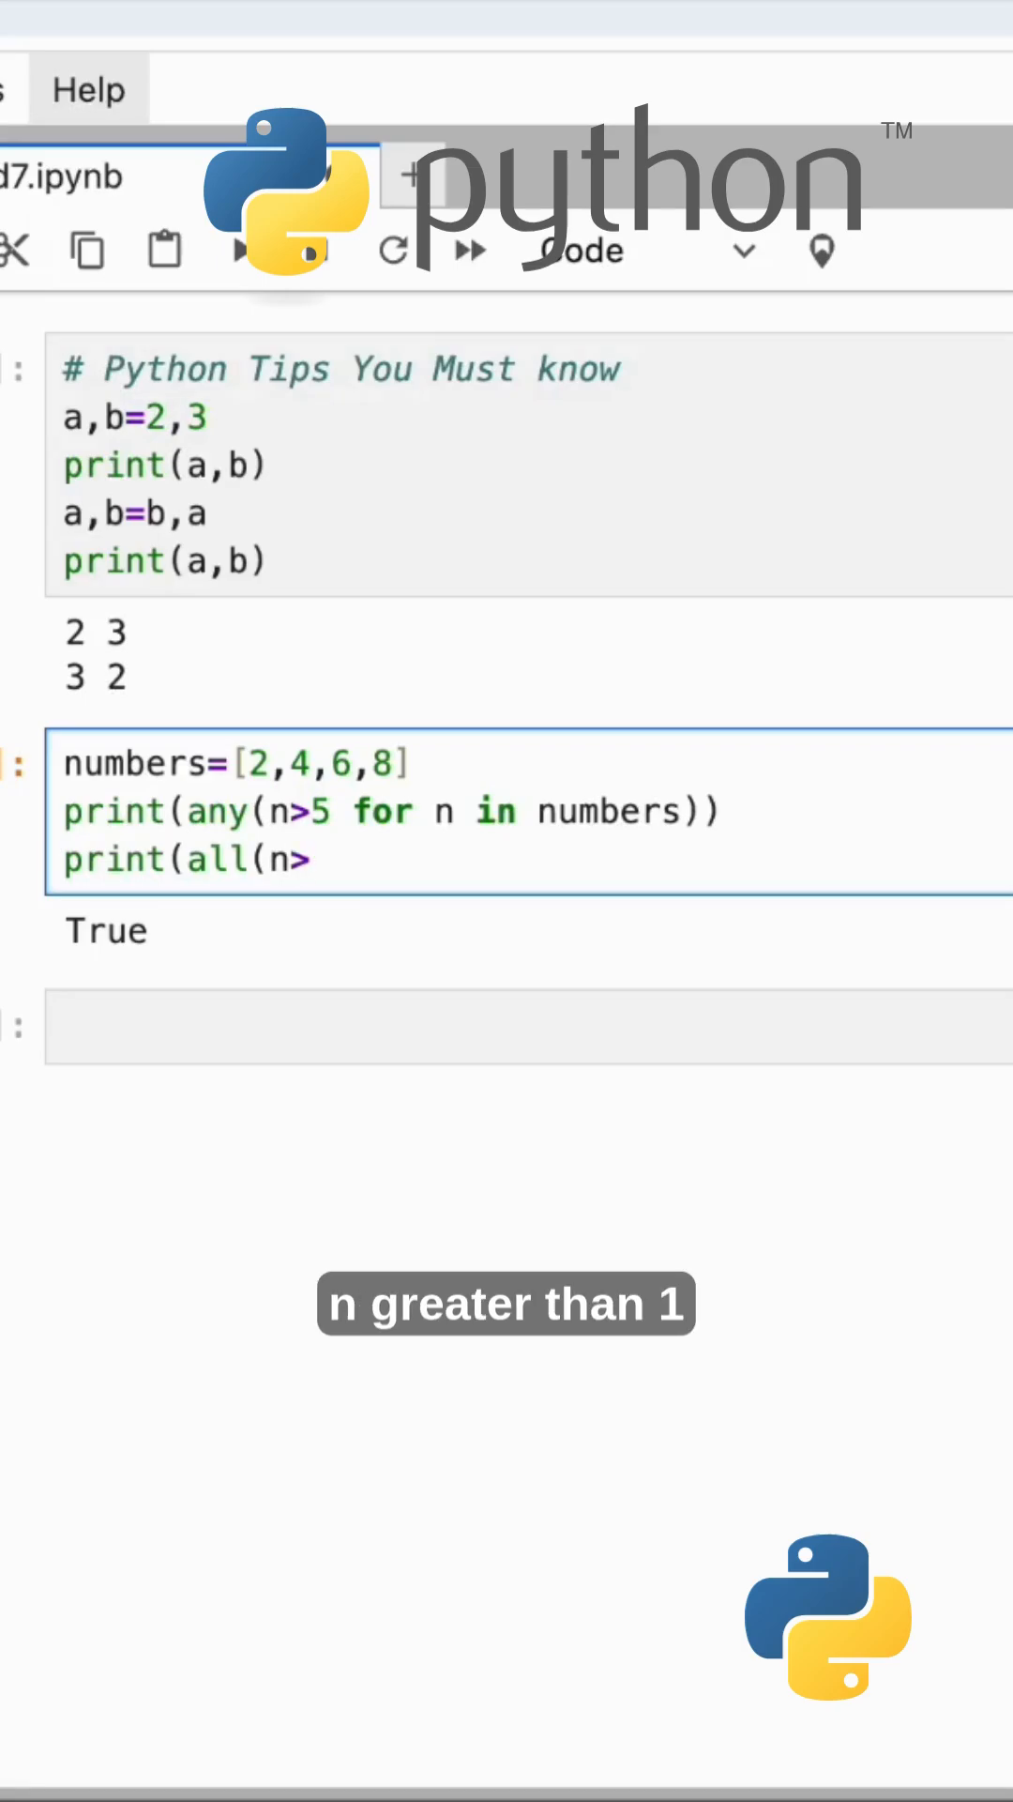
{"action": "type", "text": "1"}
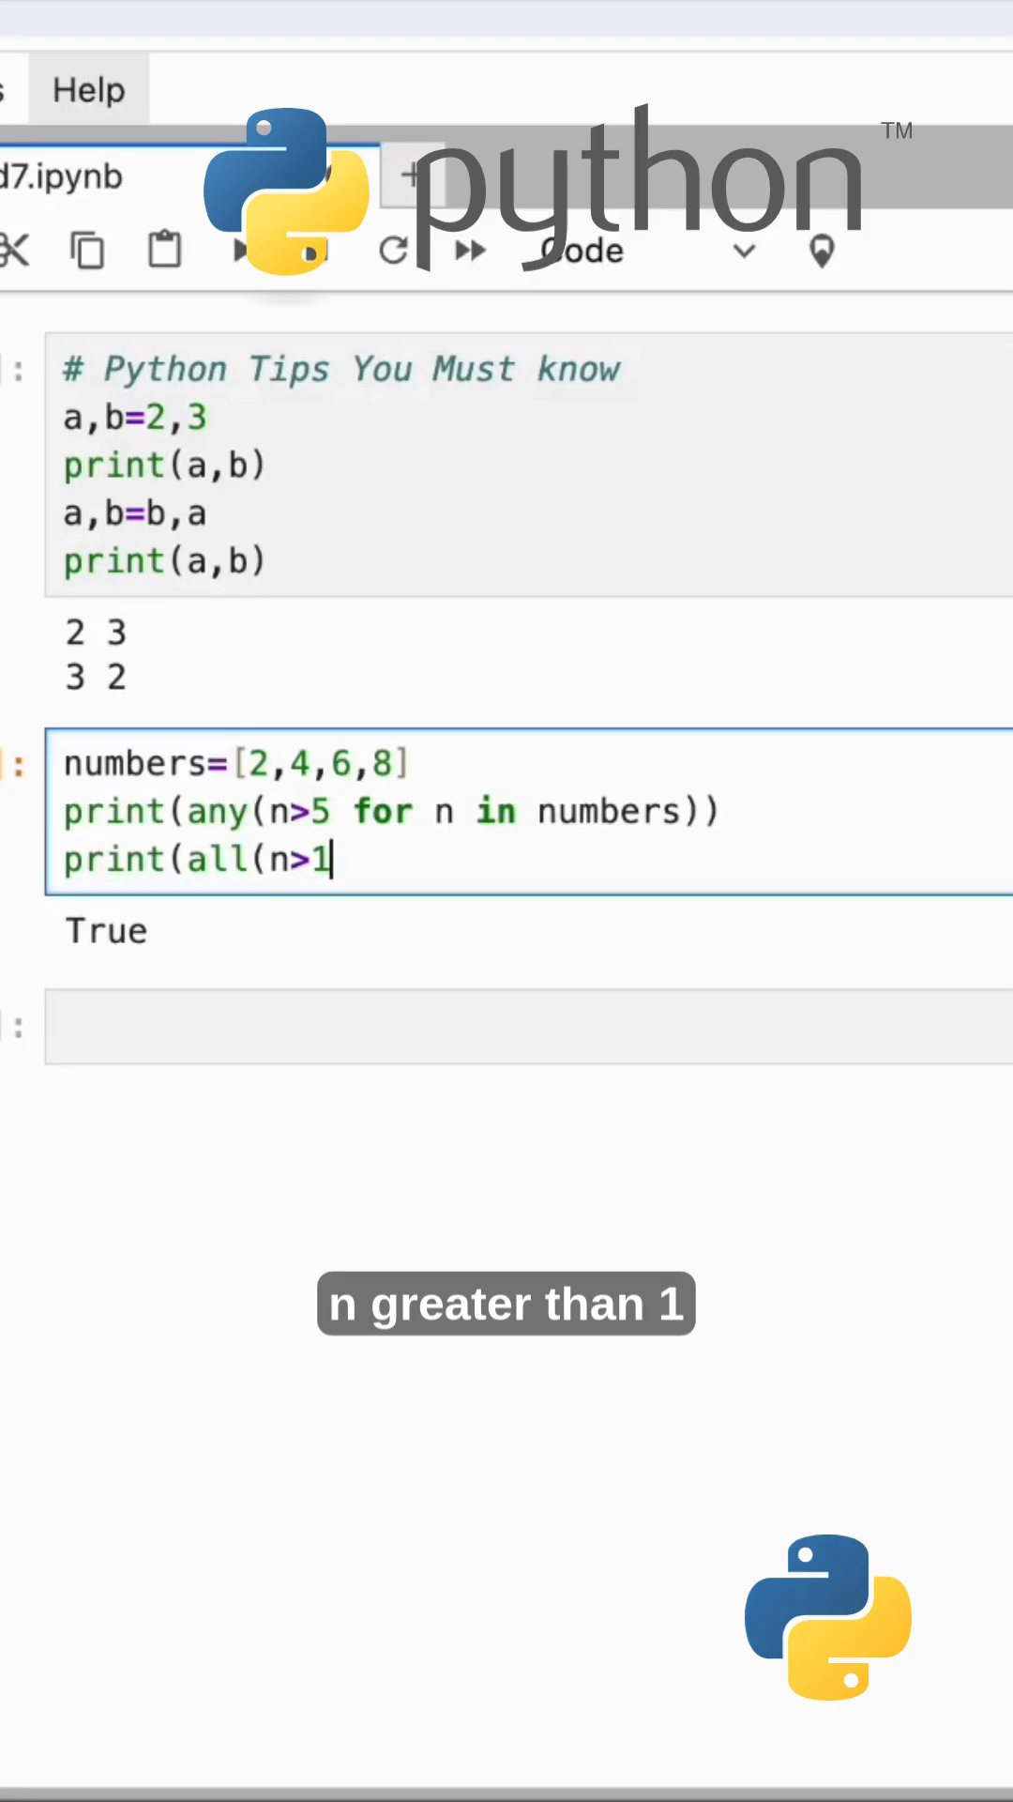
{"action": "type", "text": "for"}
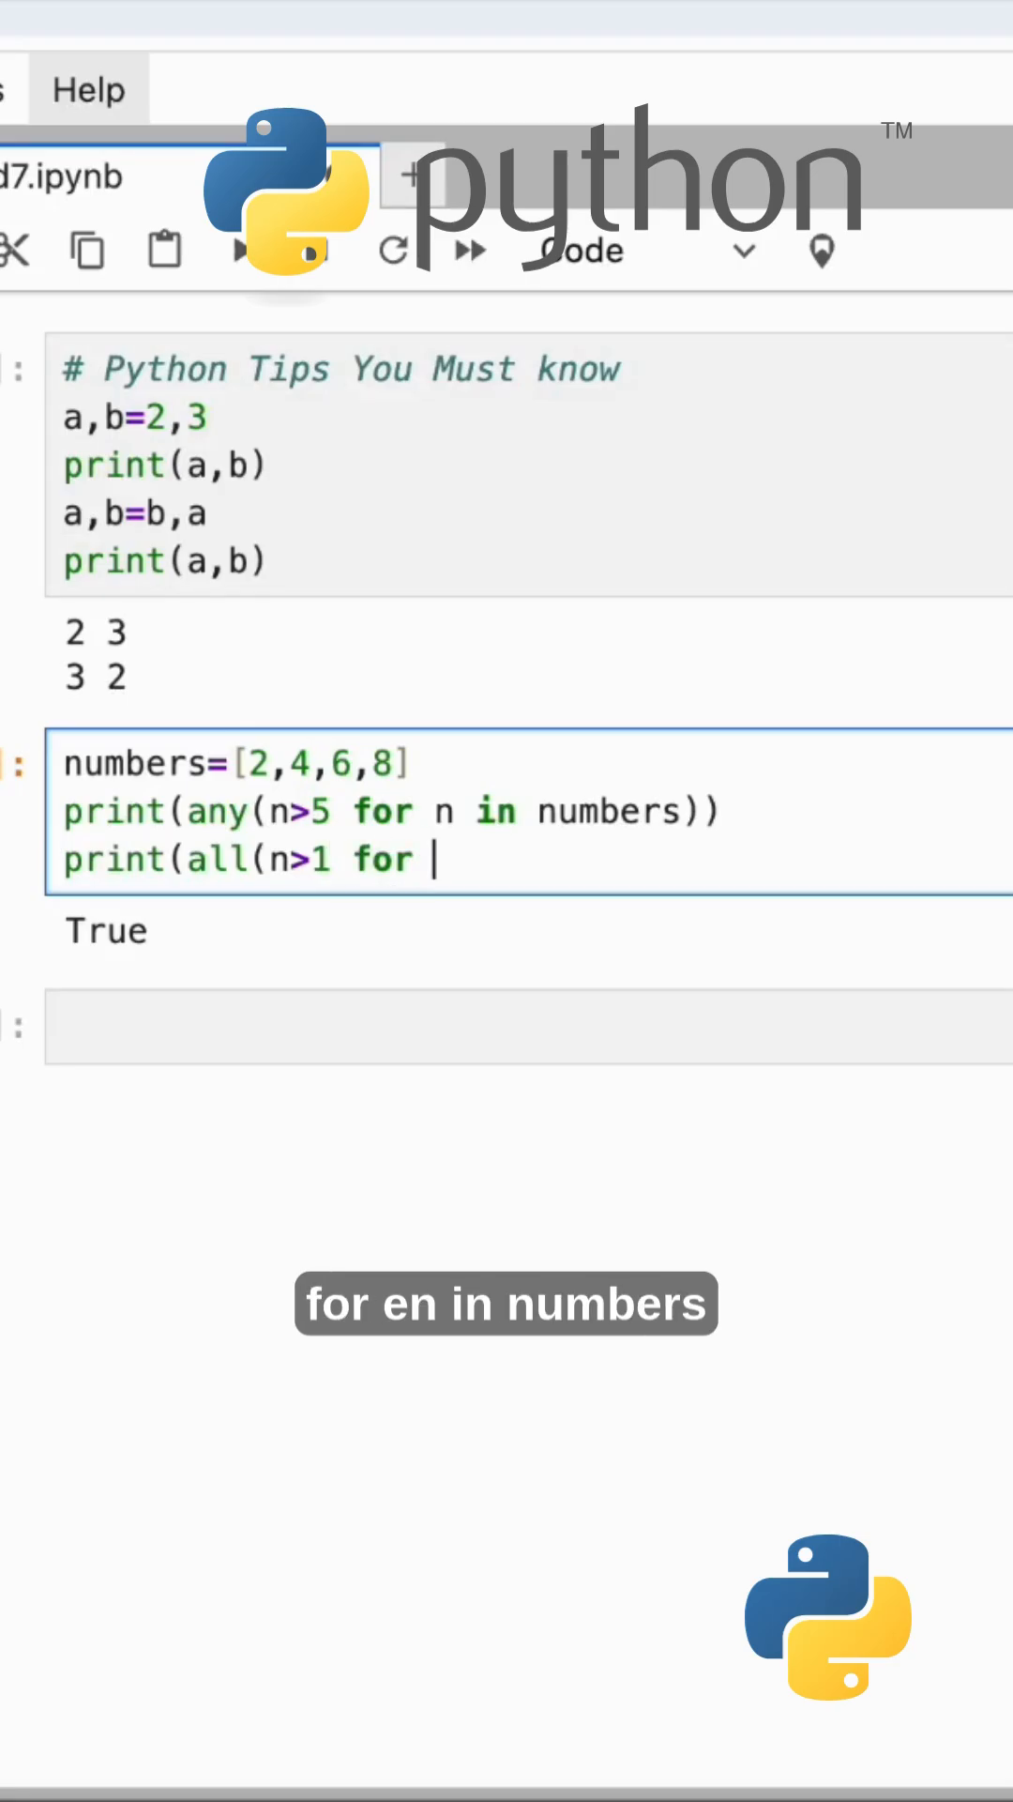
{"action": "type", "text": "n in numb"}
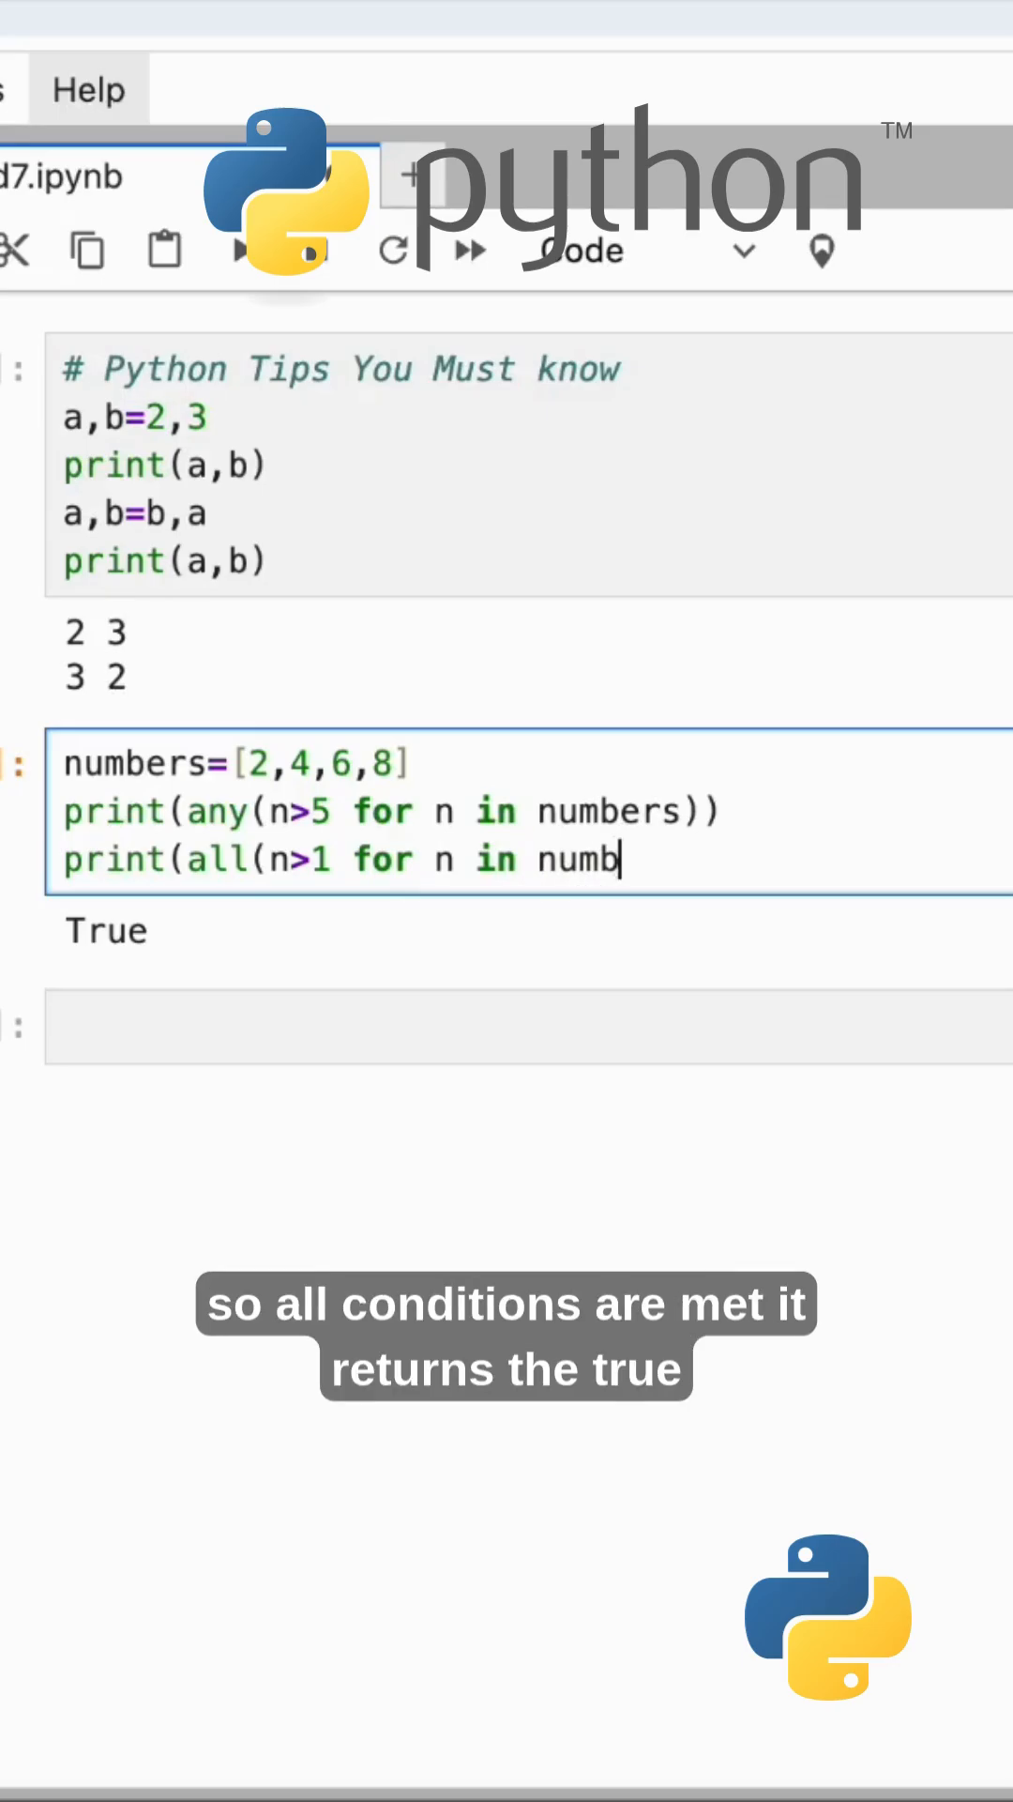
{"action": "type", "text": "ers))"}
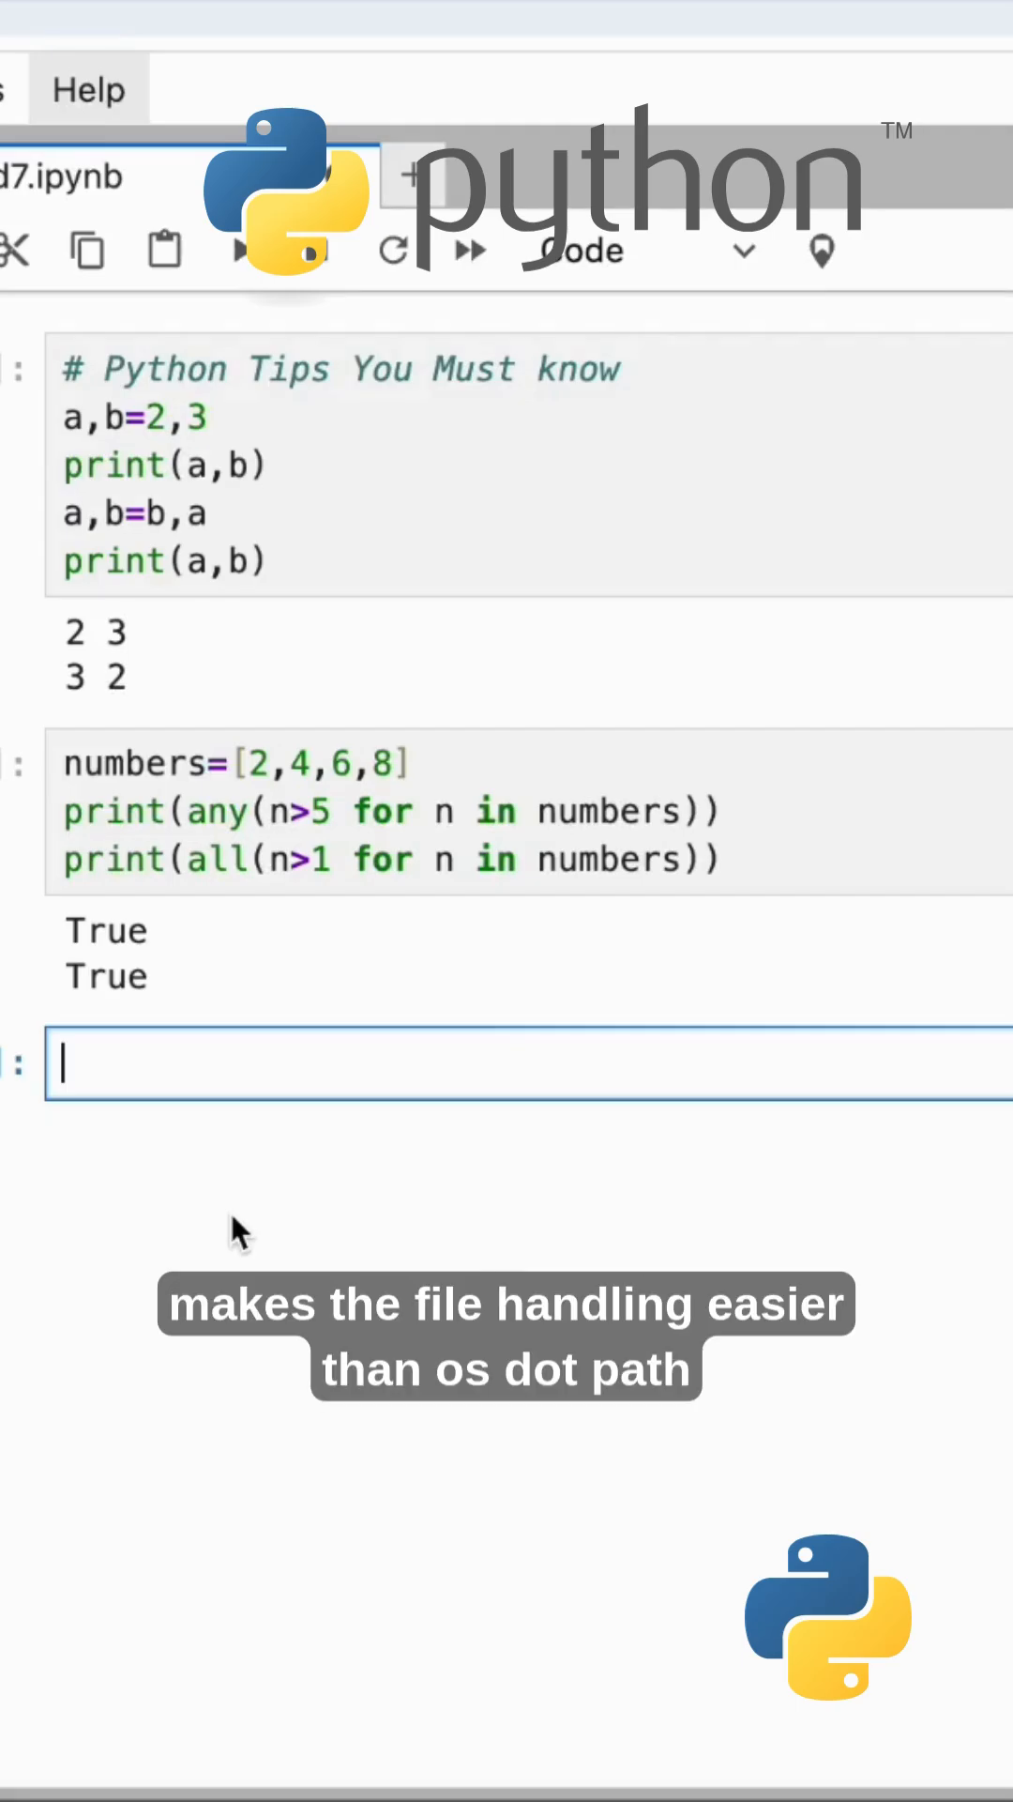
- Write a #os.path comment and the line from pathlib import path
{"action": "type", "text": "#"}
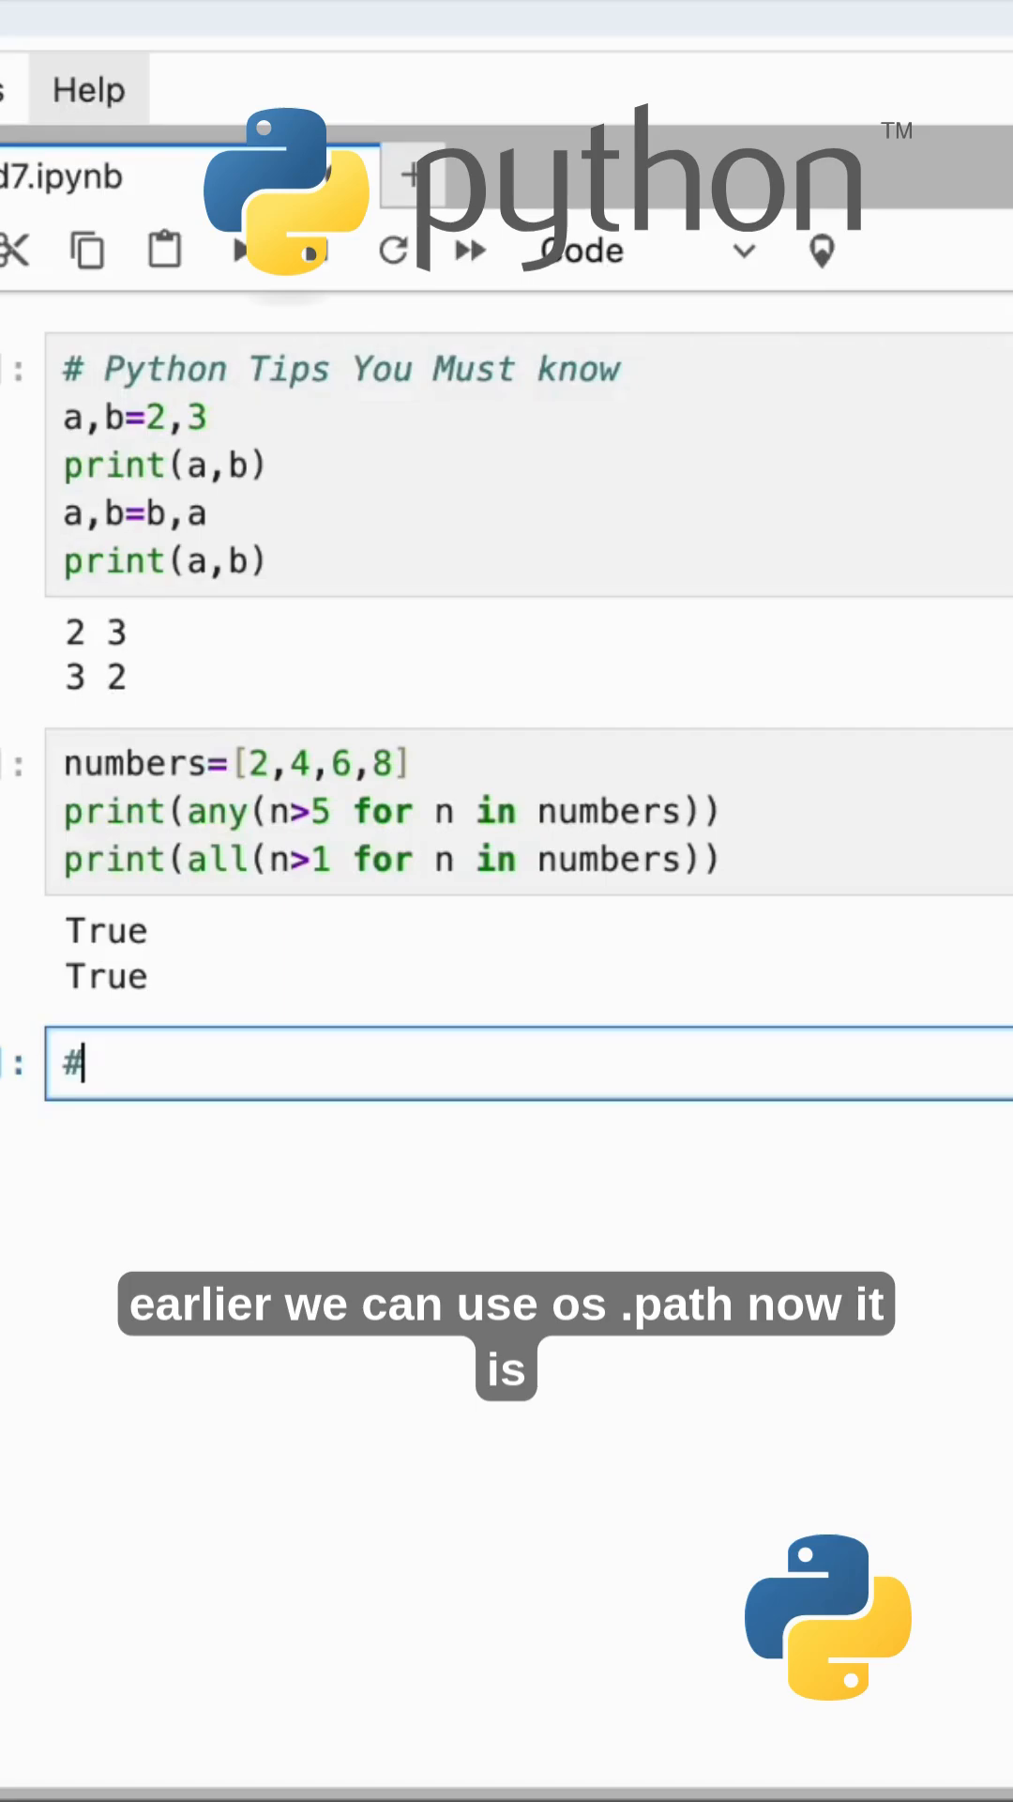
{"action": "type", "text": "os.path"}
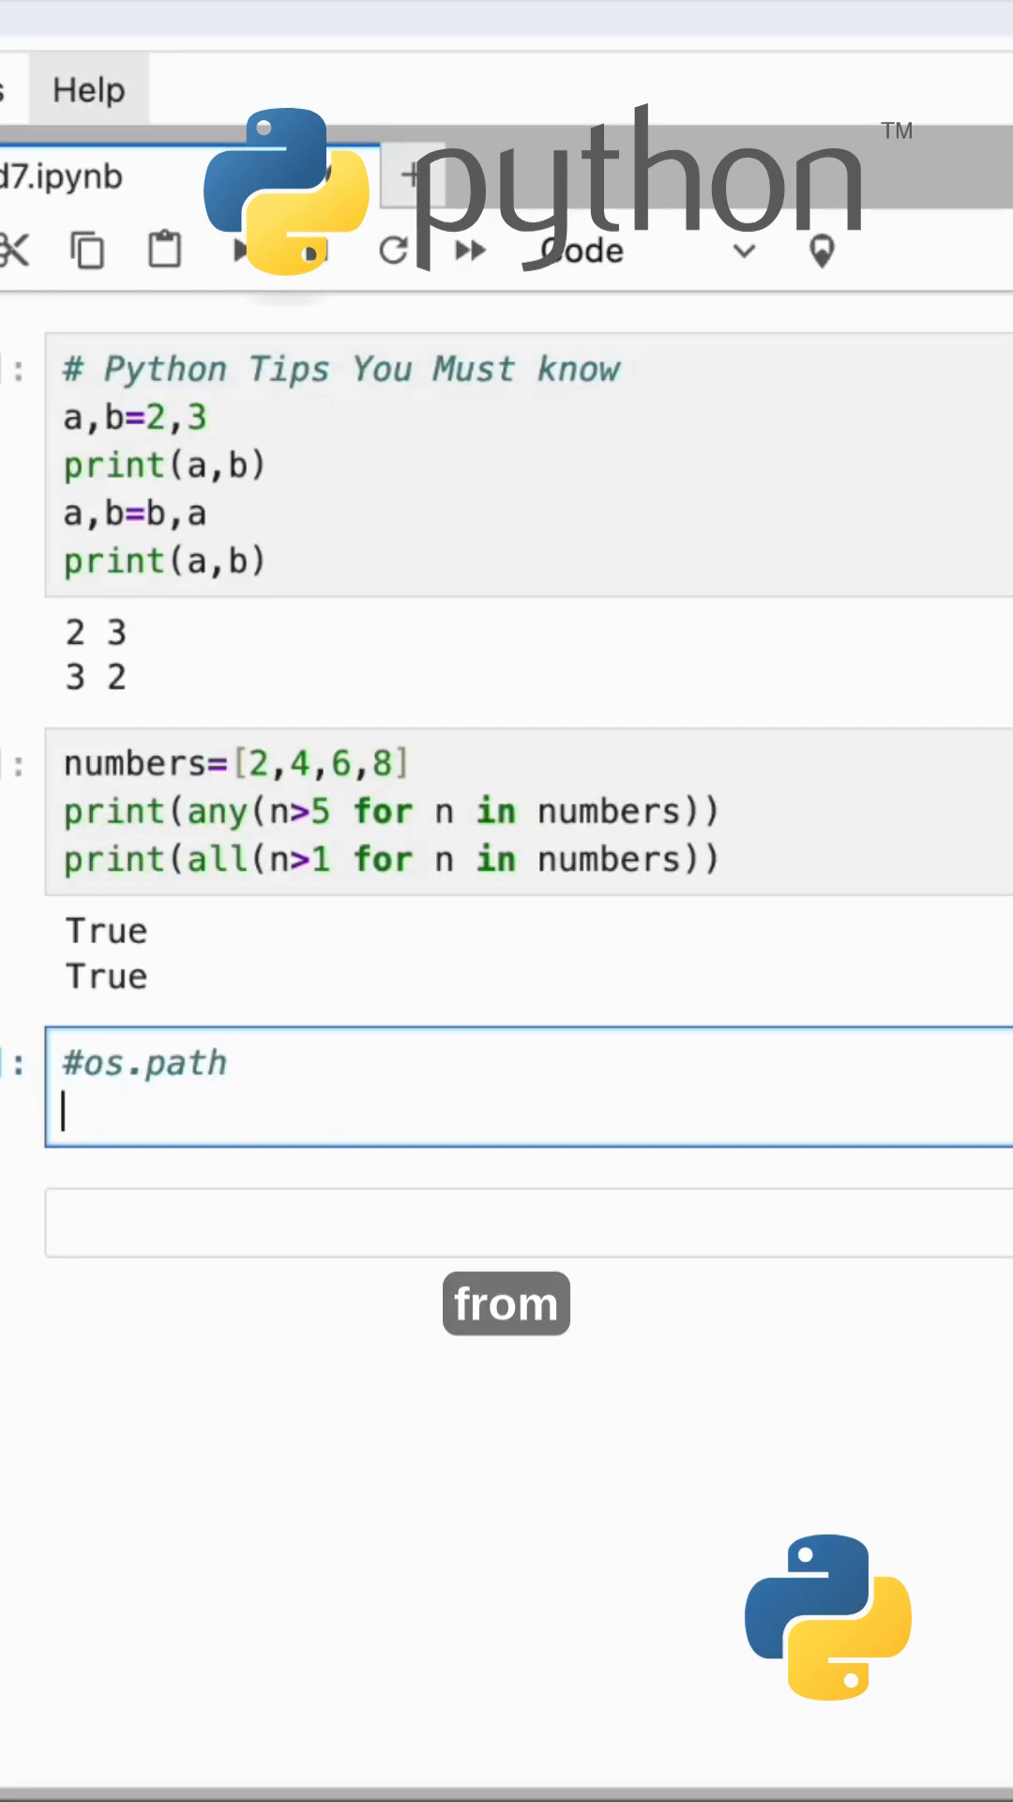
{"action": "type", "text": "fro"}
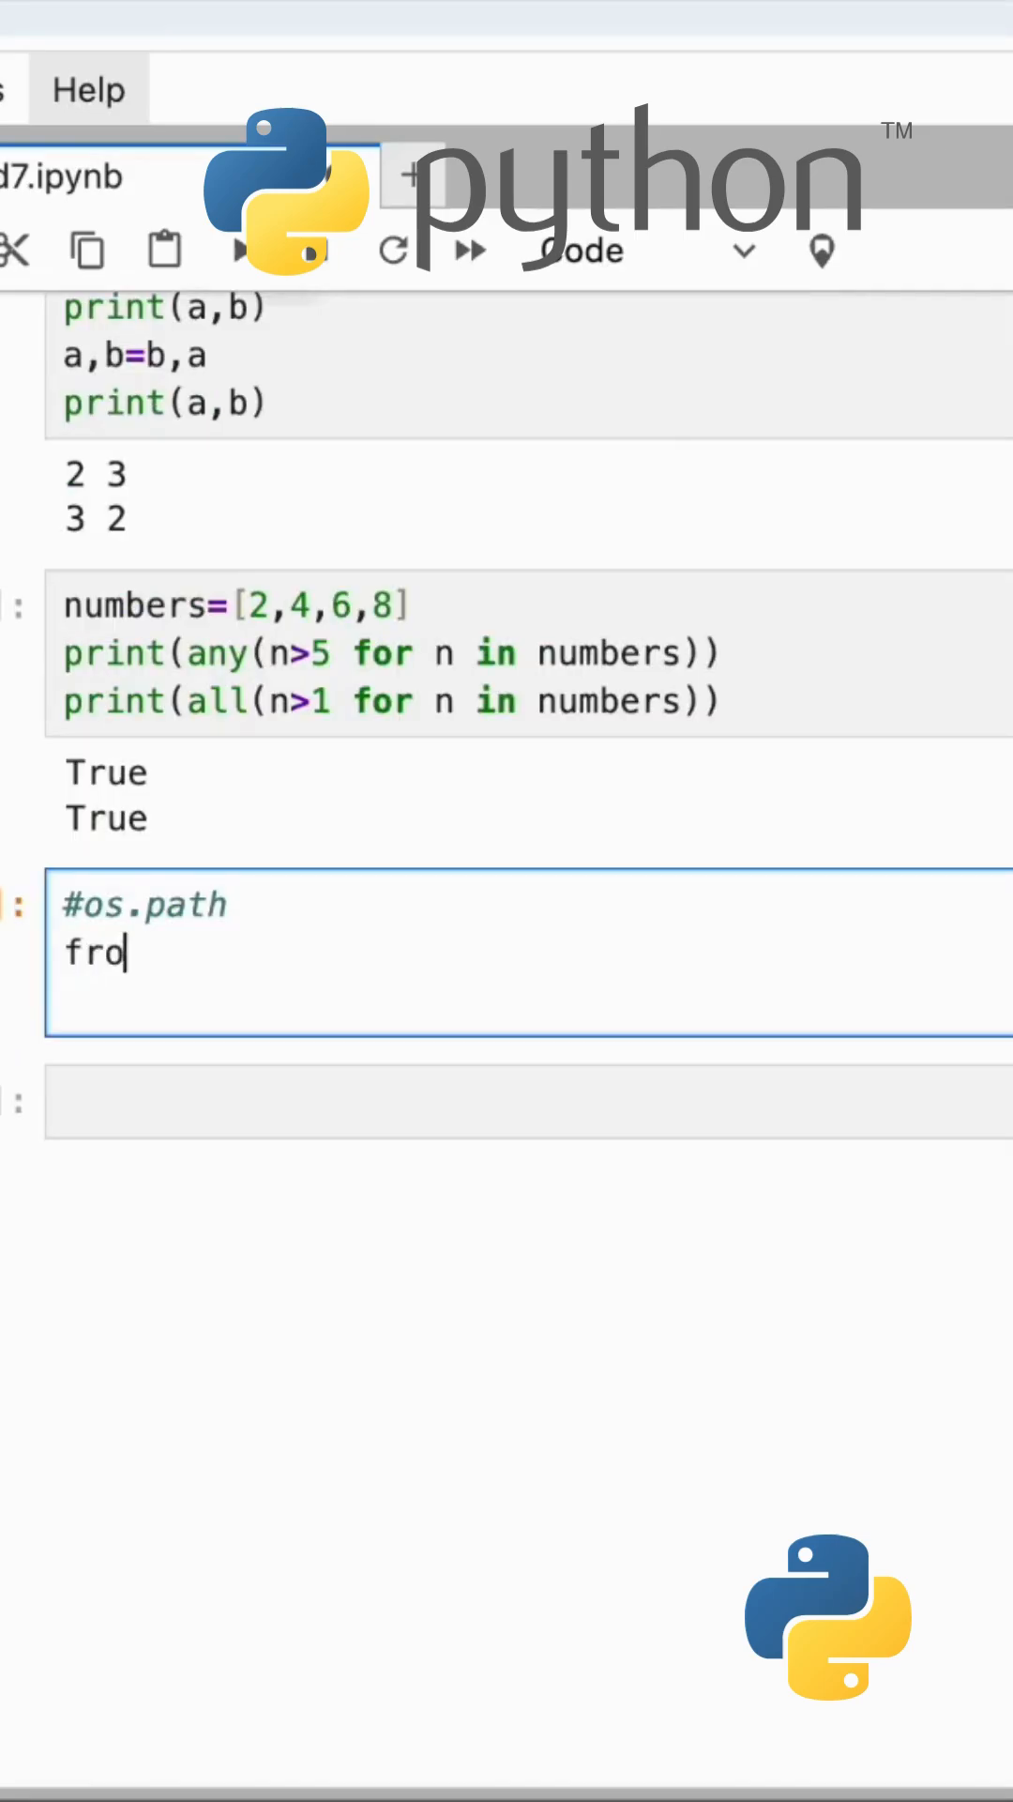
{"action": "type", "text": "m pathlib"}
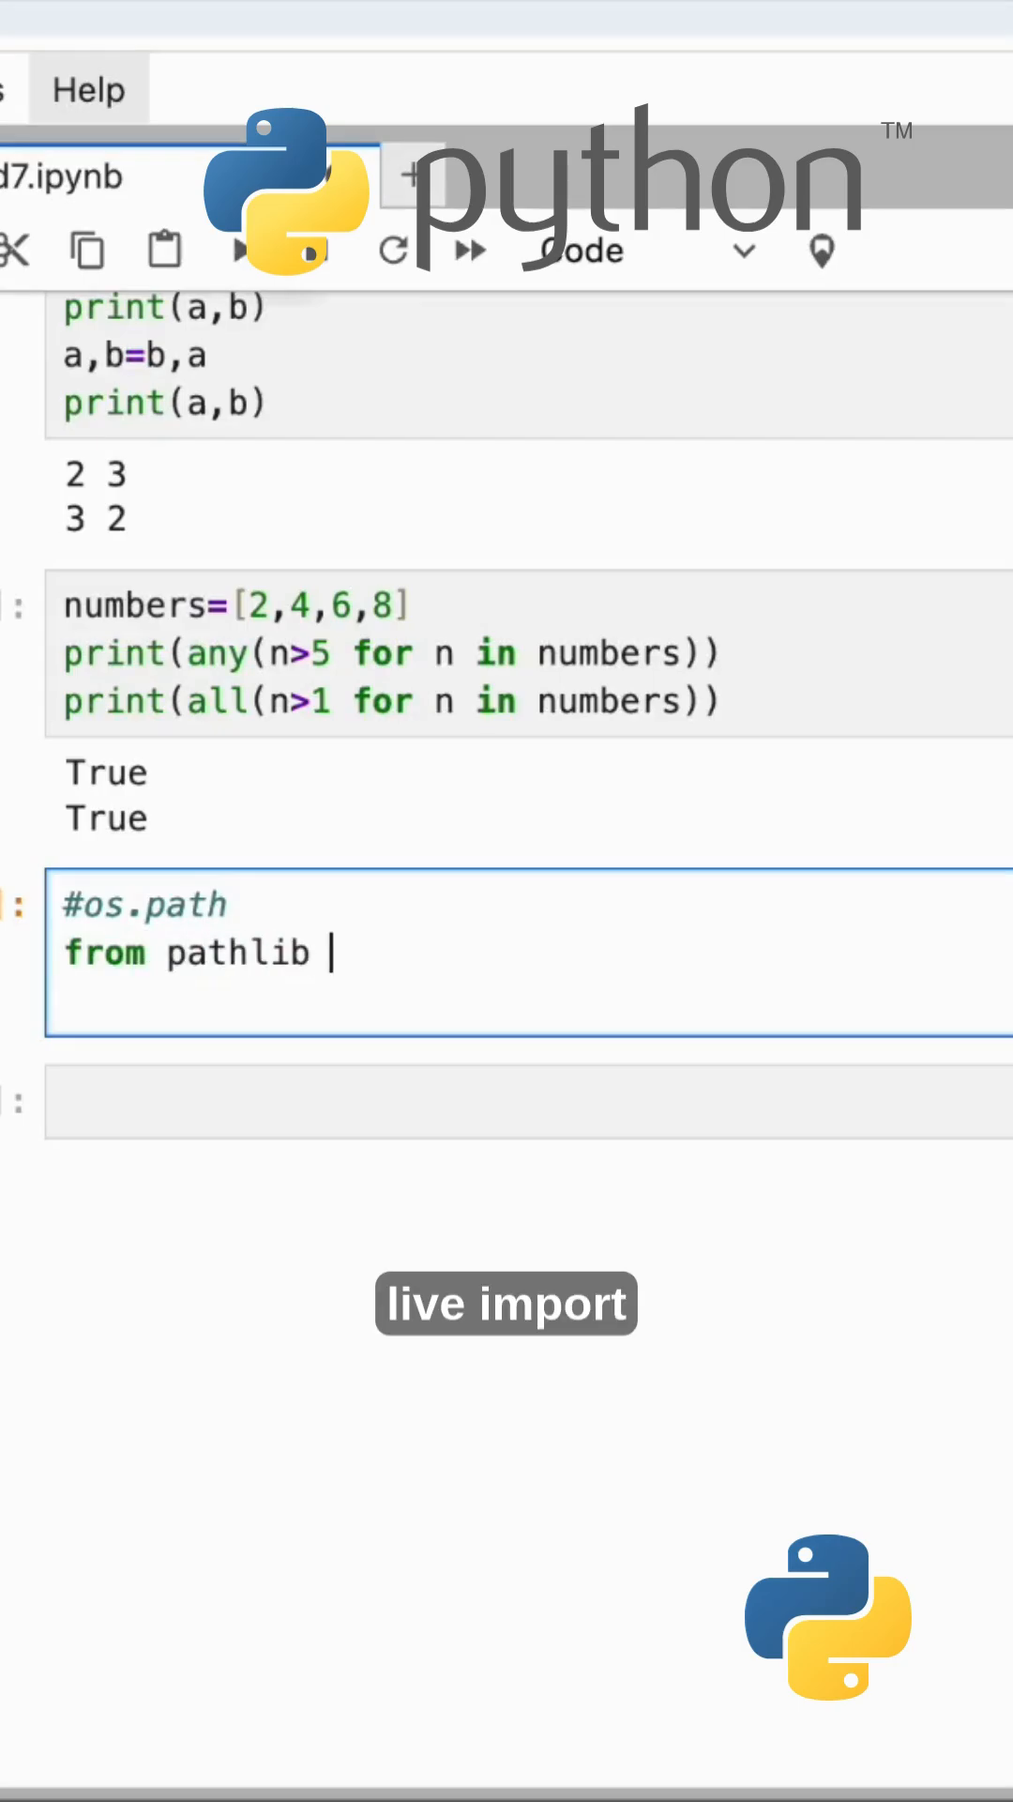
{"action": "type", "text": "import p"}
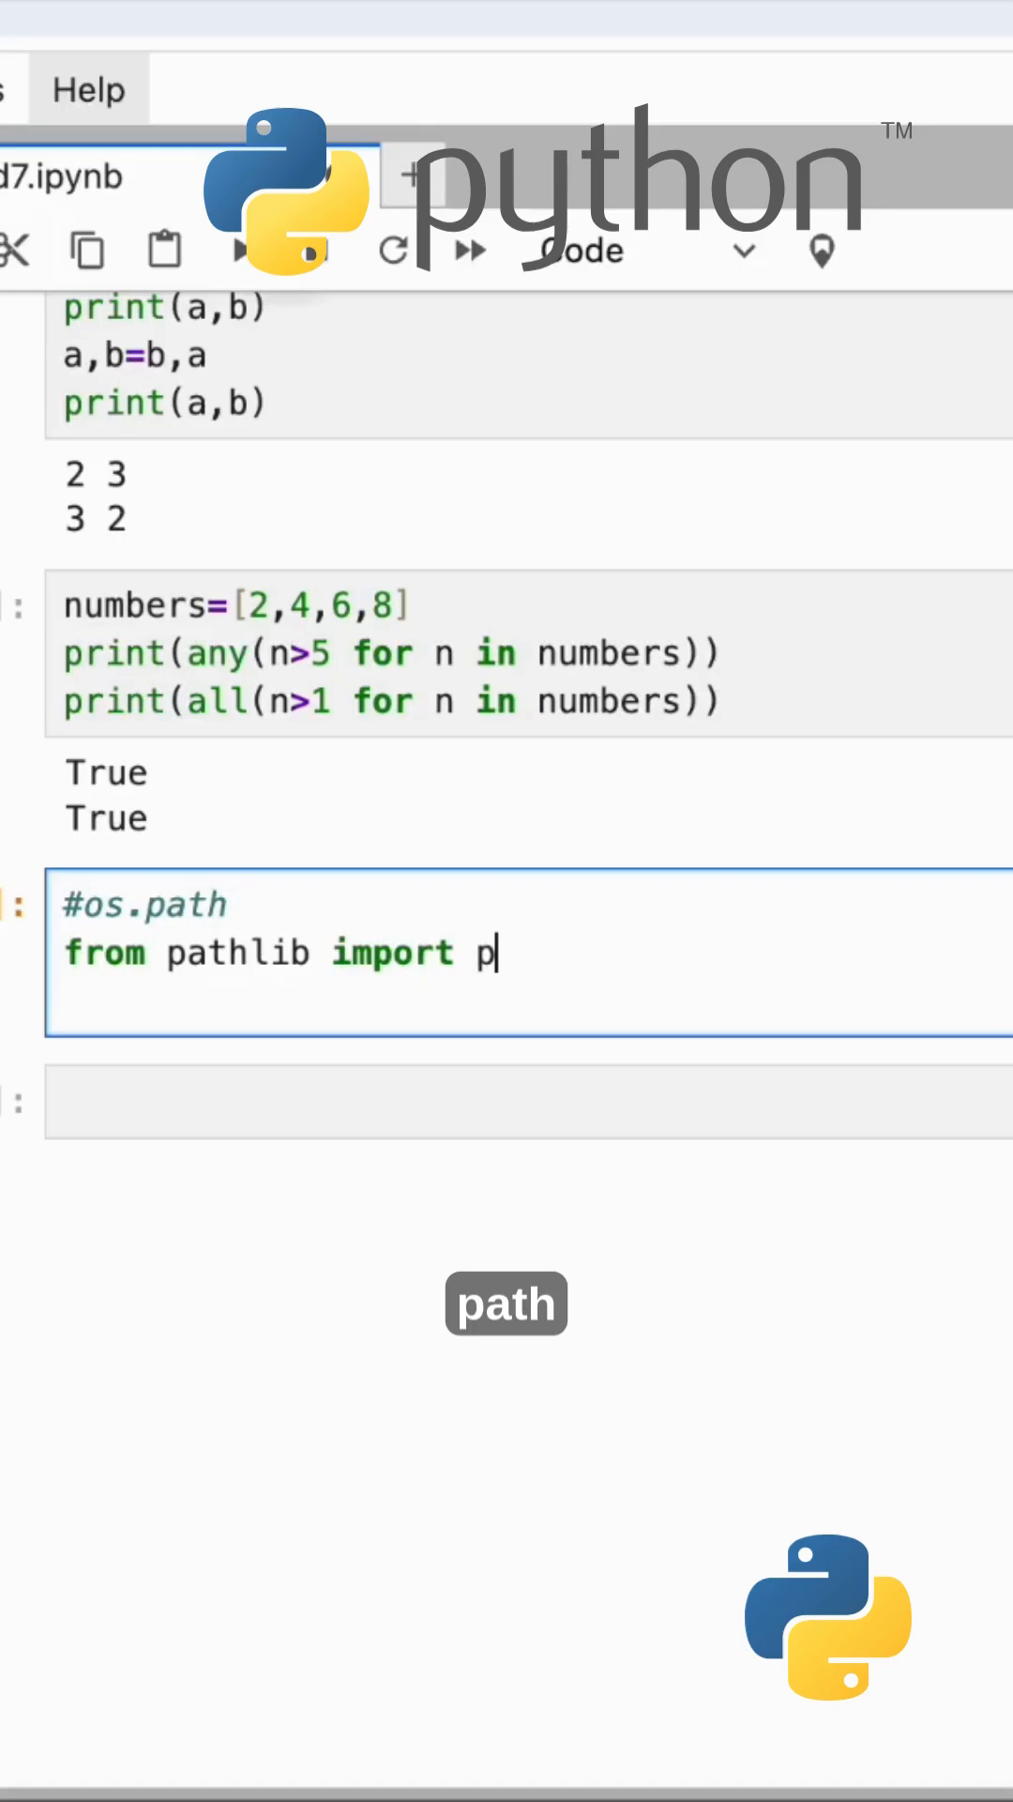
{"action": "type", "text": "ath"}
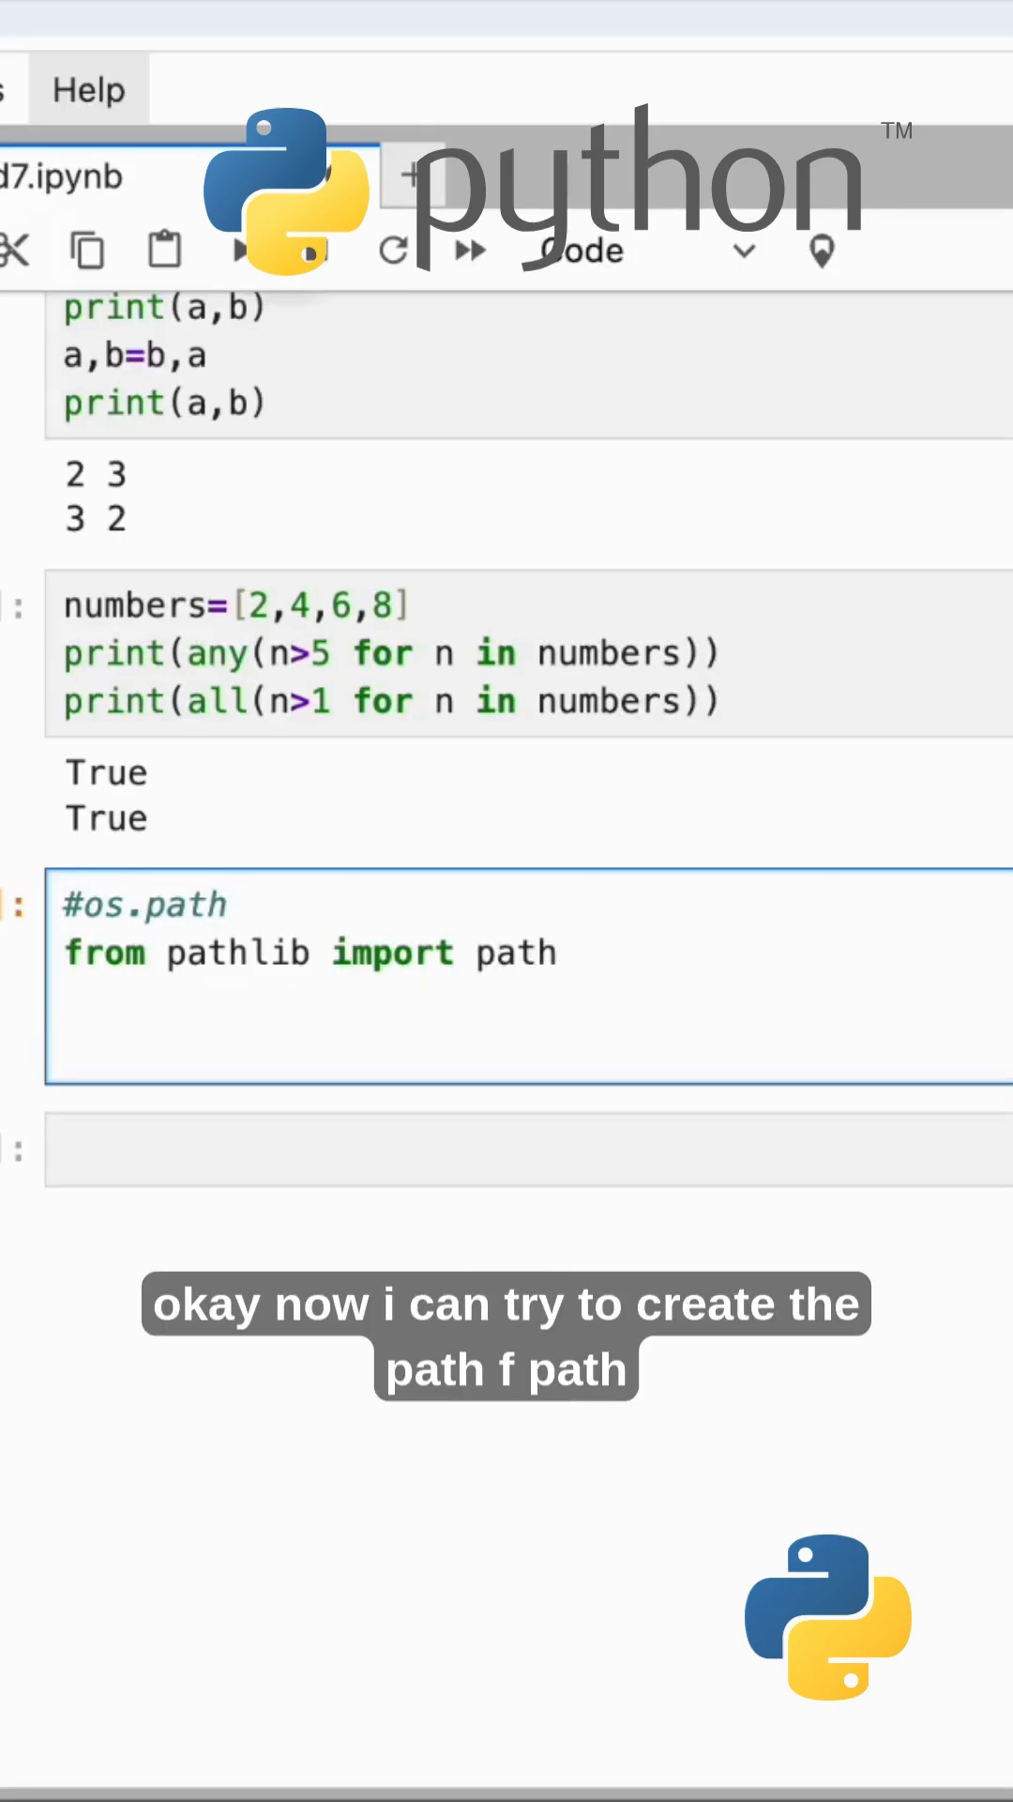
- Define fpath=Path("example.txt") and print fpath.exists()
{"action": "type", "text": "fpat"}
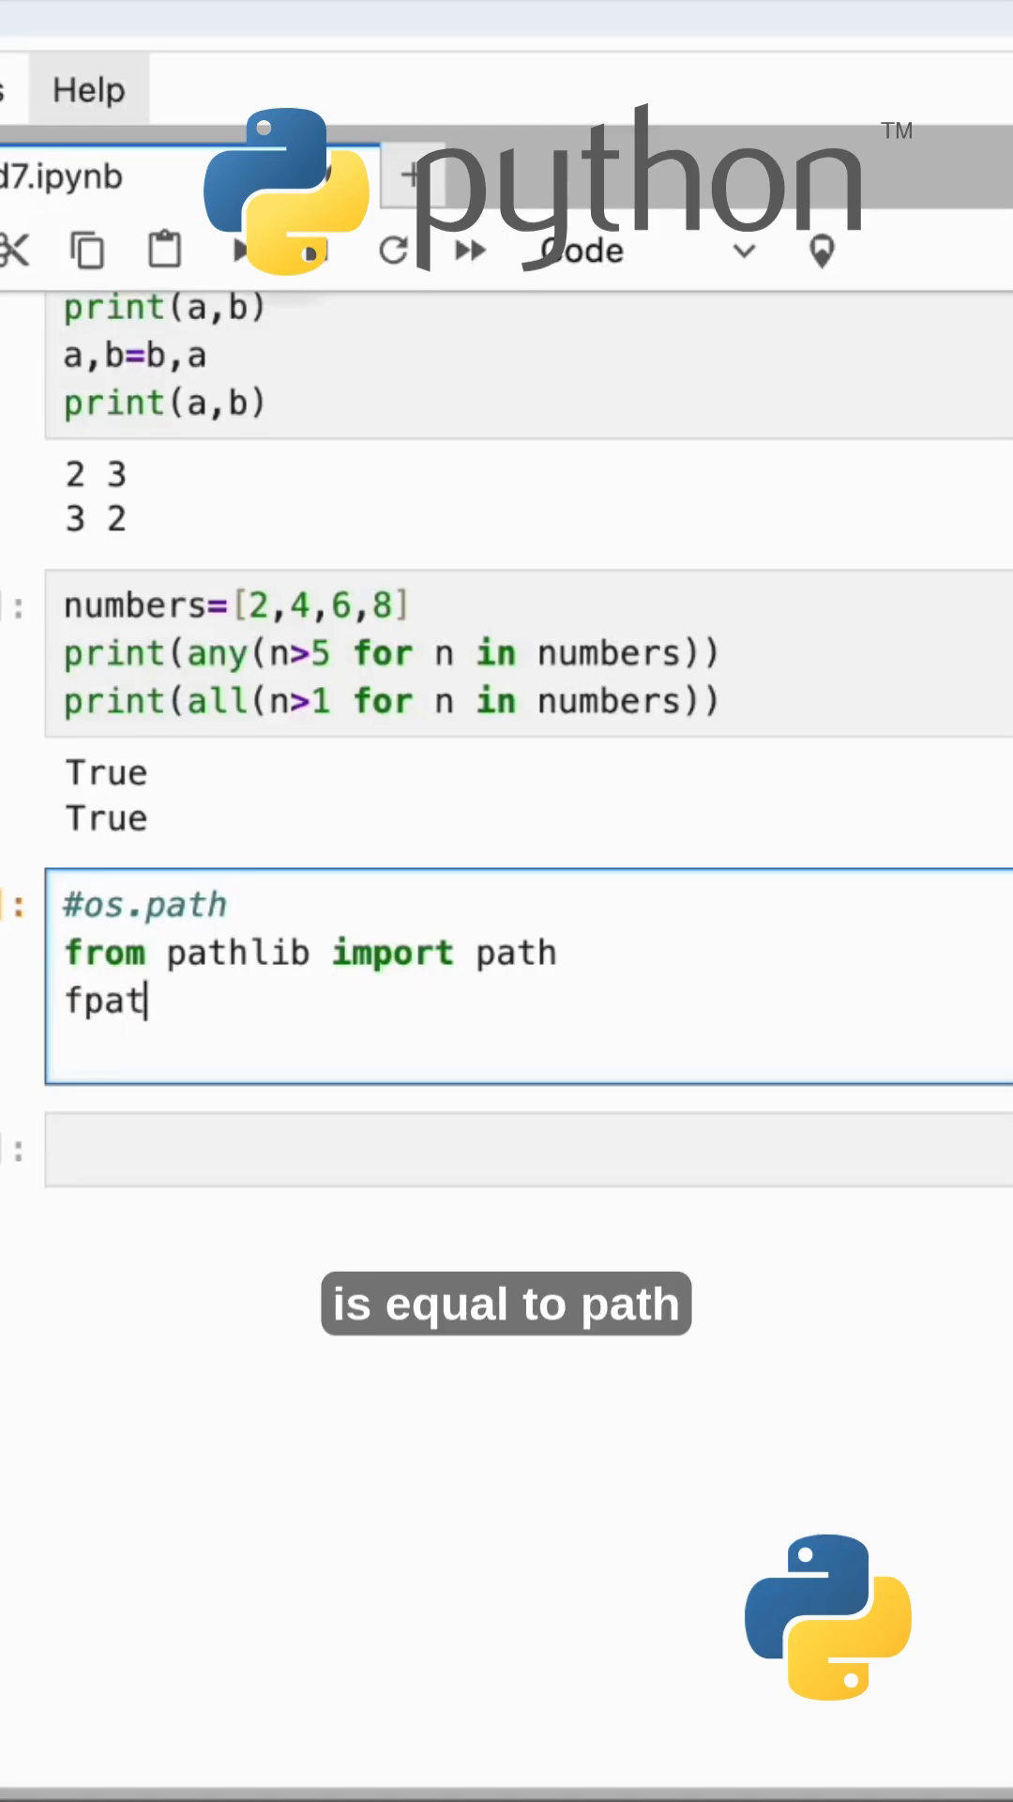
{"action": "type", "text": "h=Path)"}
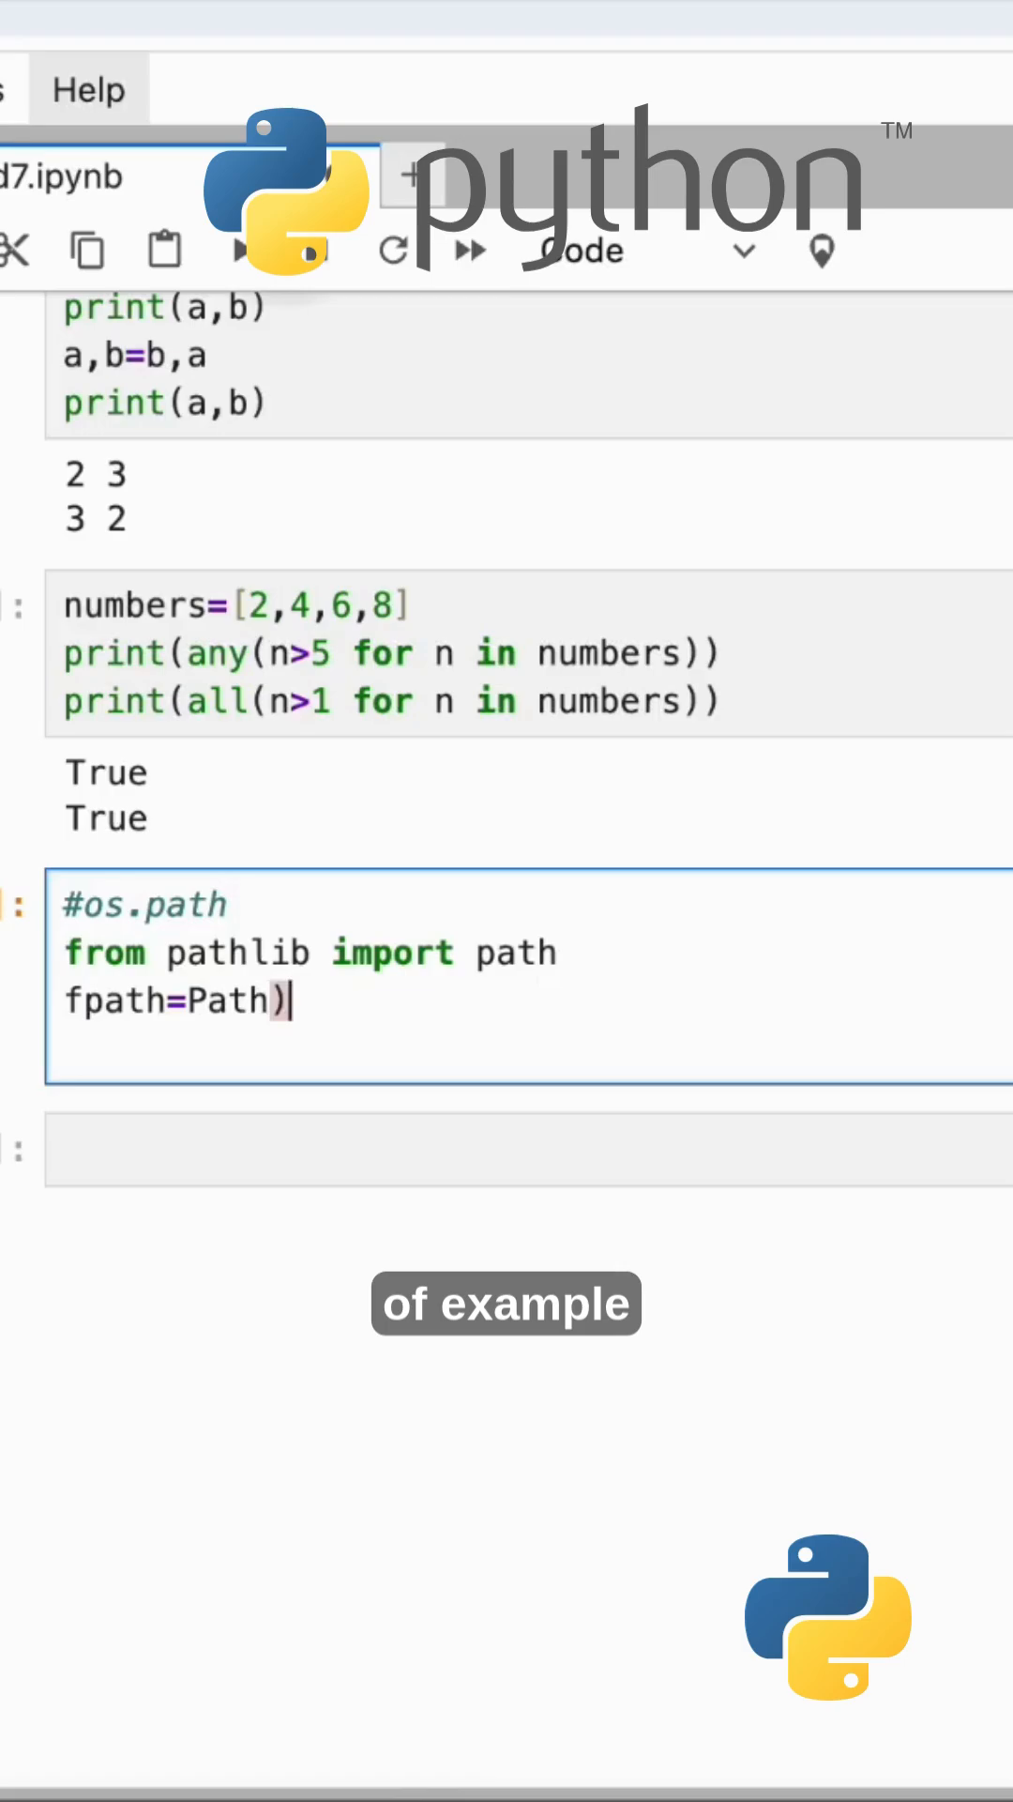
{"action": "type", "text": "=("}
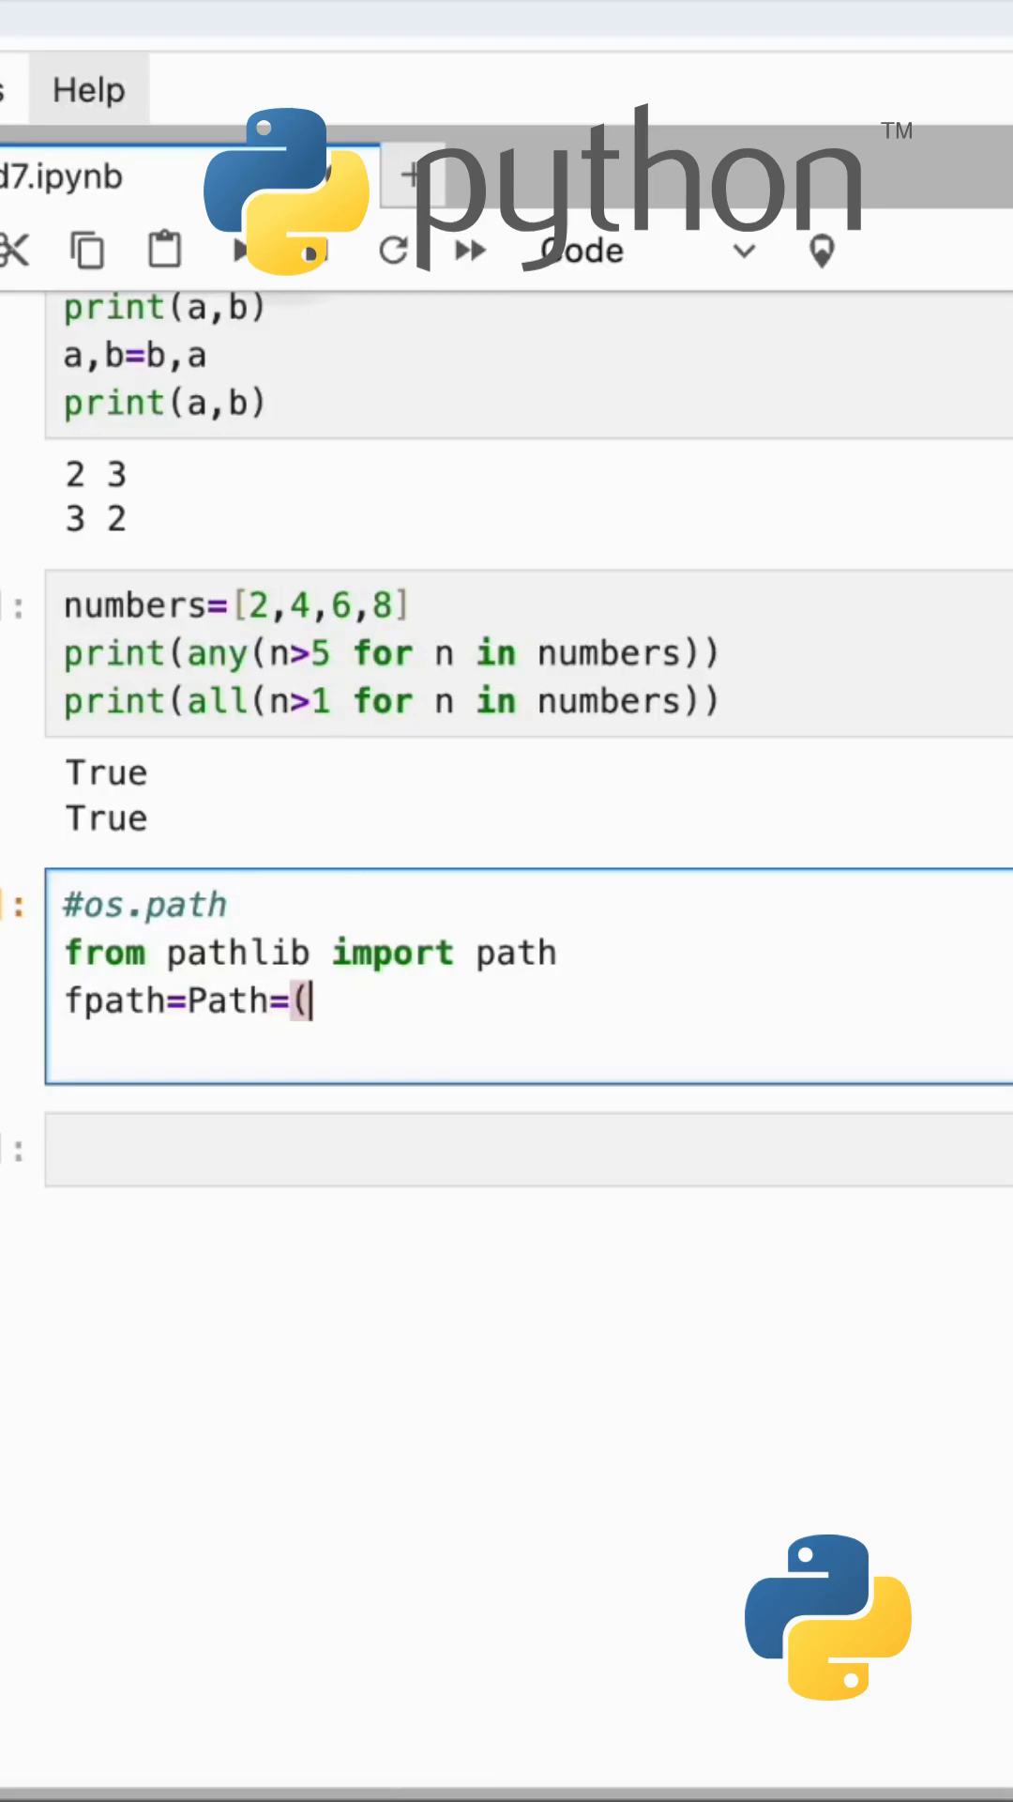
{"action": "type", "text": "\""}
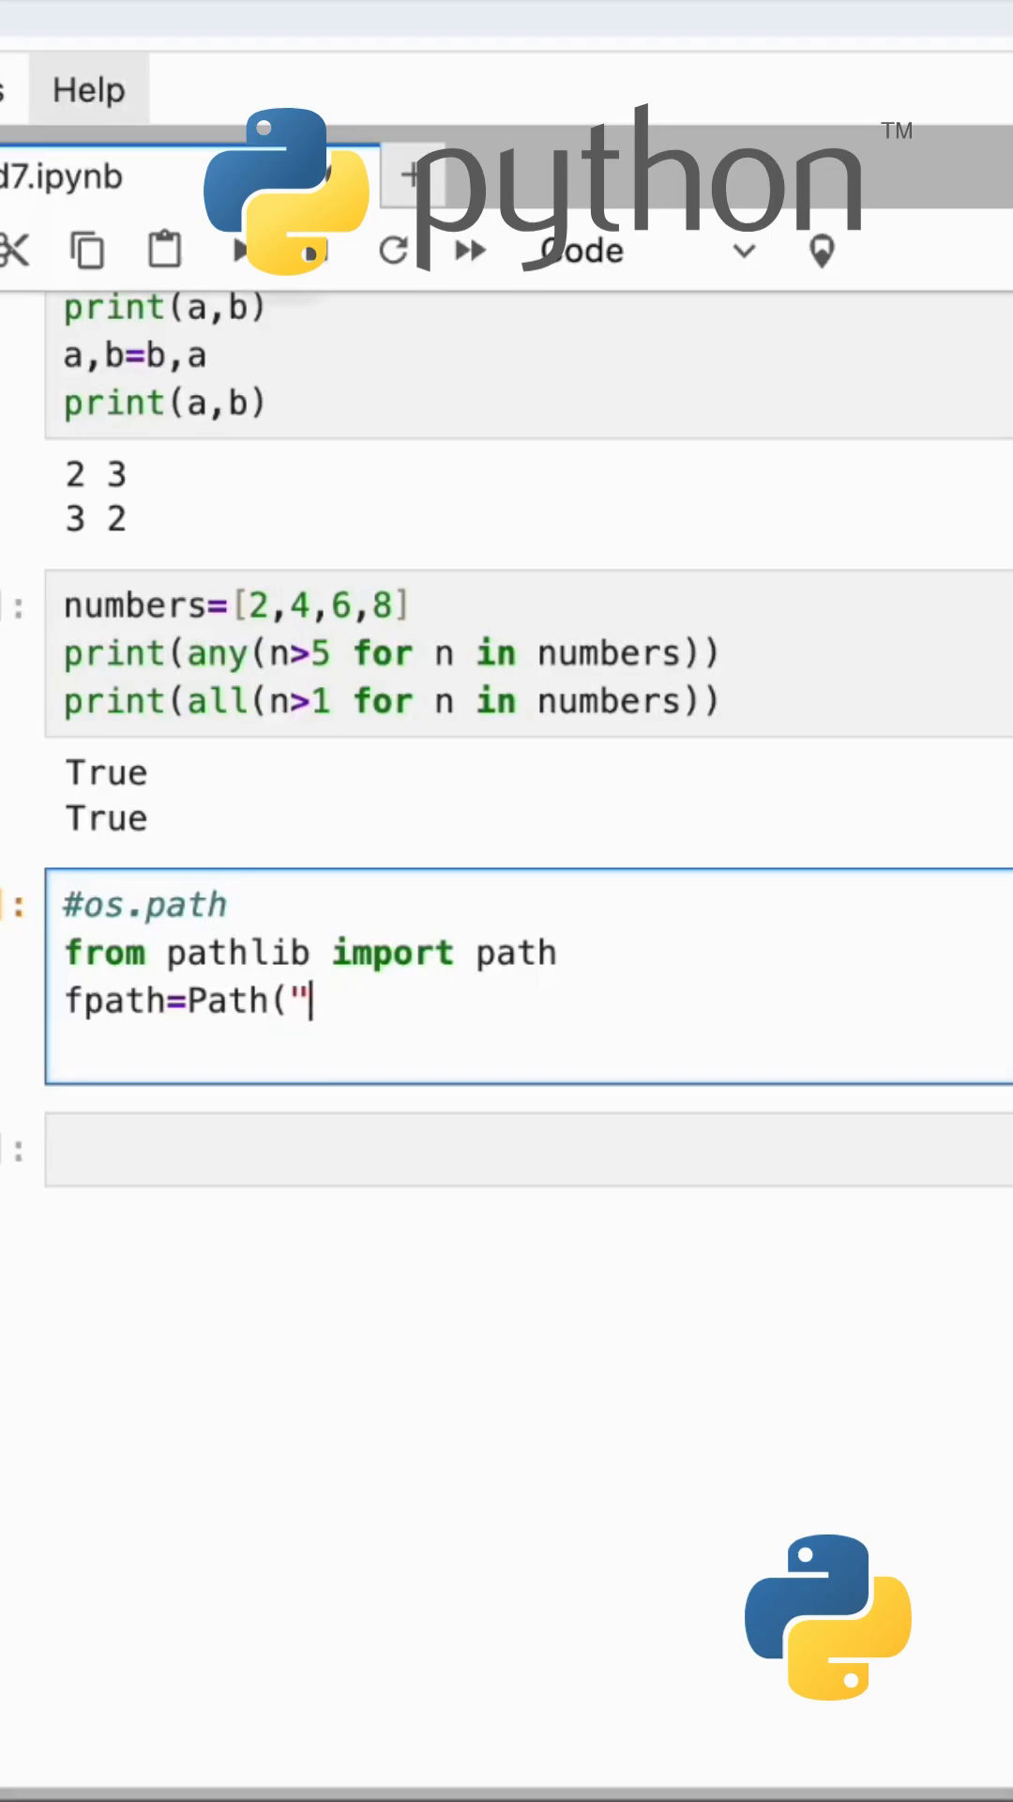
{"action": "type", "text": "example.txt\")"}
{"action": "type", "text": "pri"}
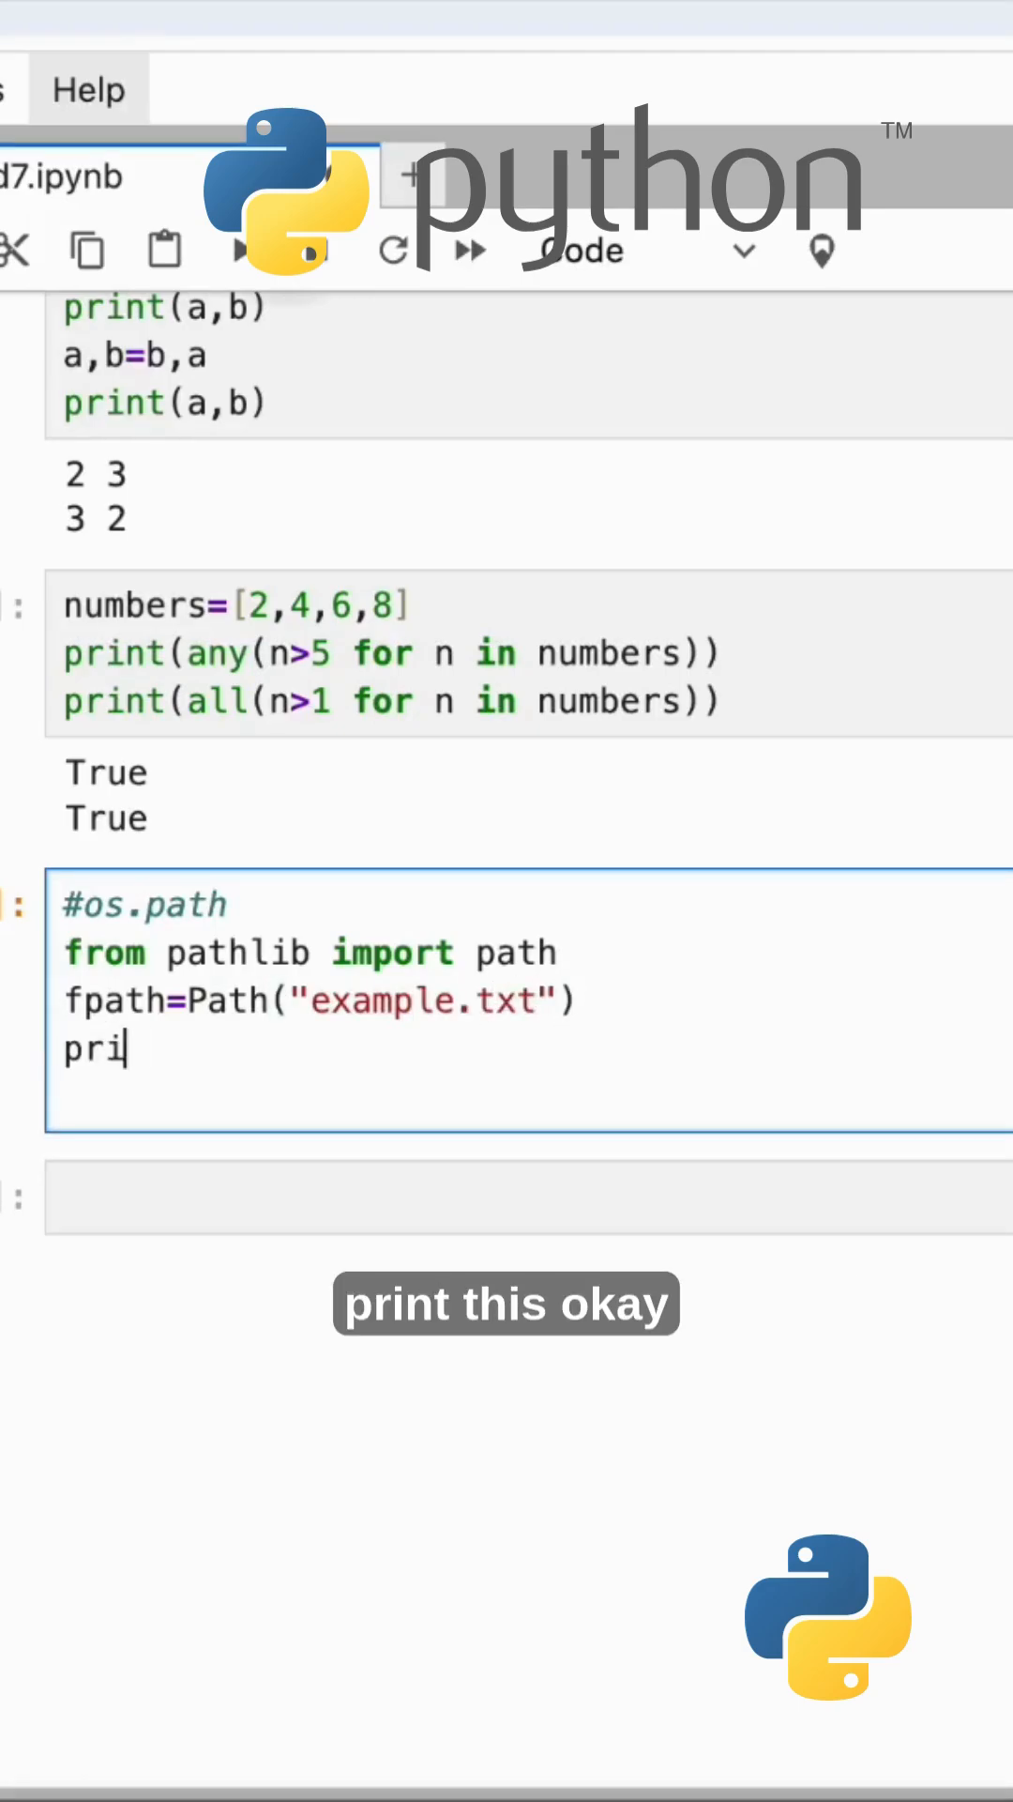
{"action": "type", "text": "nt(\""}
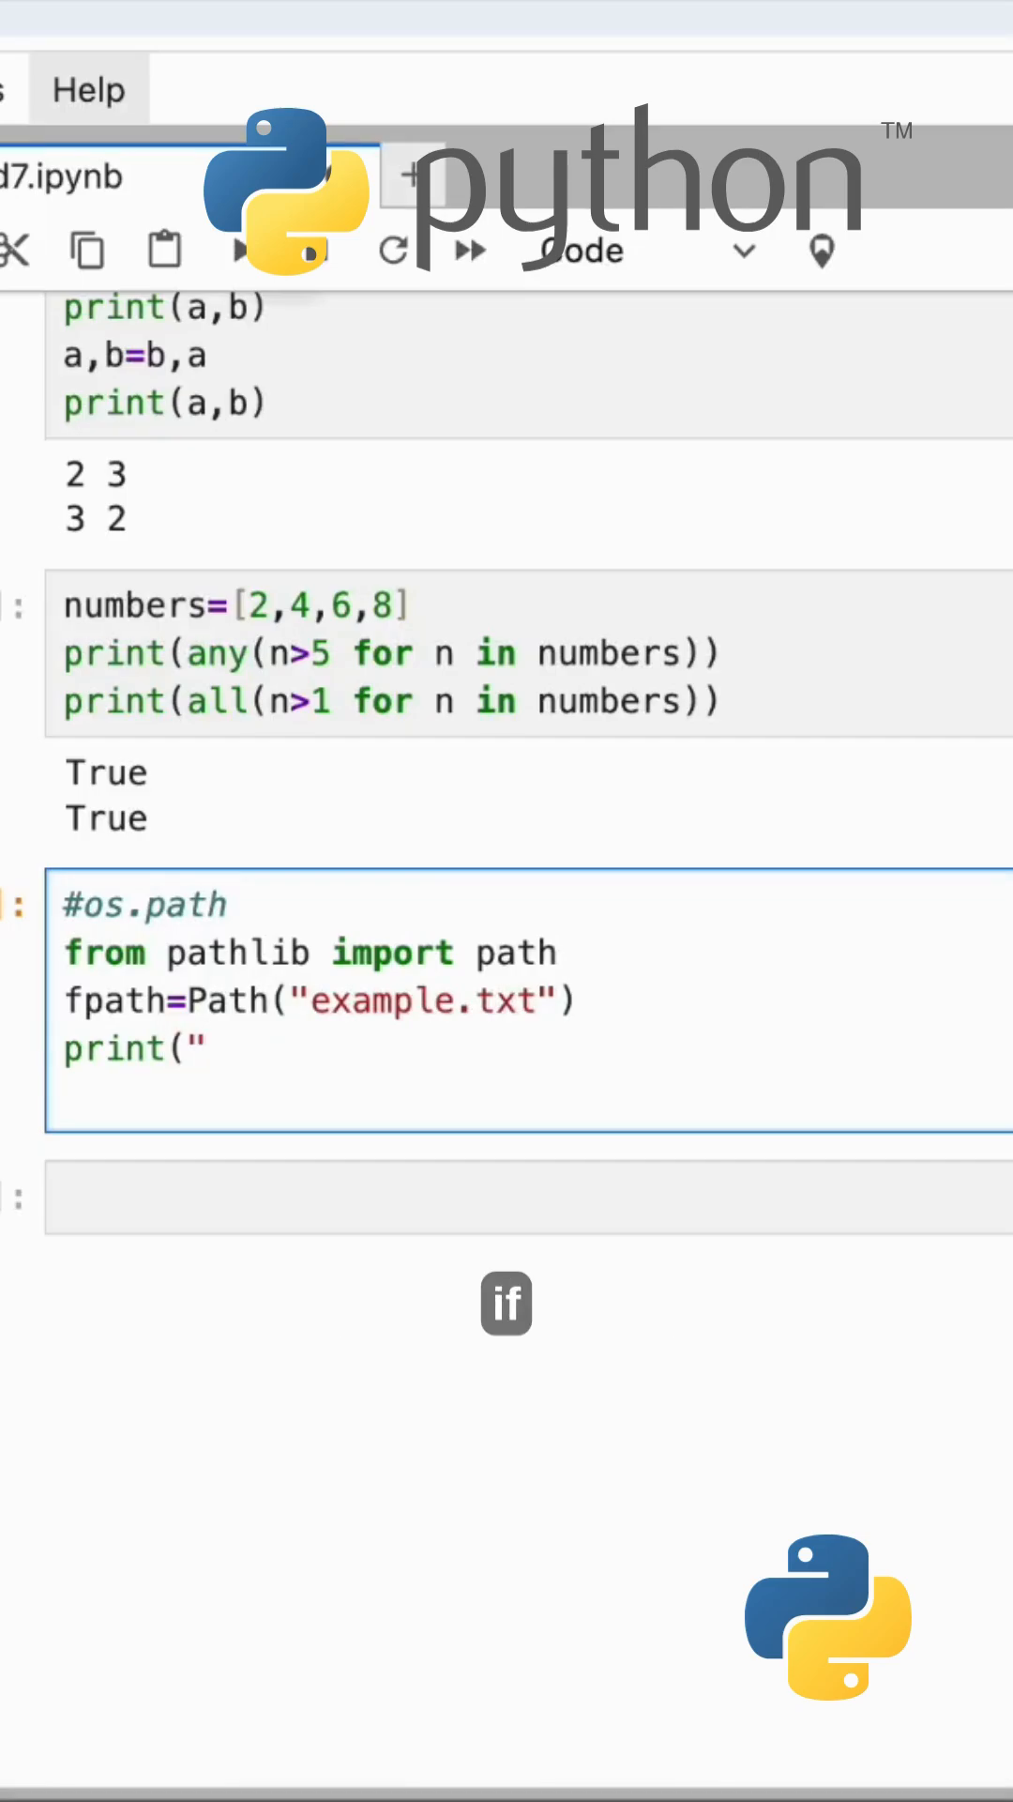
{"action": "type", "text": "fap"}
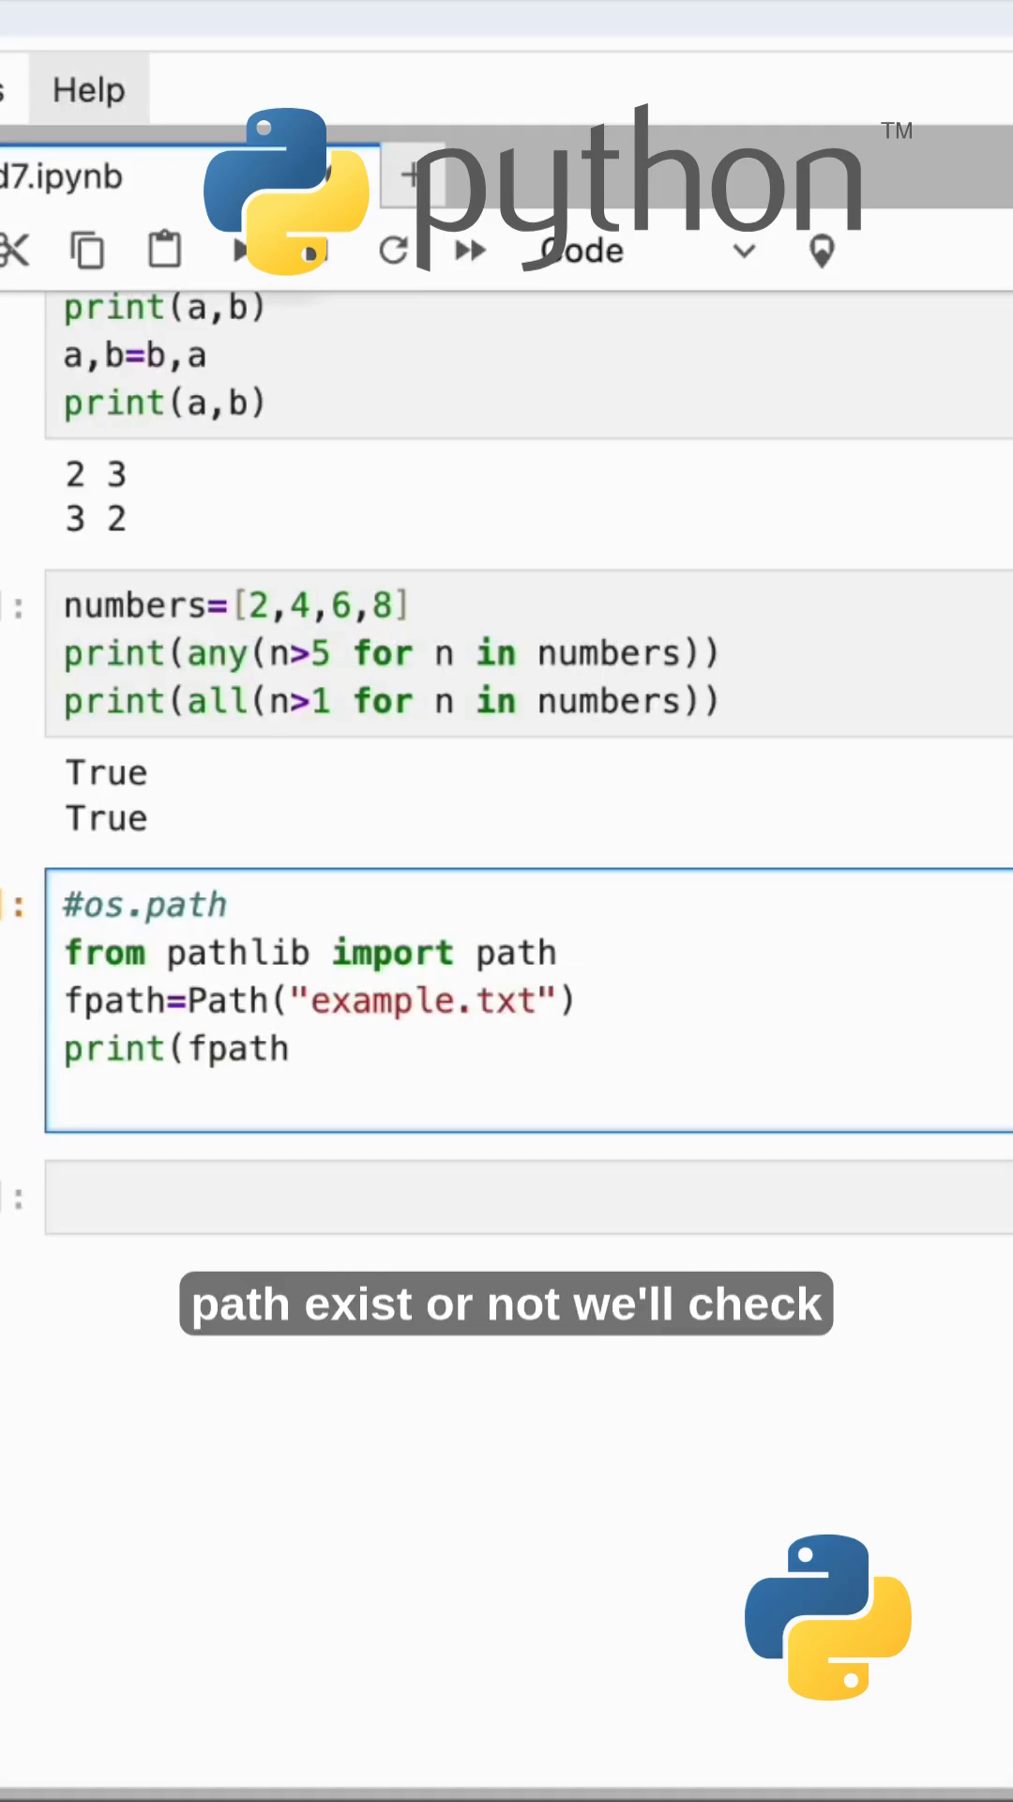
{"action": "type", "text": ".exist"}
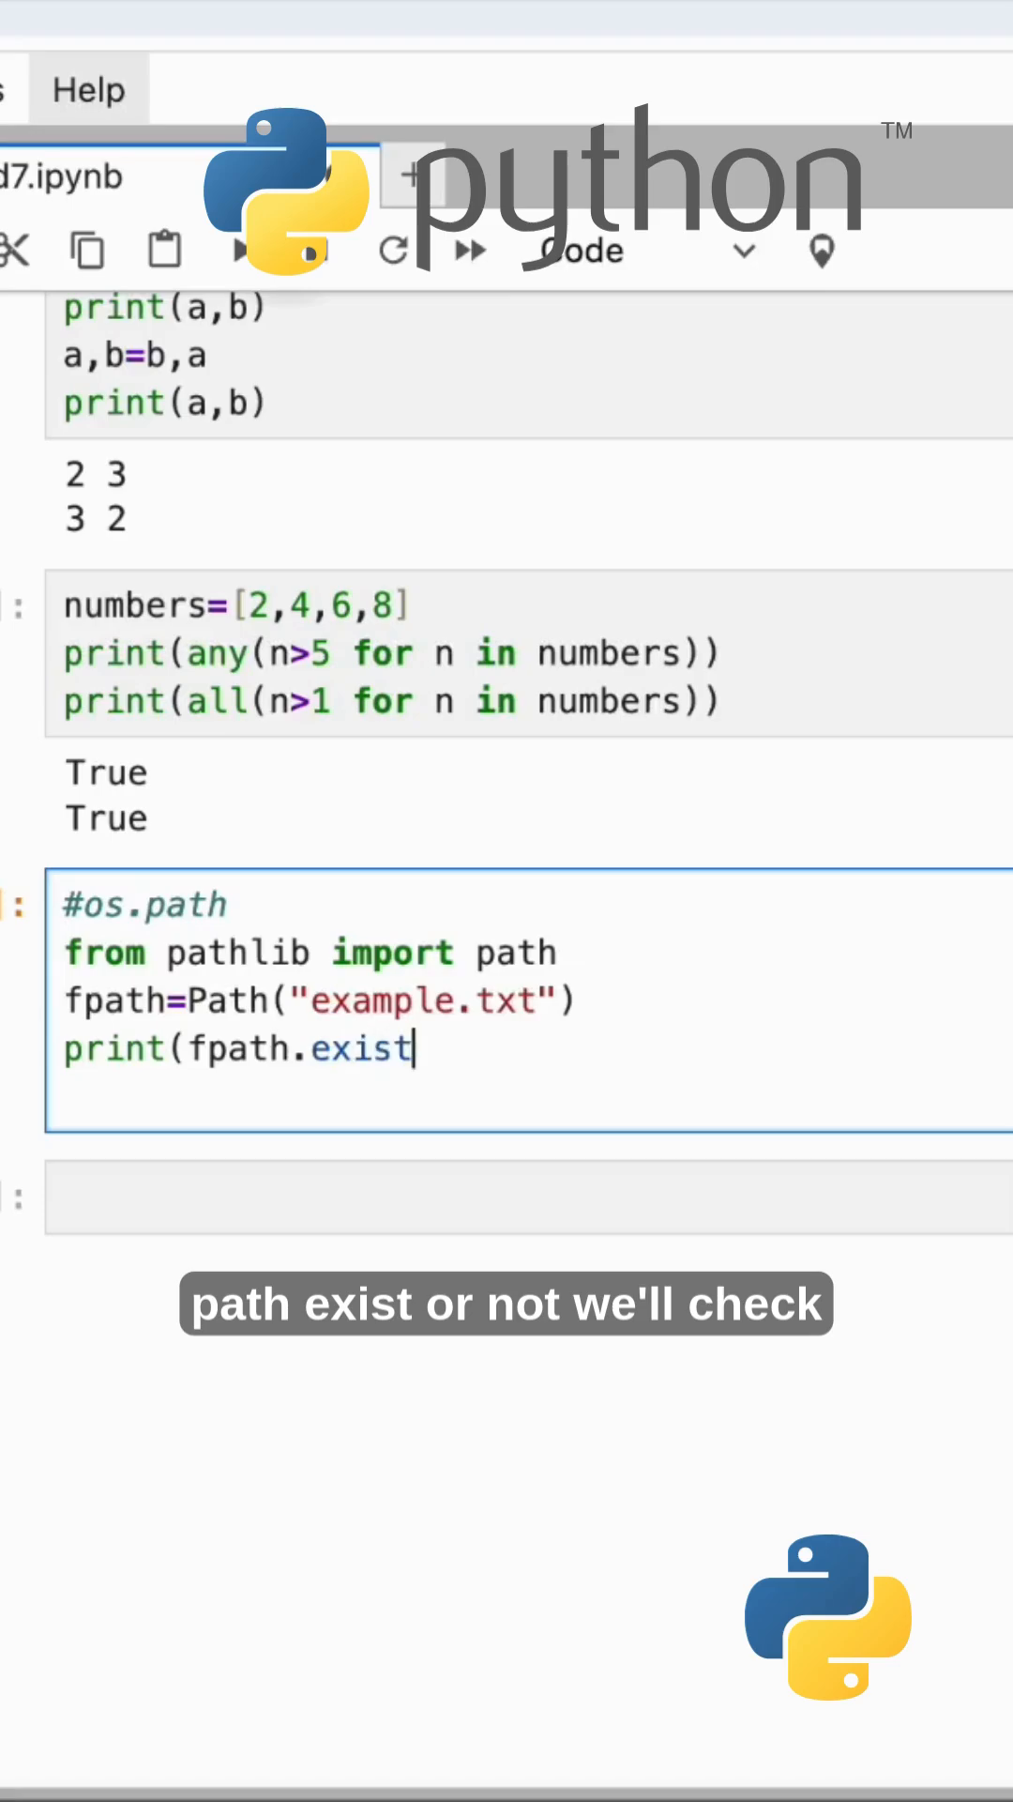
{"action": "type", "text": "s()"}
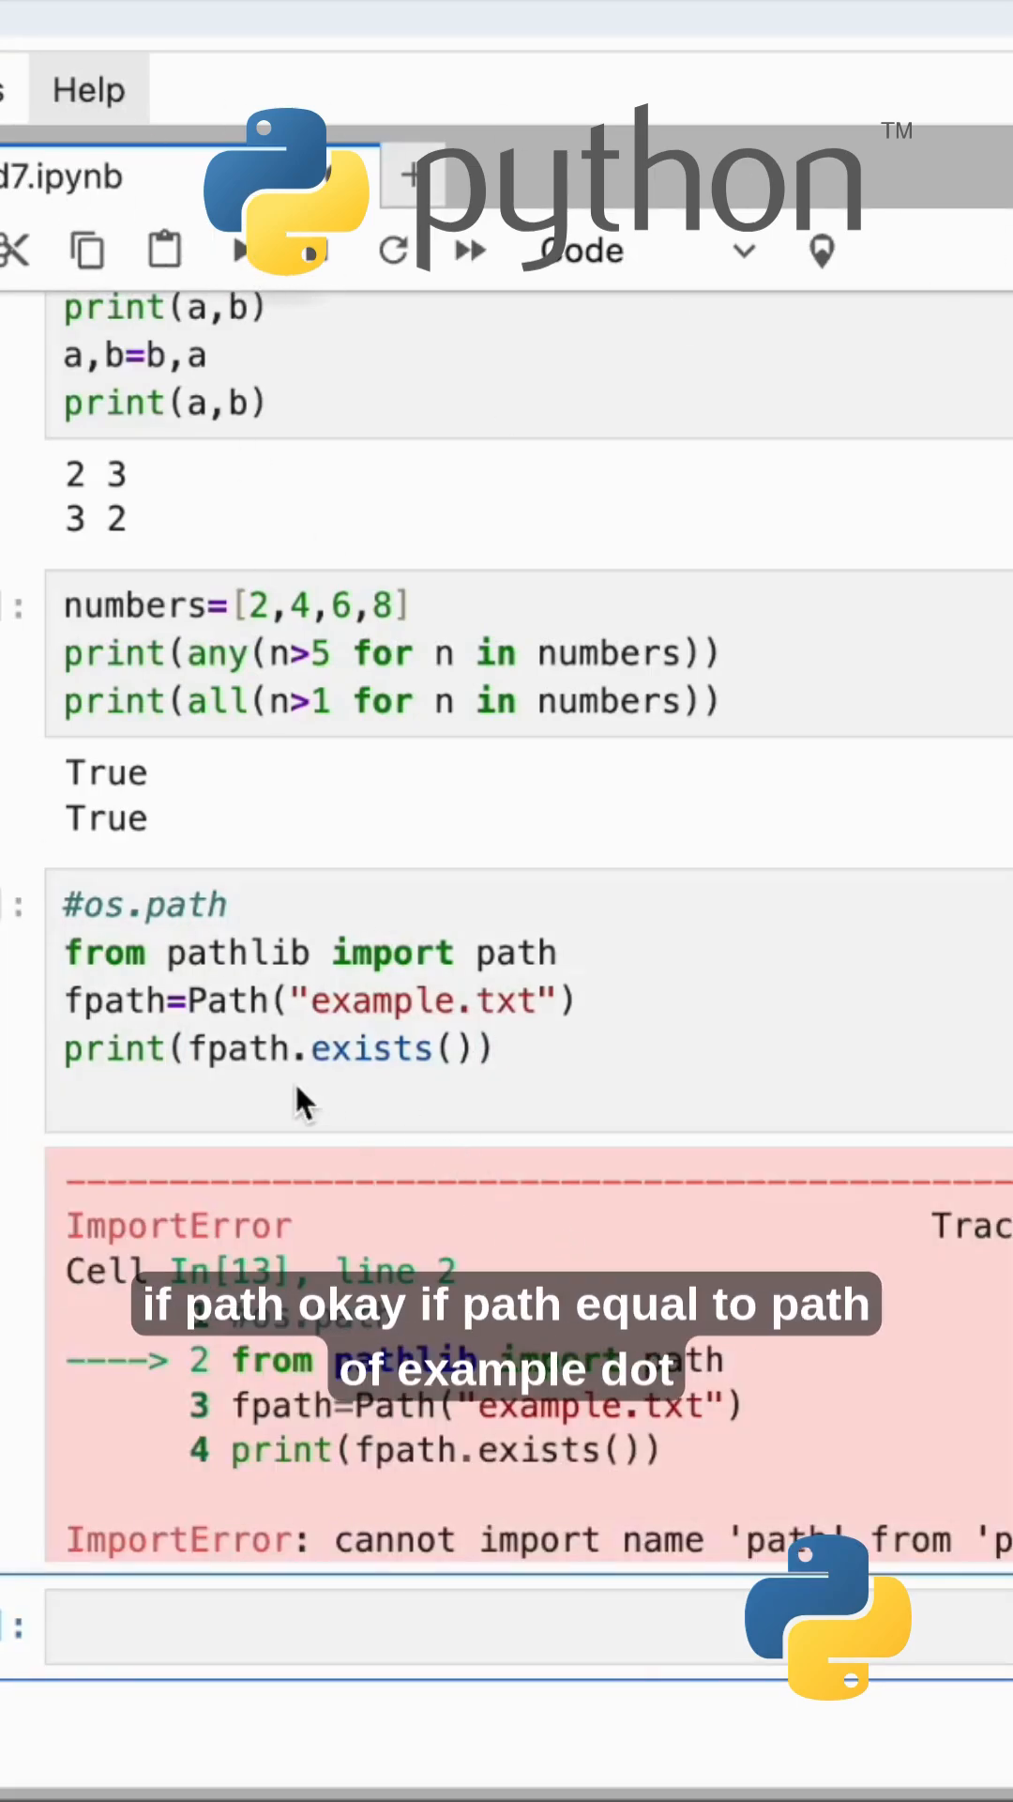
{"action": "mouse_move", "coordinate": [598, 1029]}
{"action": "type", "text": "P"}
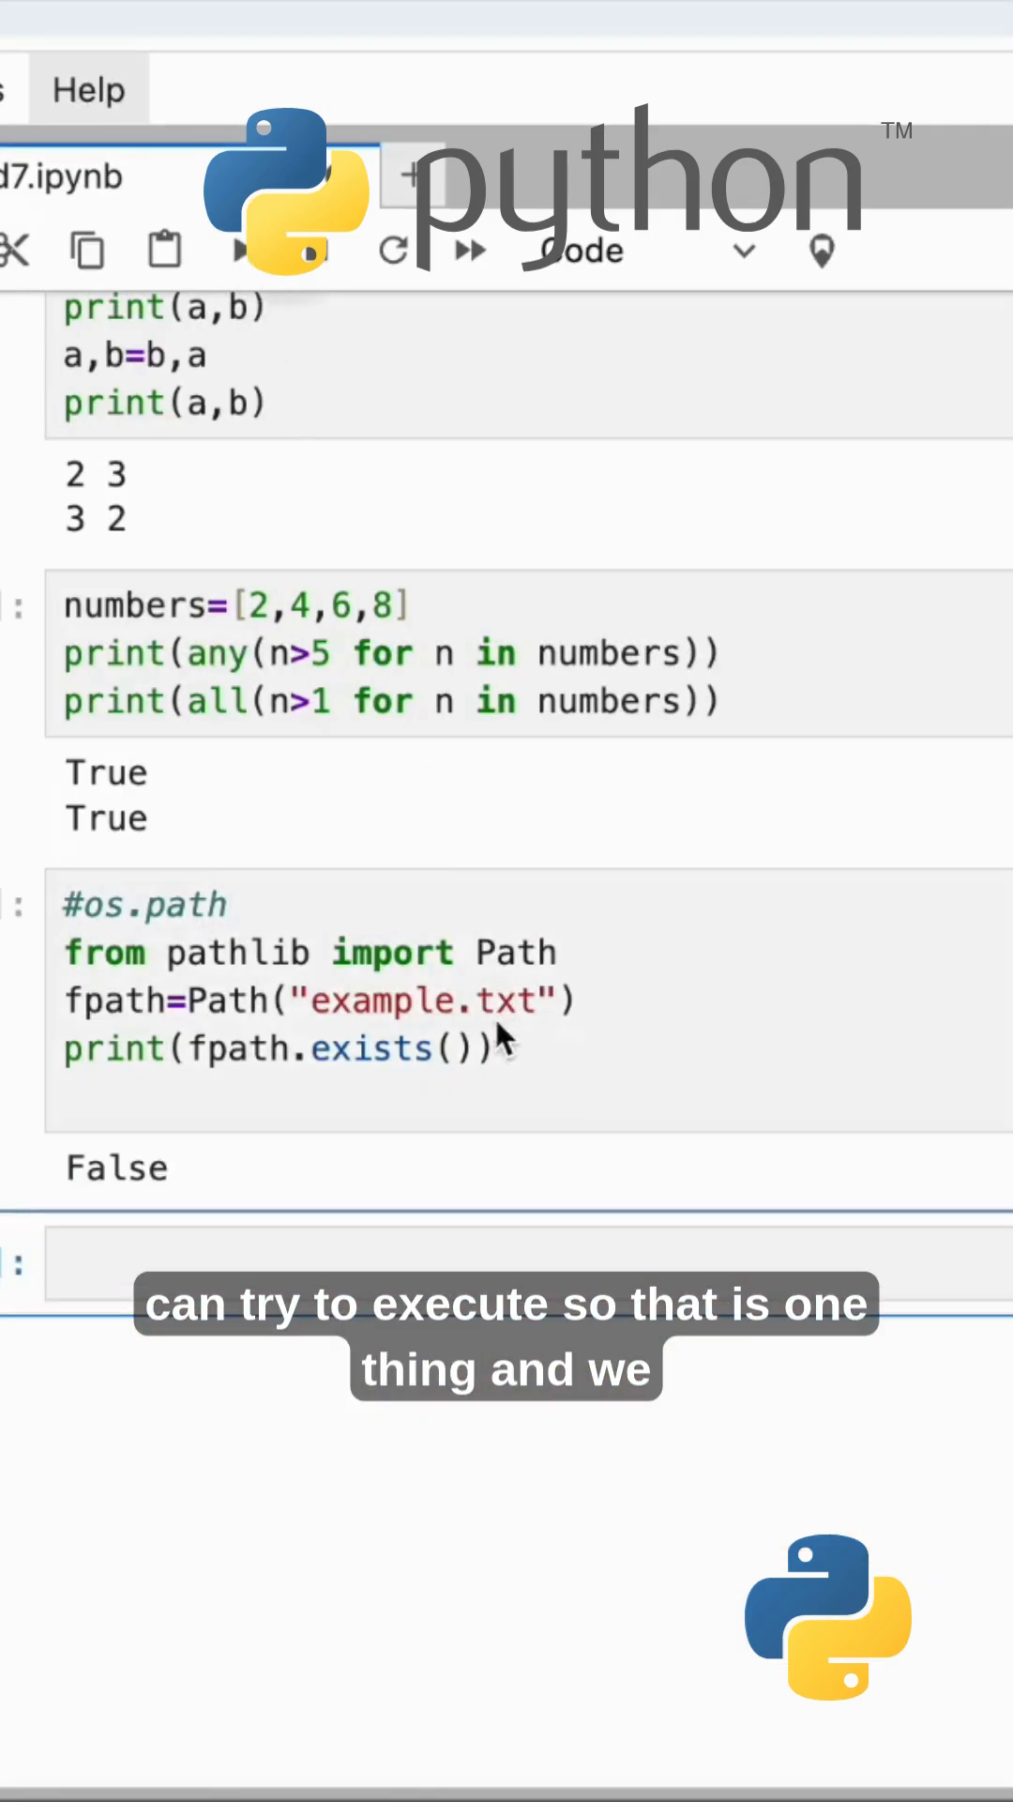
- Return to the corrected pathlib cell to continue editing it
{"action": "left_click", "coordinate": [586, 1074]}
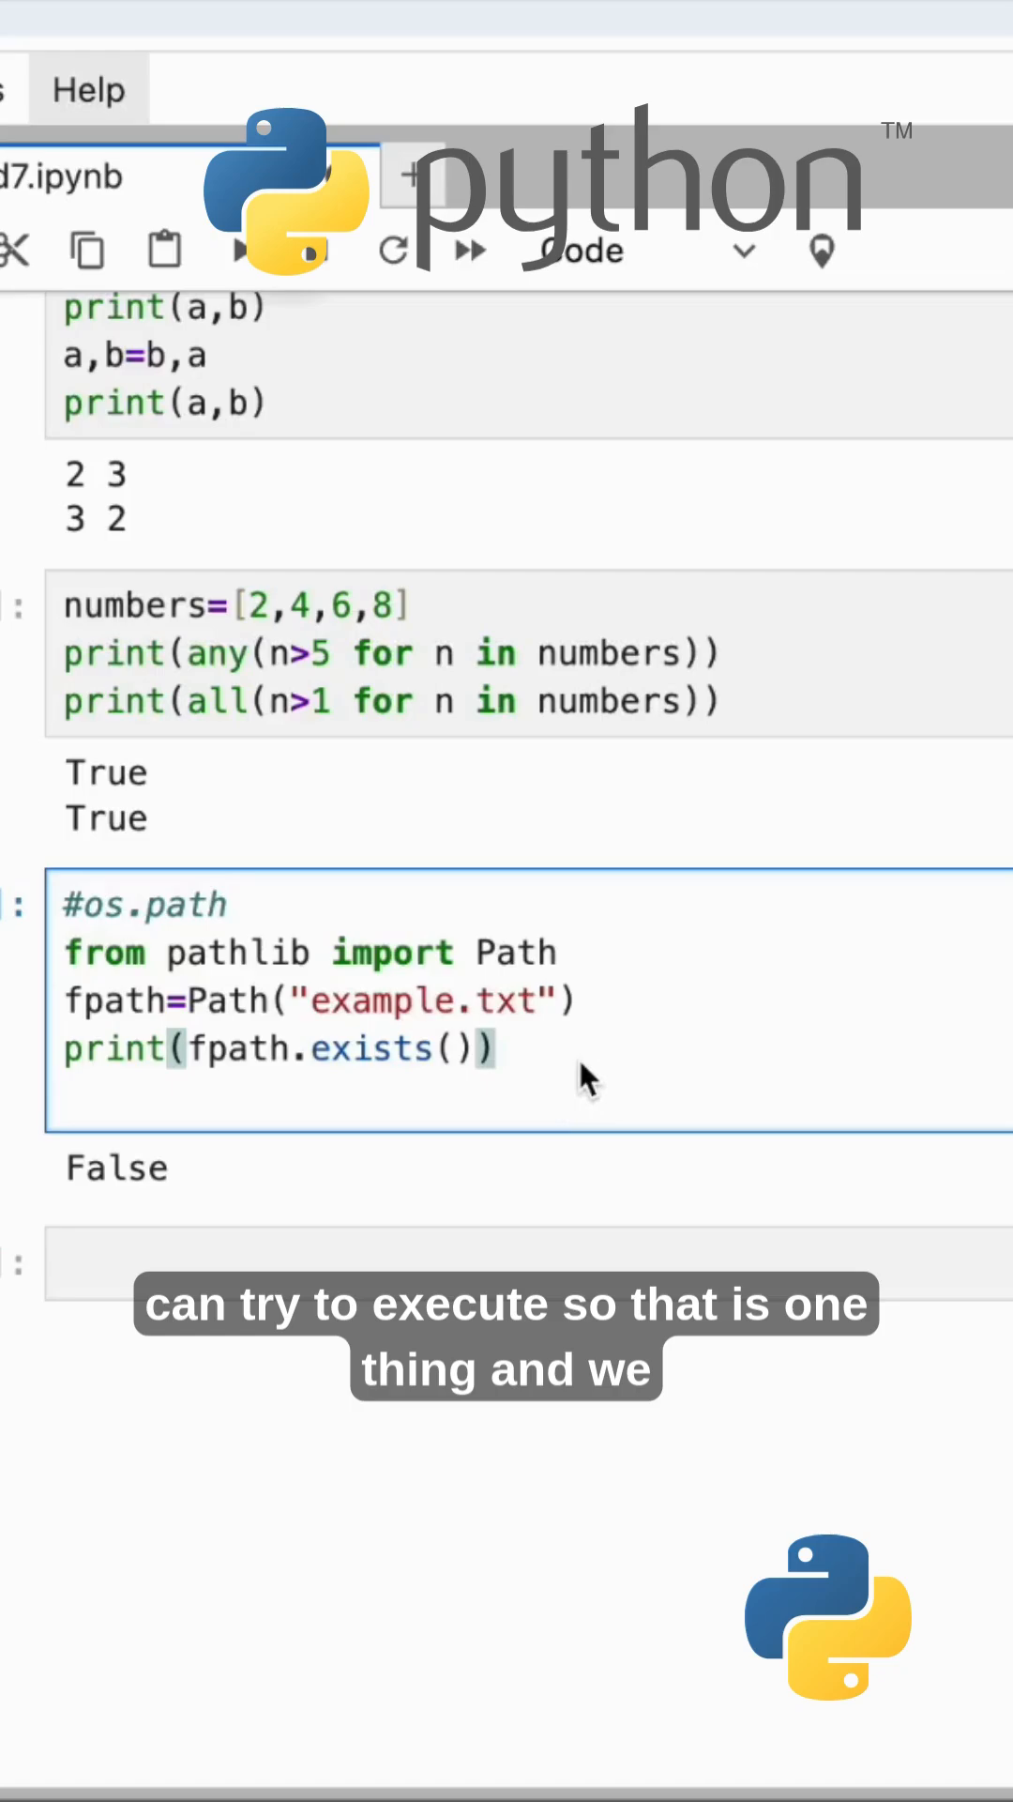
- Add print(fpath.name) on a new line of the pathlib cell
{"action": "type", "text": "print("}
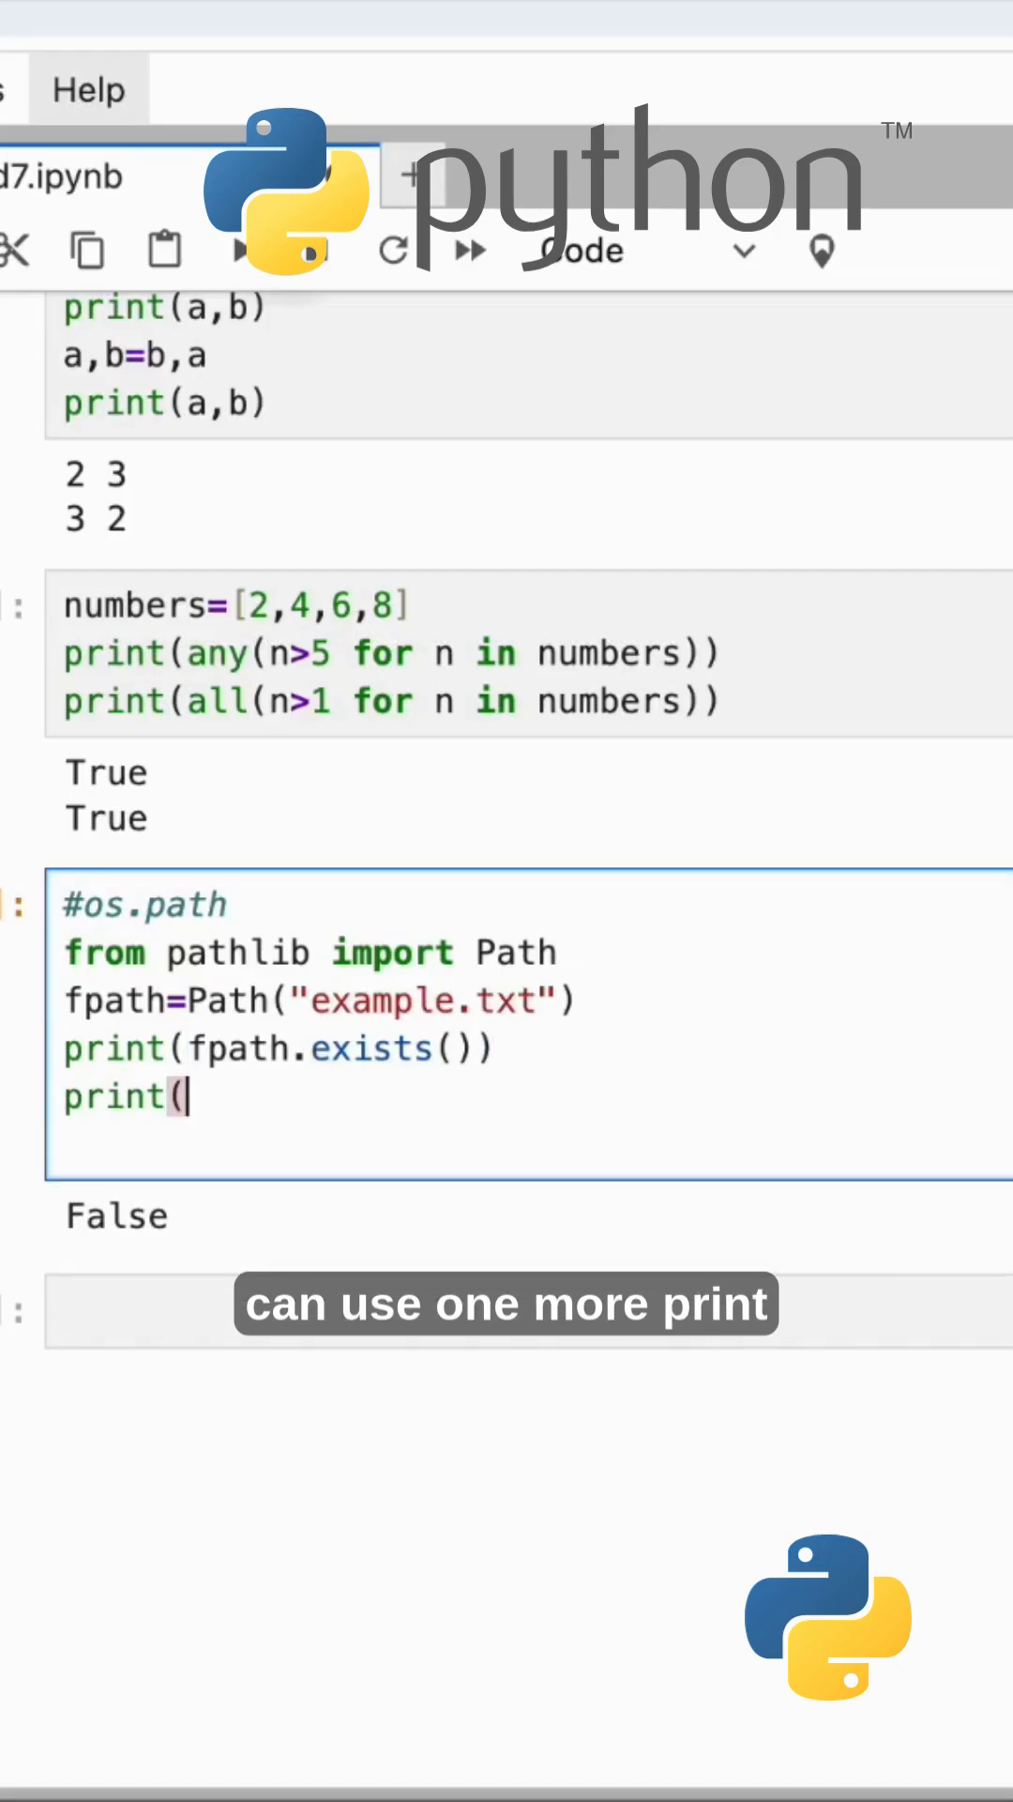
{"action": "type", "text": "fpath.name"}
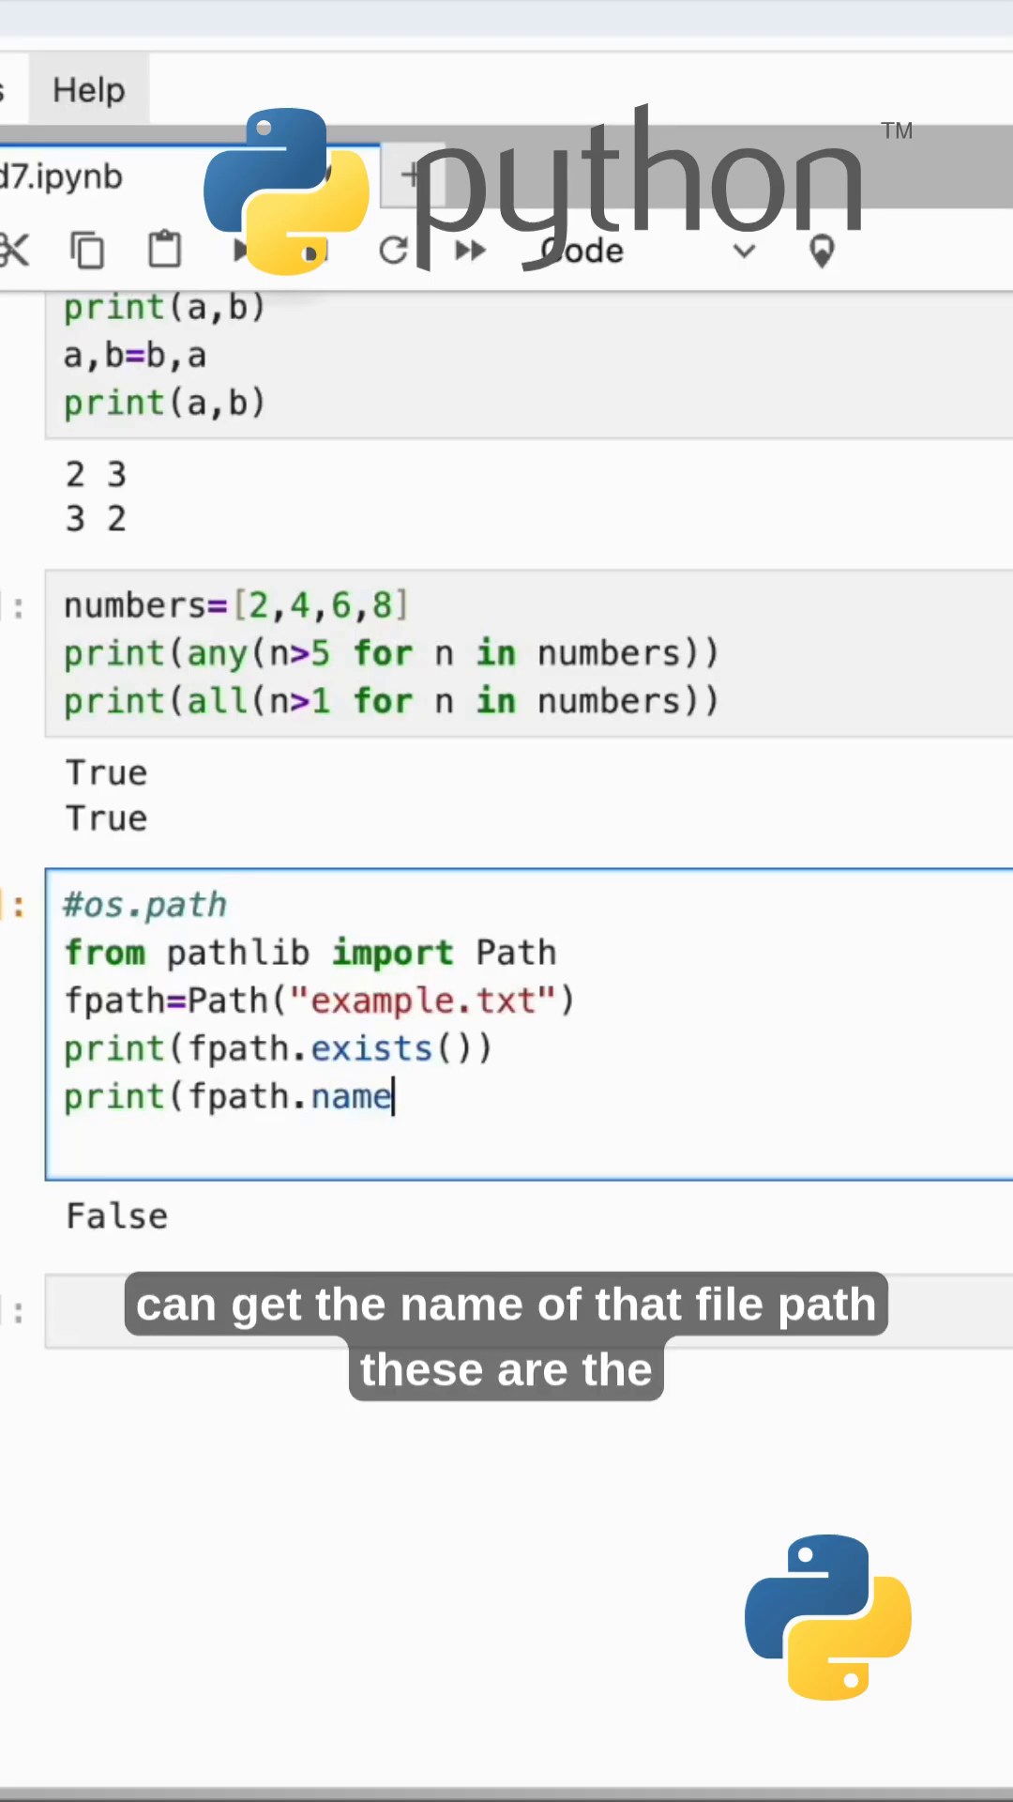
{"action": "type", "text": ")"}
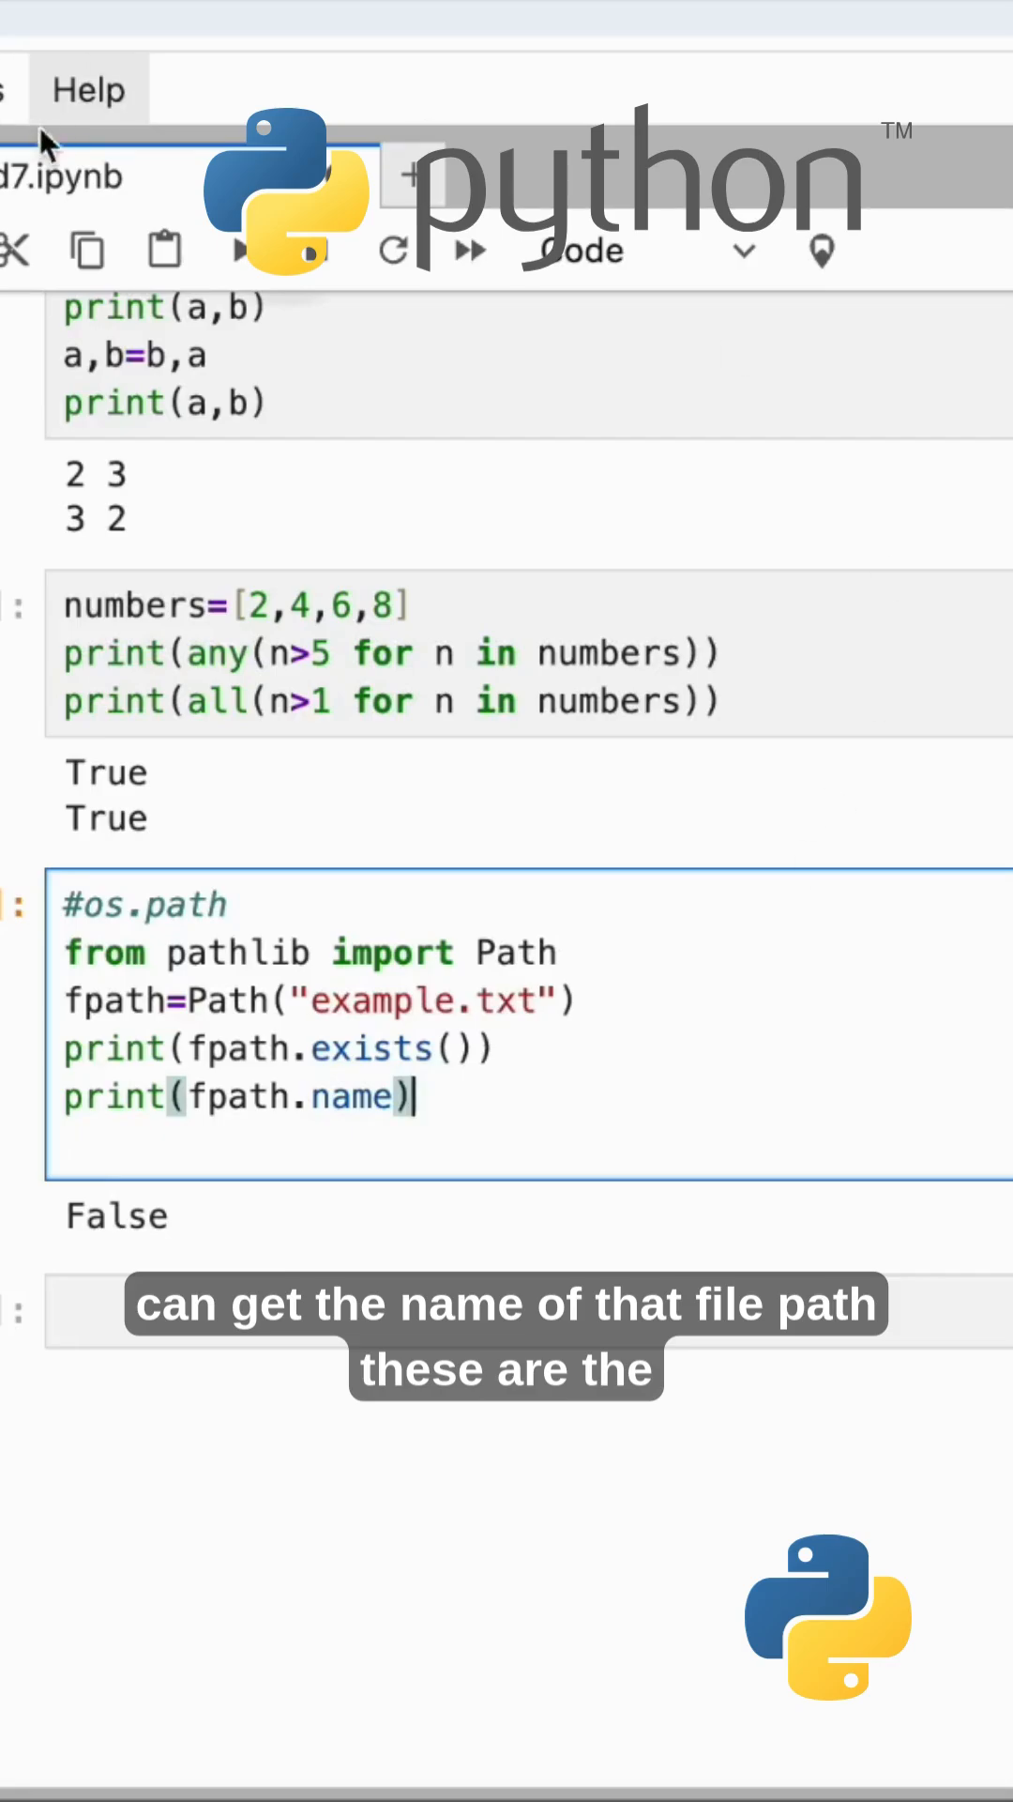